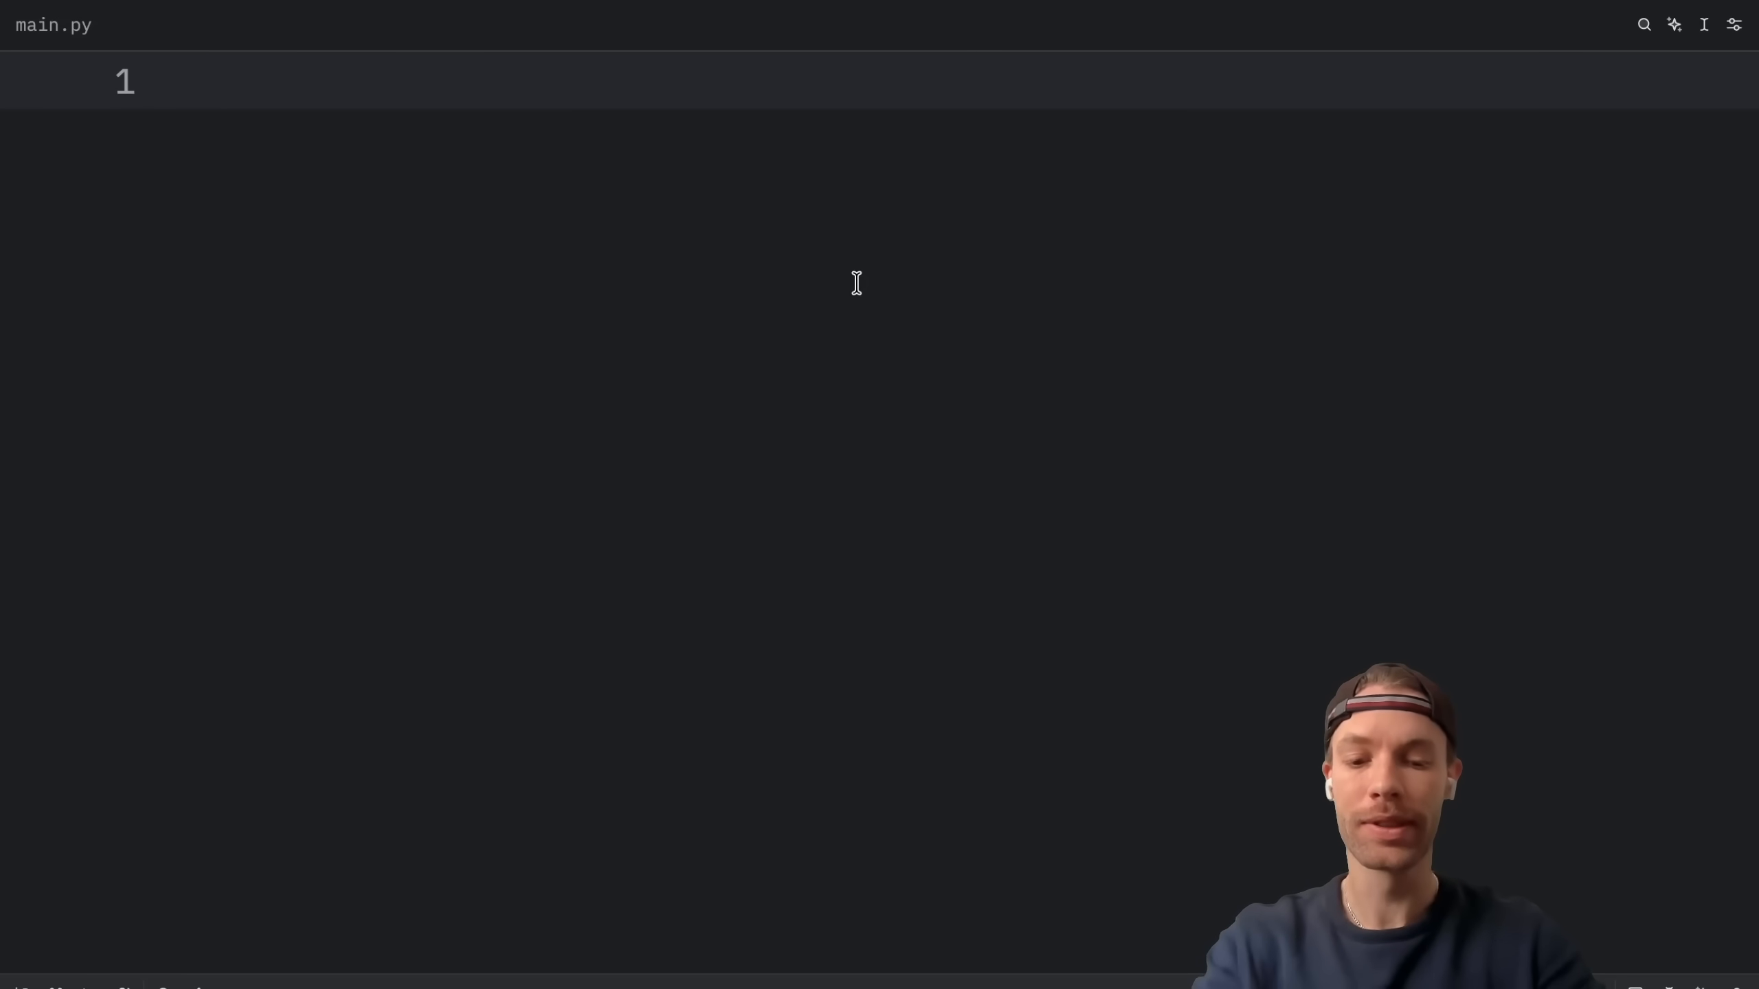
Import time, os, typing's Any and Callable, and multiprocessing's Pool at the top of main.py
text(import time)
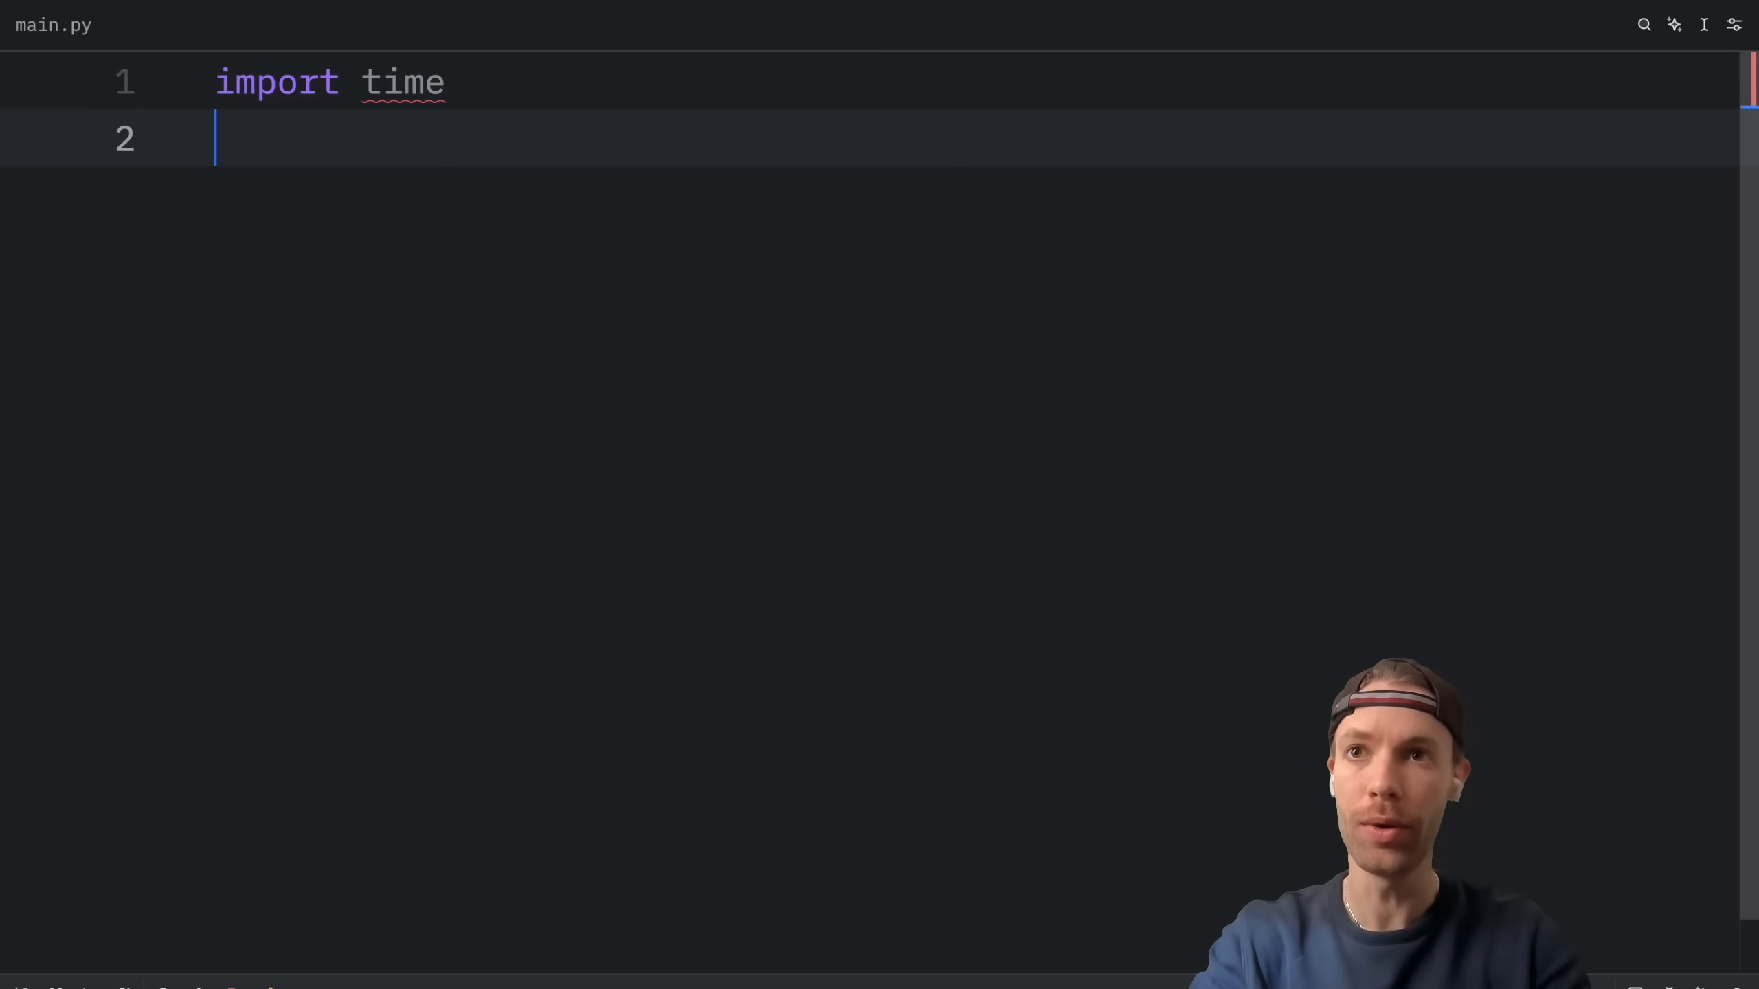
text(import os)
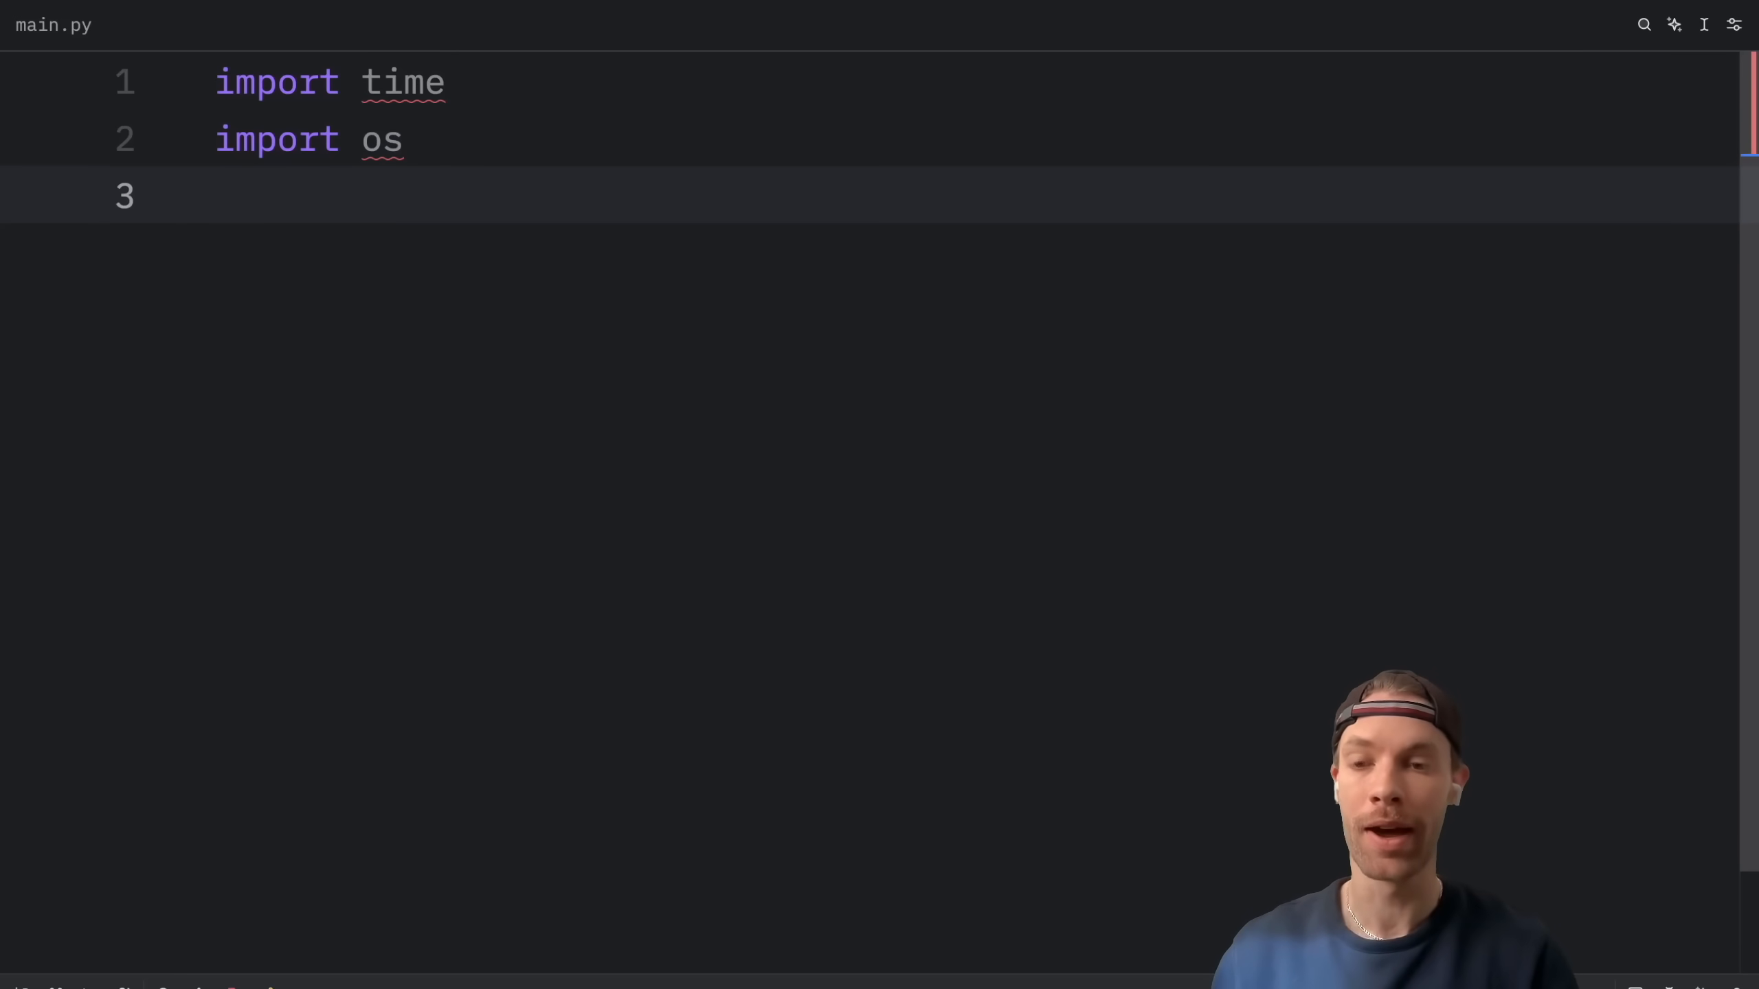
text(from)
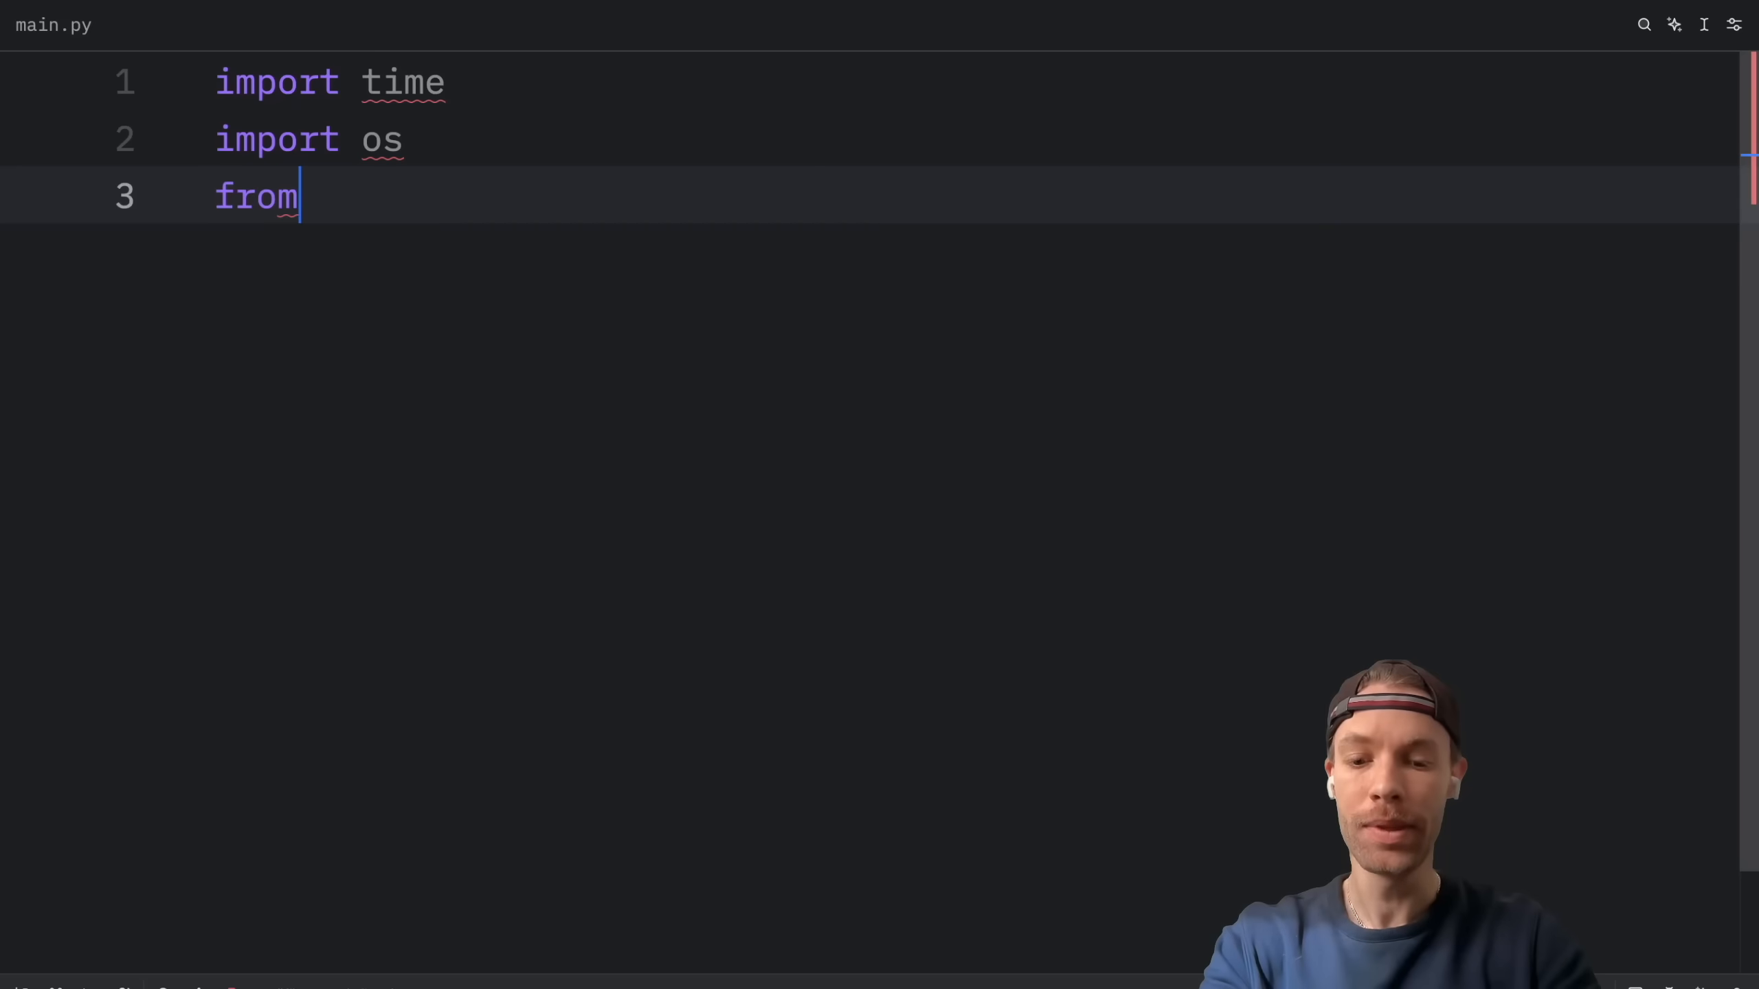
text(typing import Any, Callable)
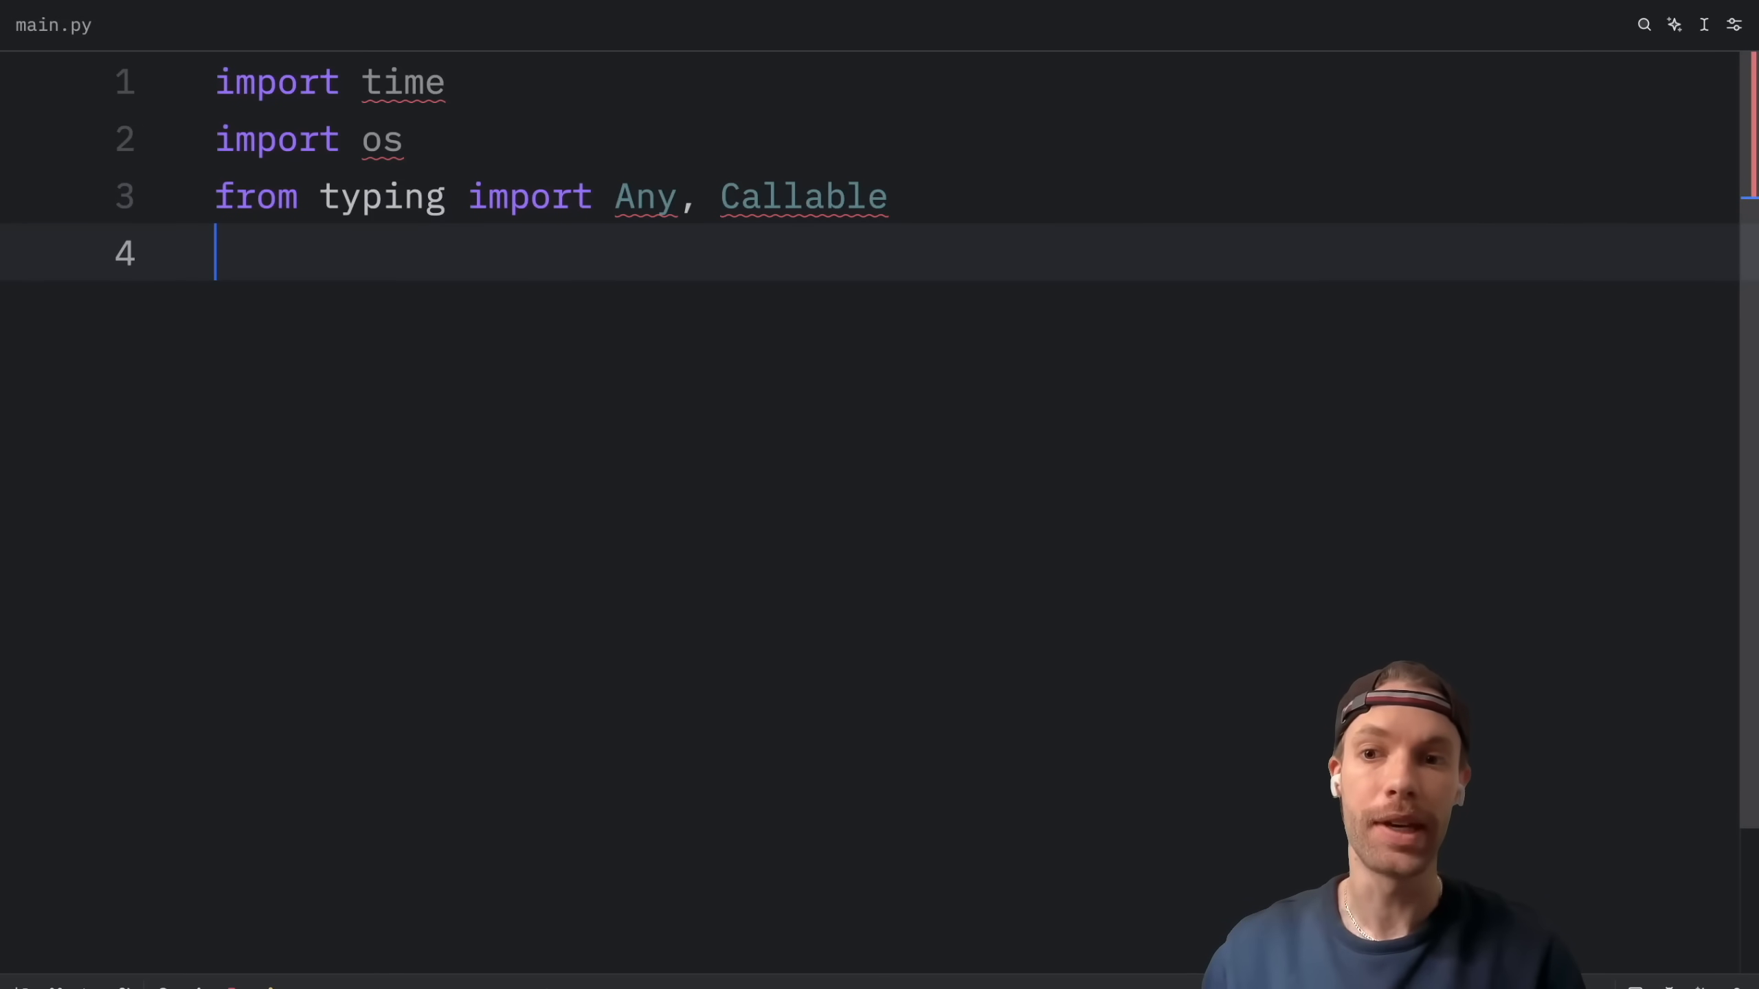
text(from)
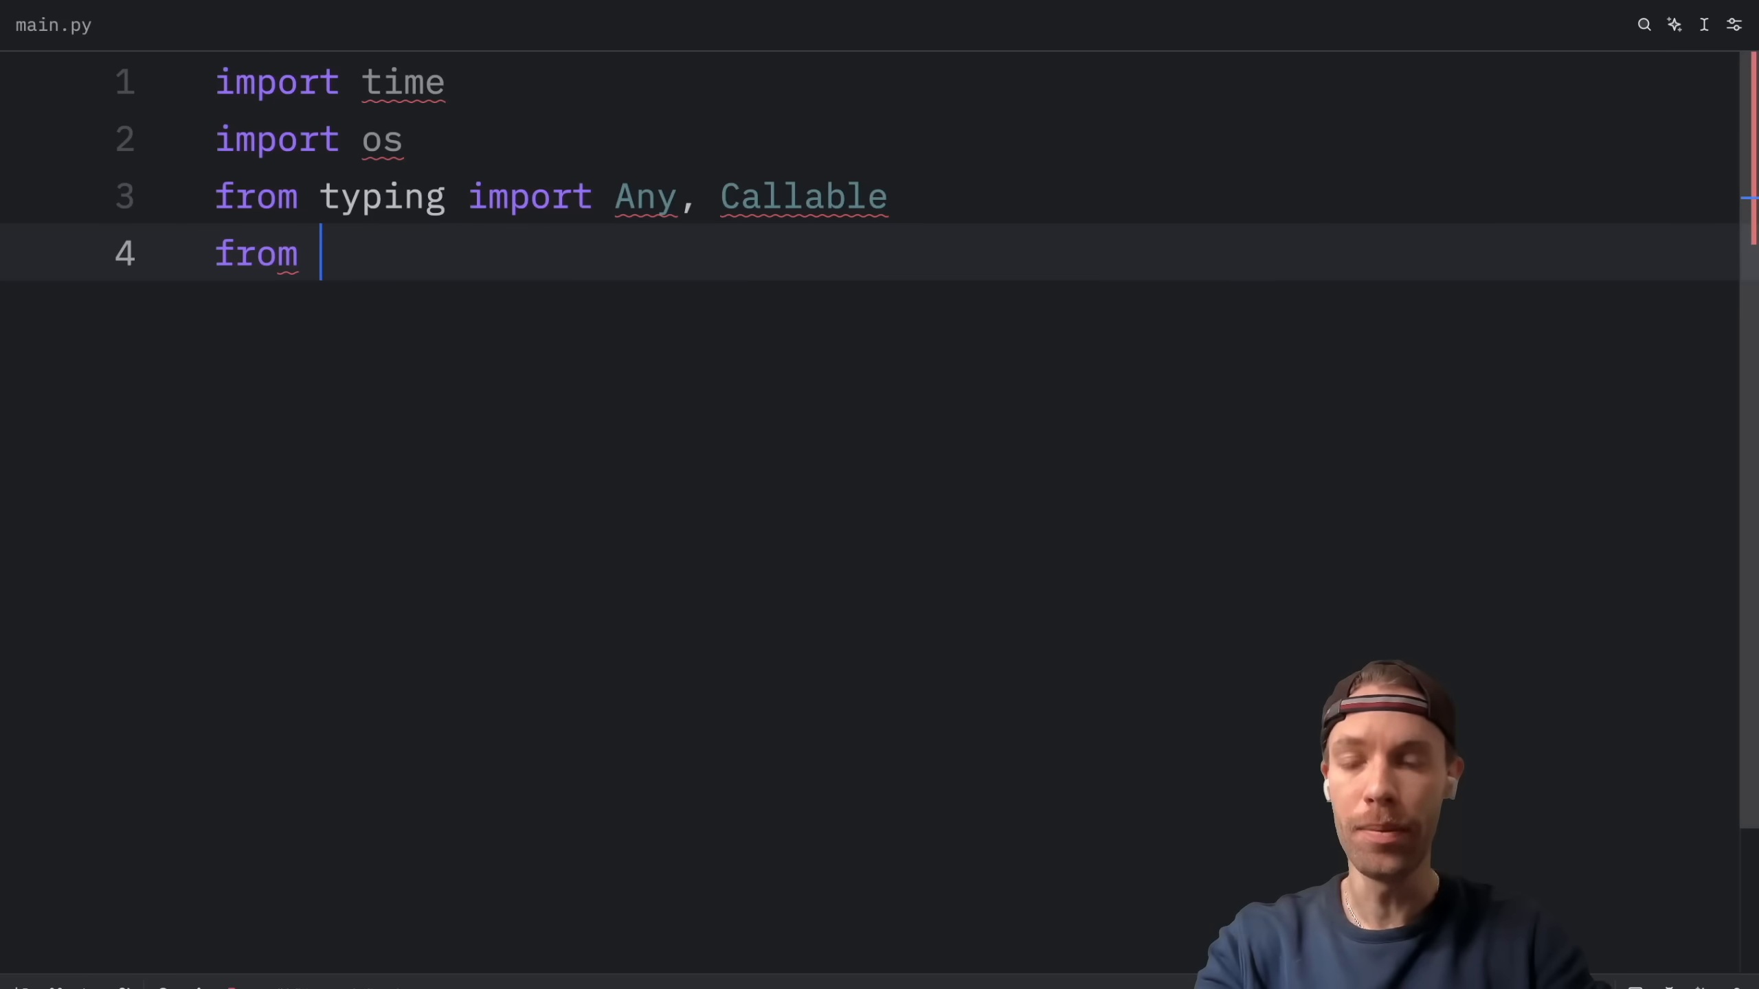
text(multiprocessing import Pool)
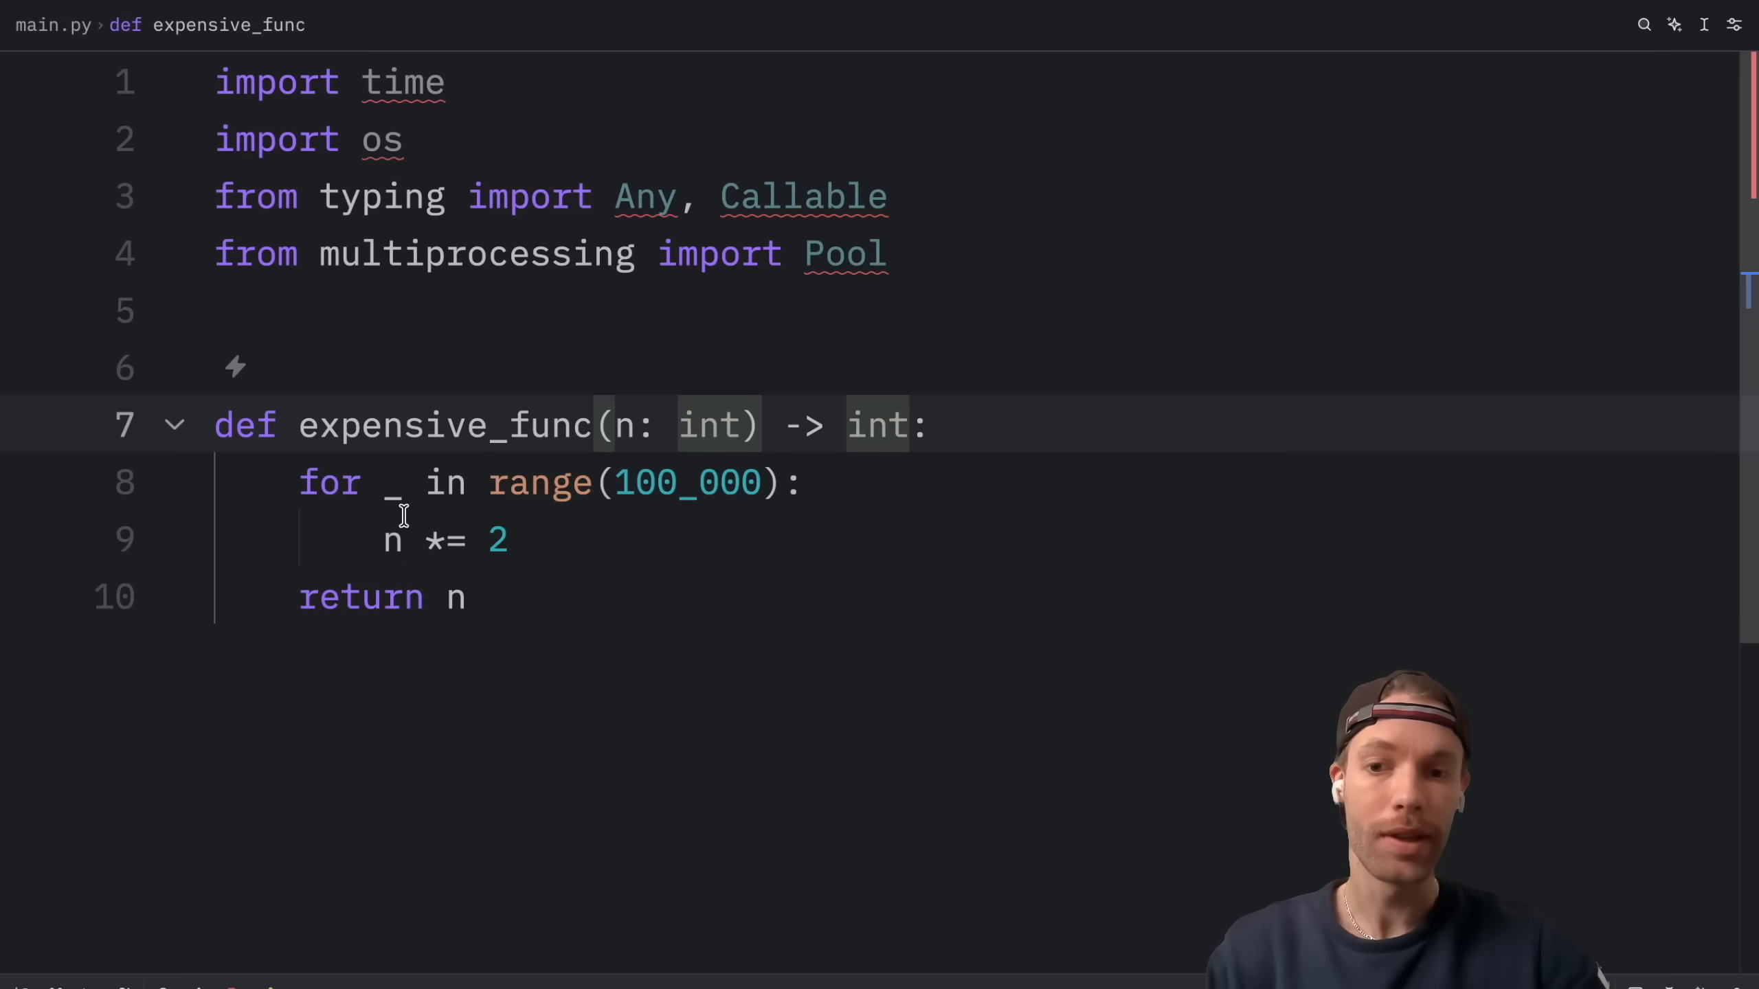
Highlight the n *= 2 doubling line inside expensive_func's 100_000-iteration loop
double_click(445, 539)
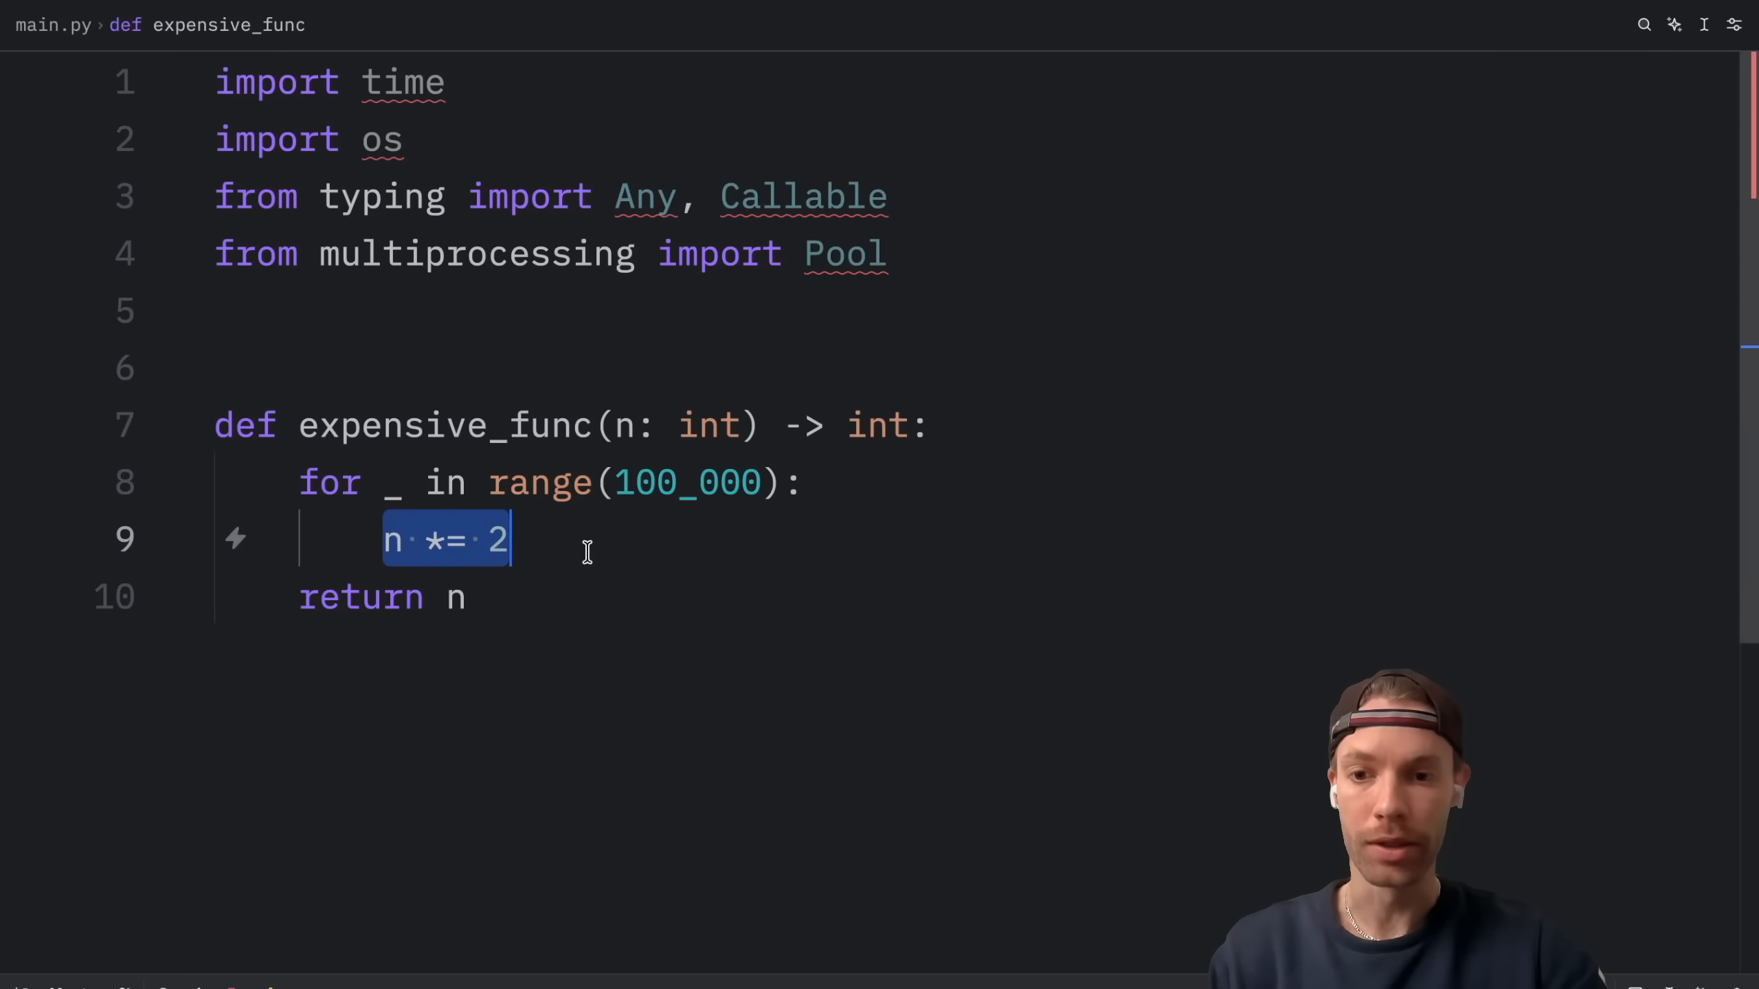
click(591, 540)
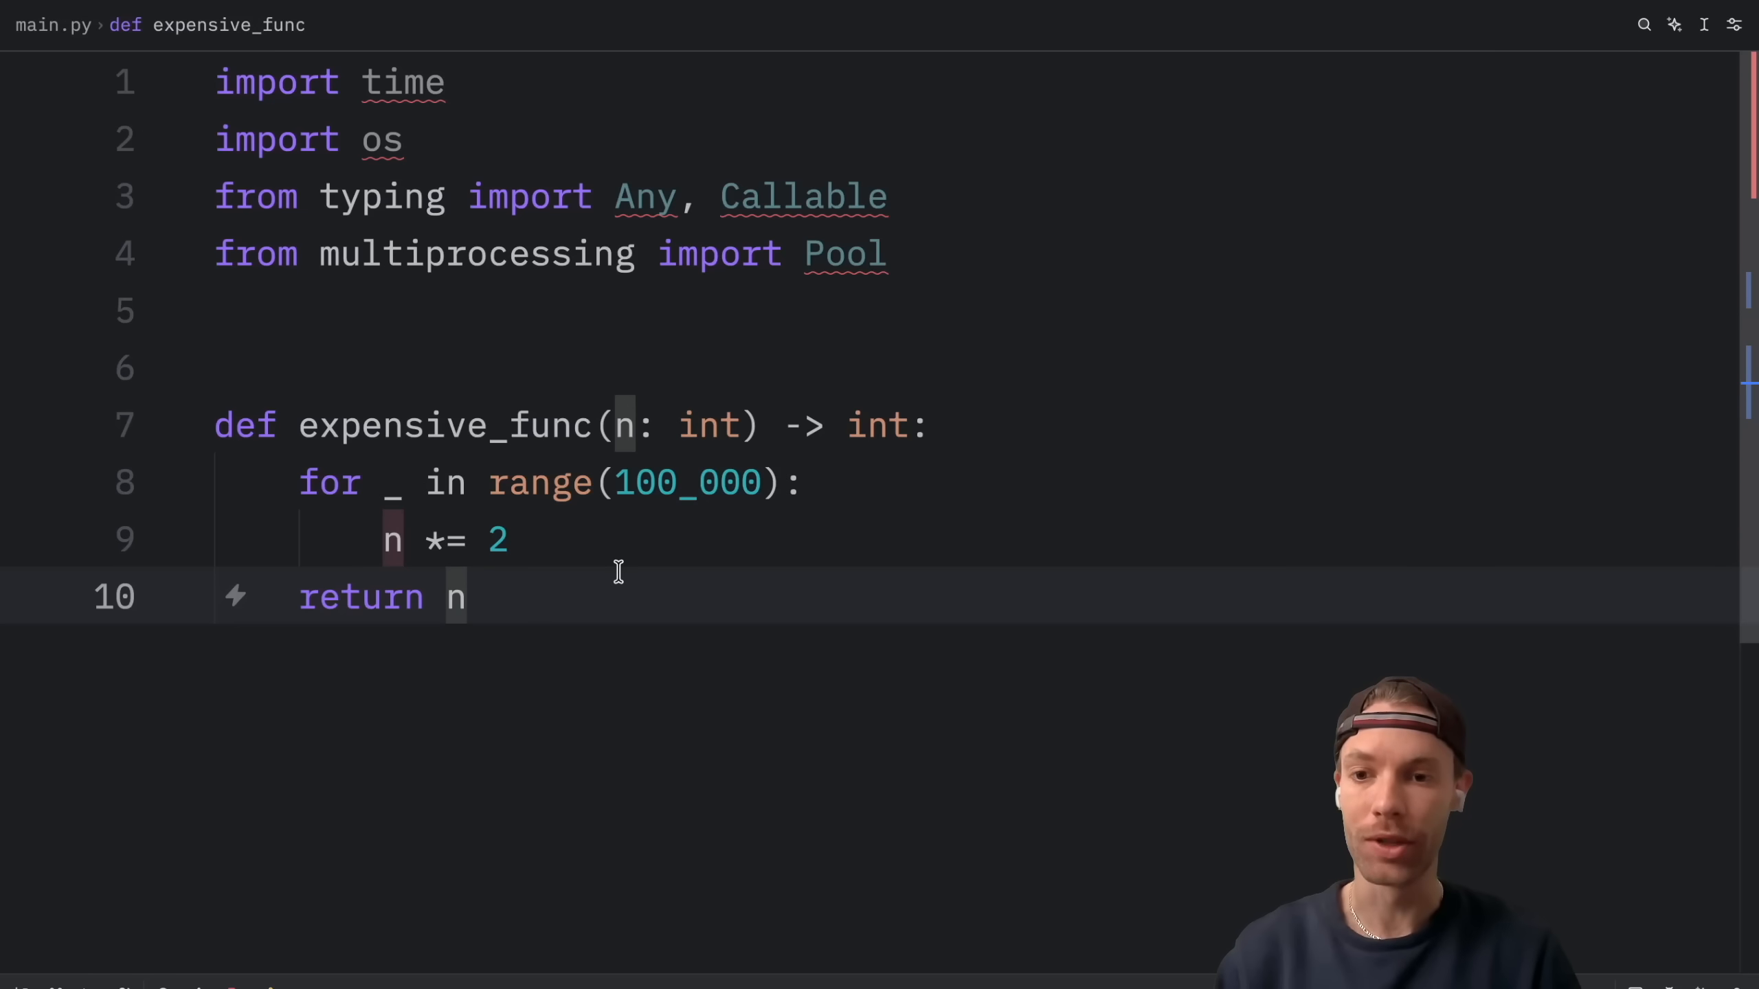
click(510, 539)
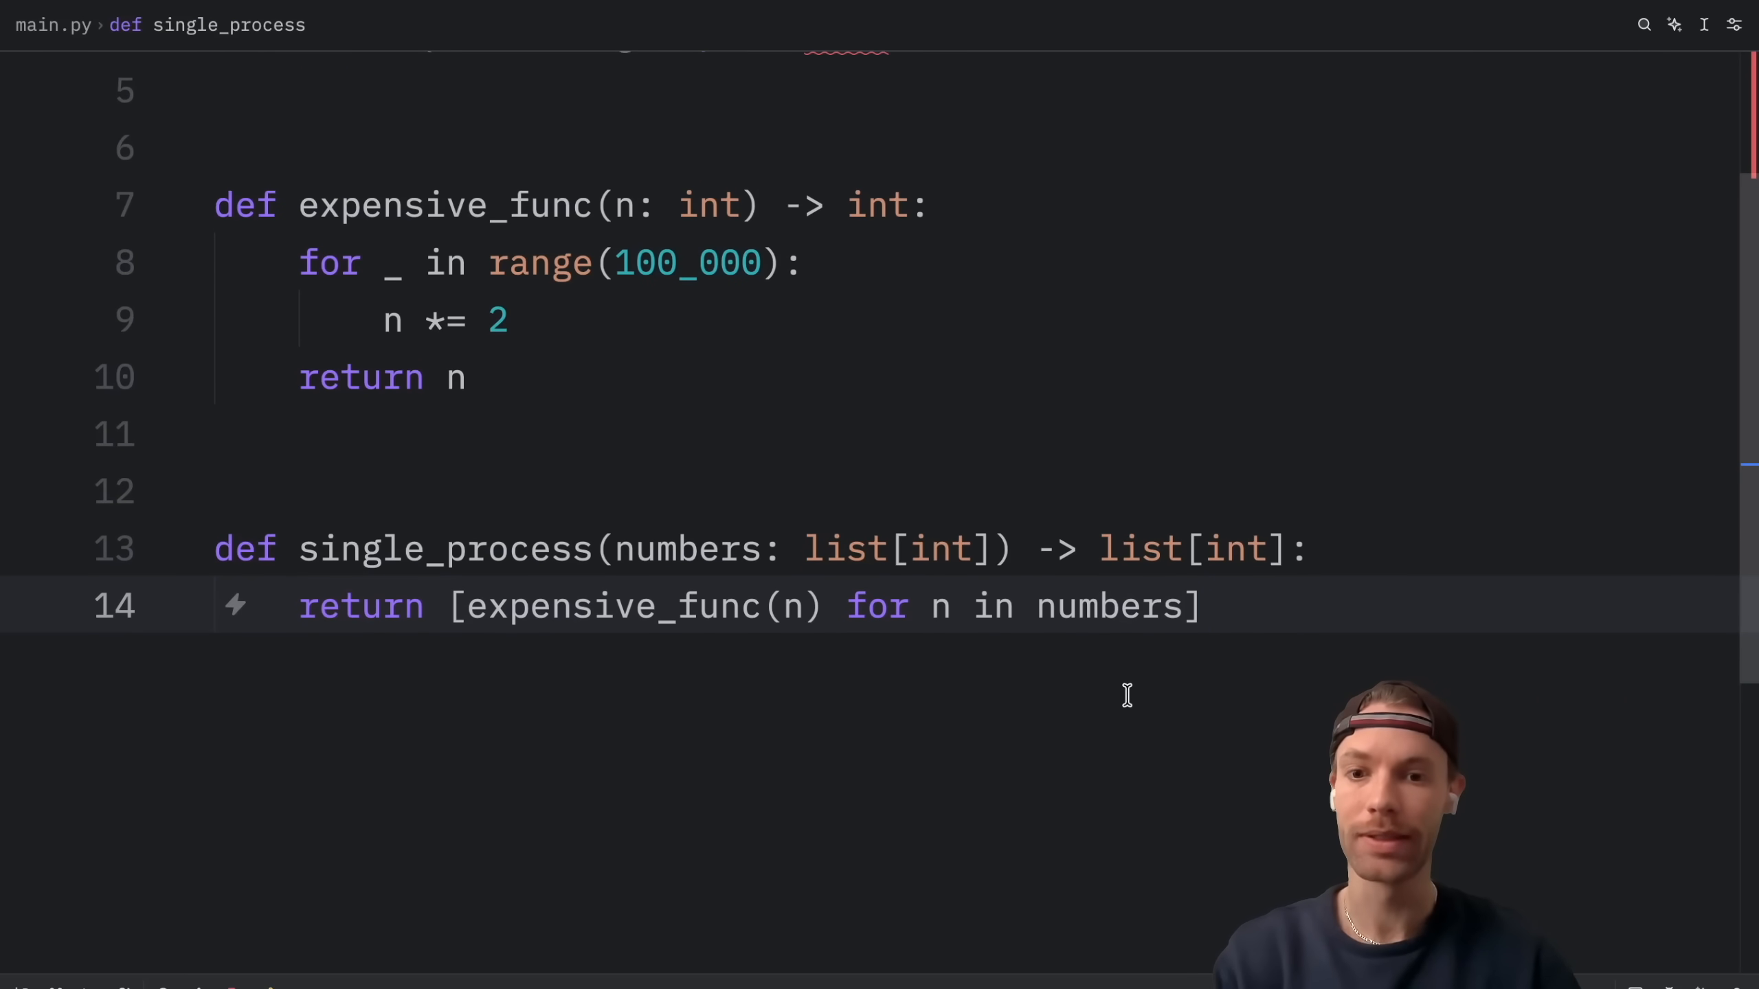
Highlight single_process's numbers parameter and its expensive_func(n) comprehension call
drag(615, 548, 976, 548)
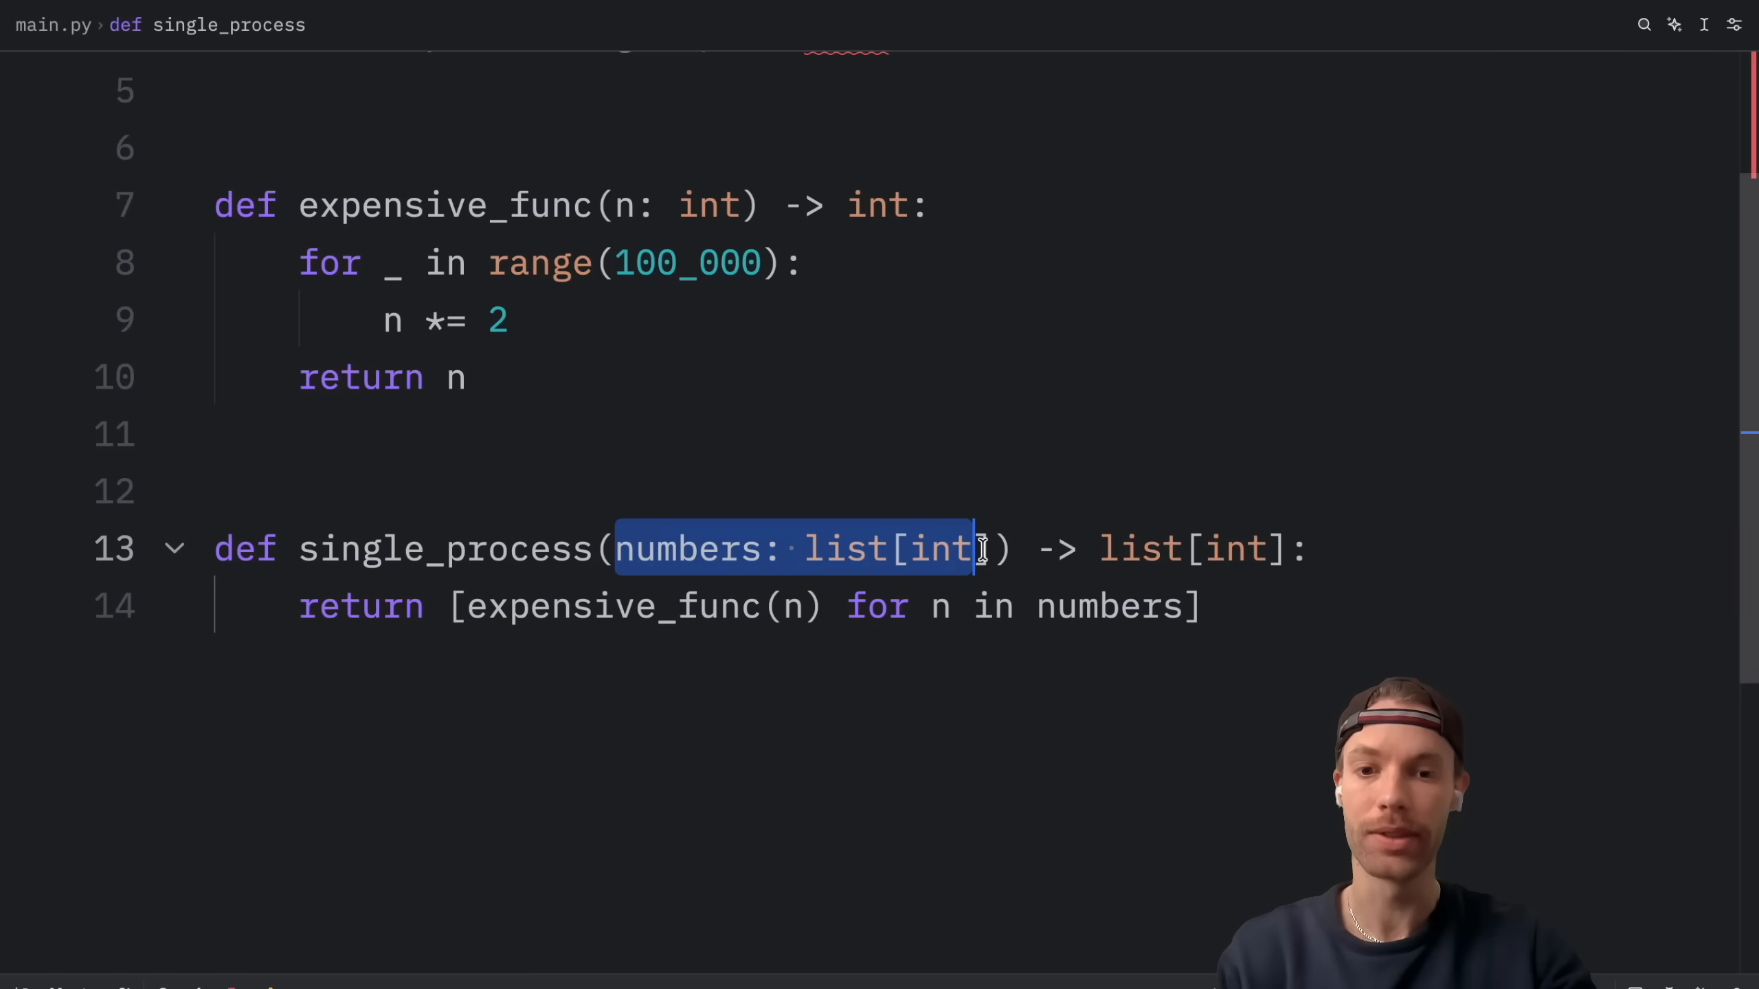
click(799, 606)
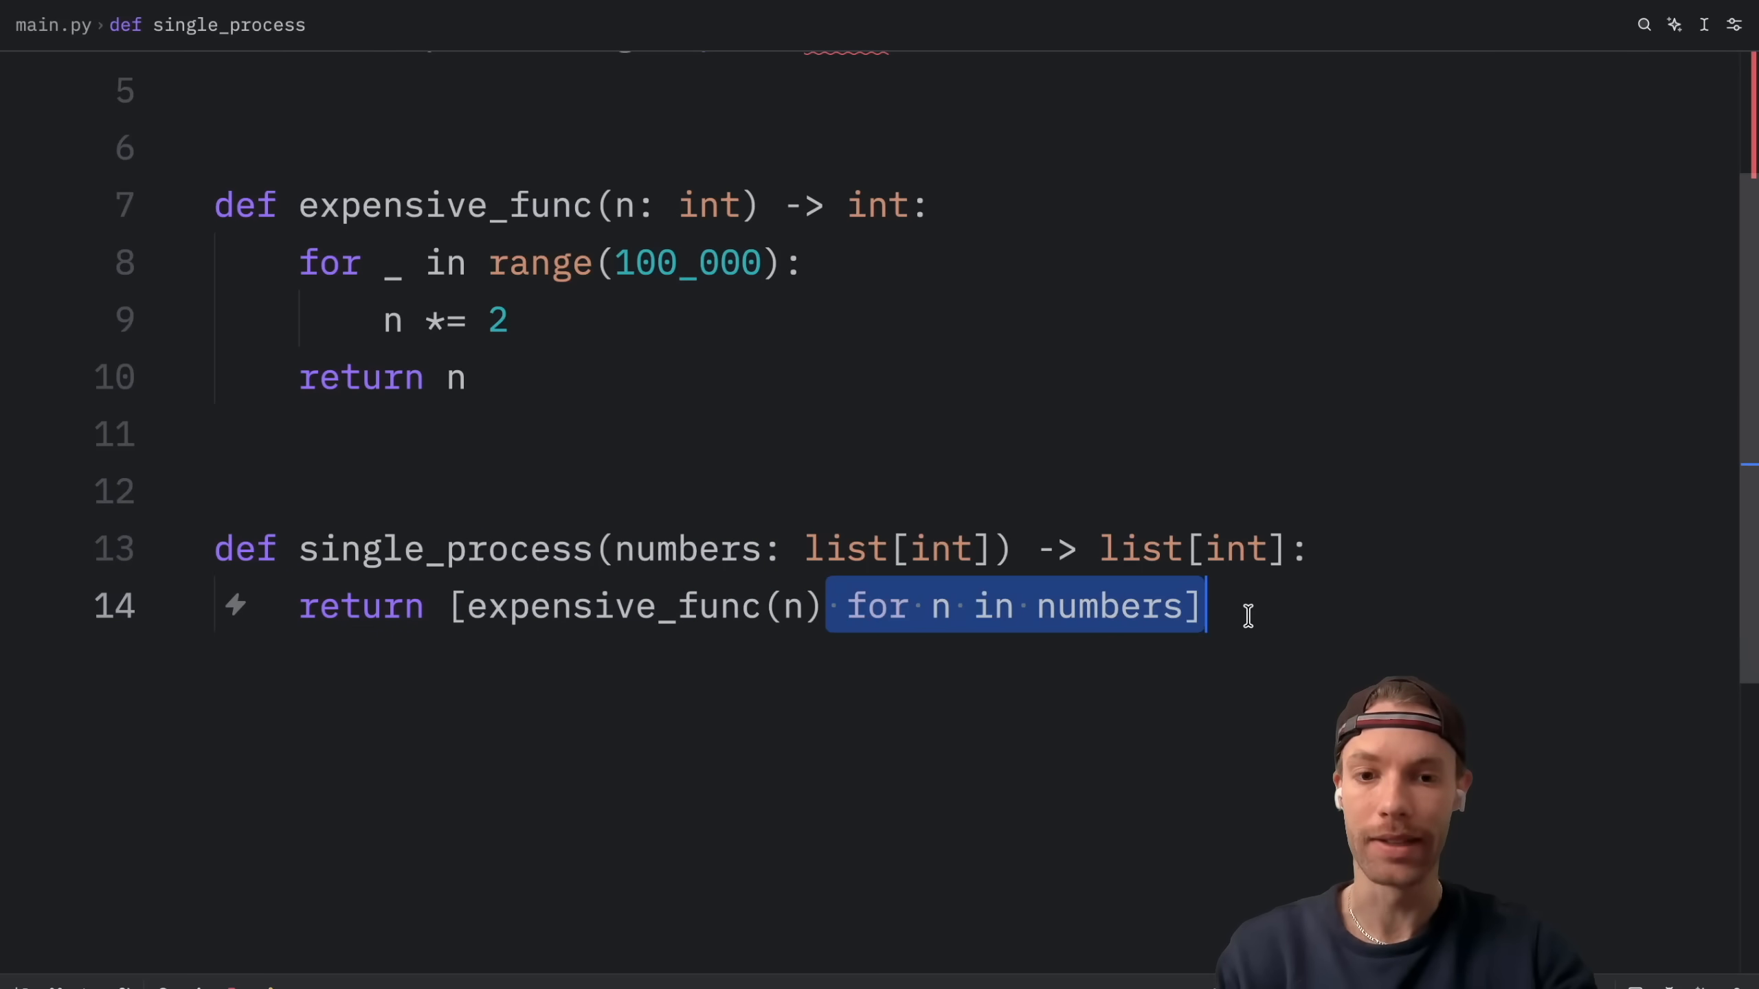
click(840, 606)
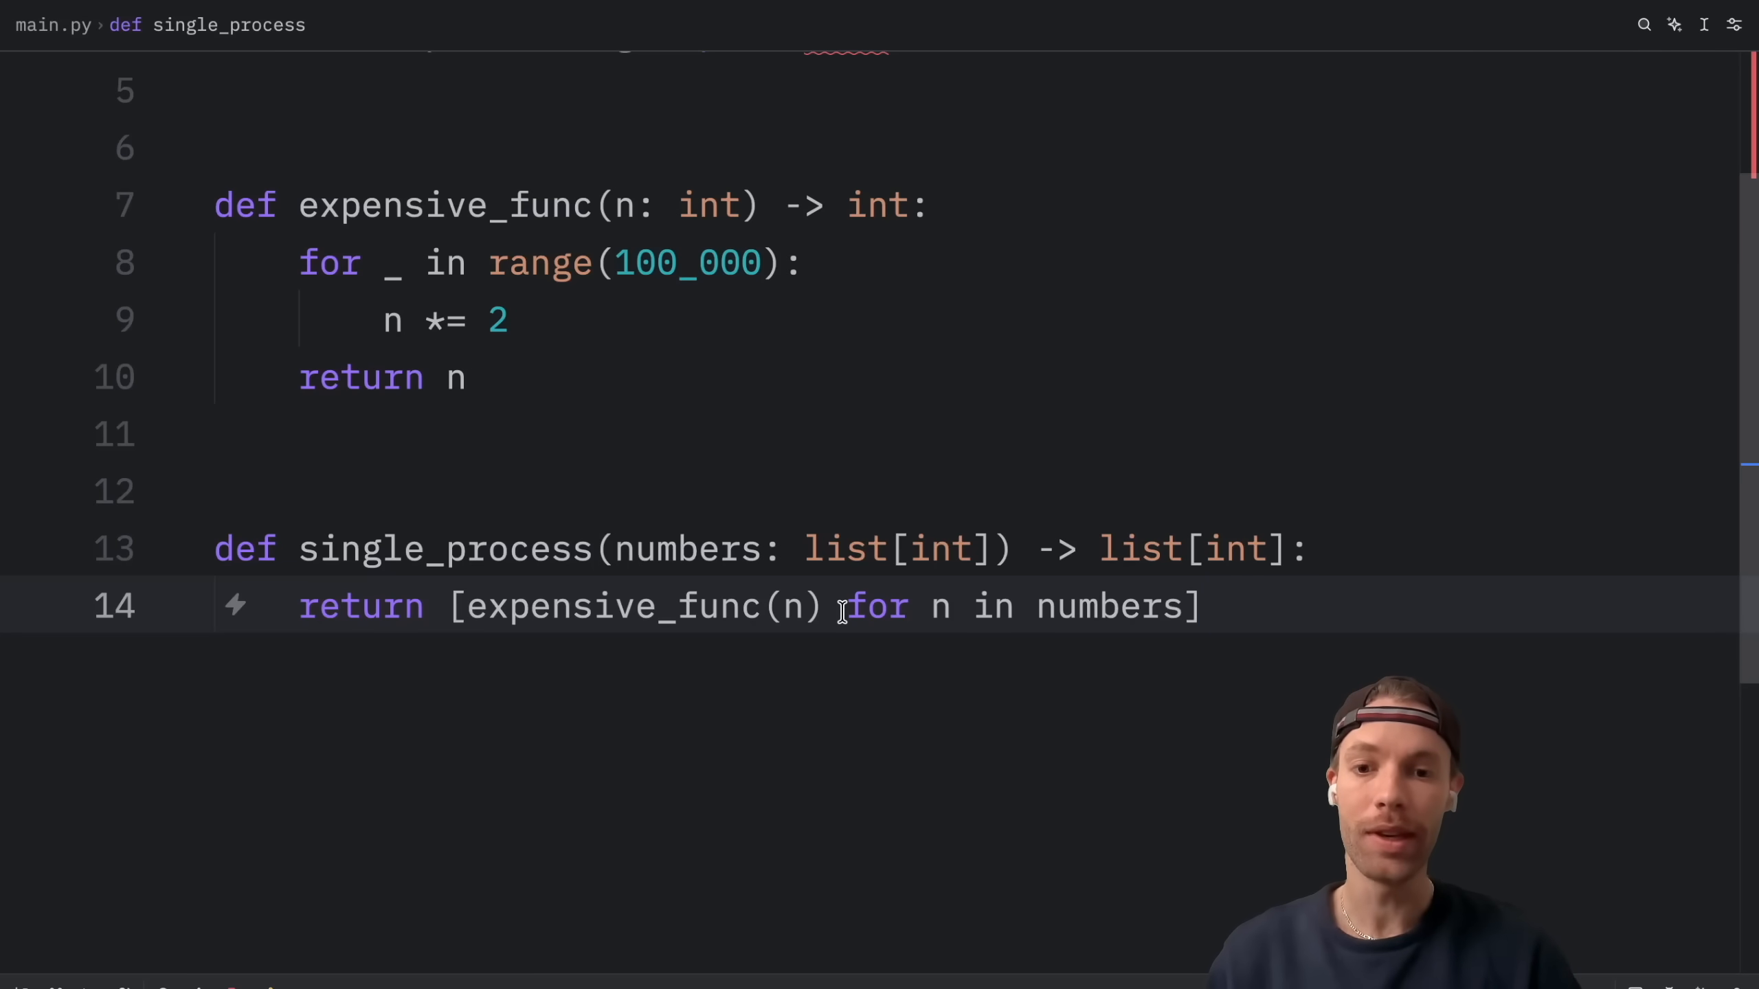
drag(462, 606, 820, 606)
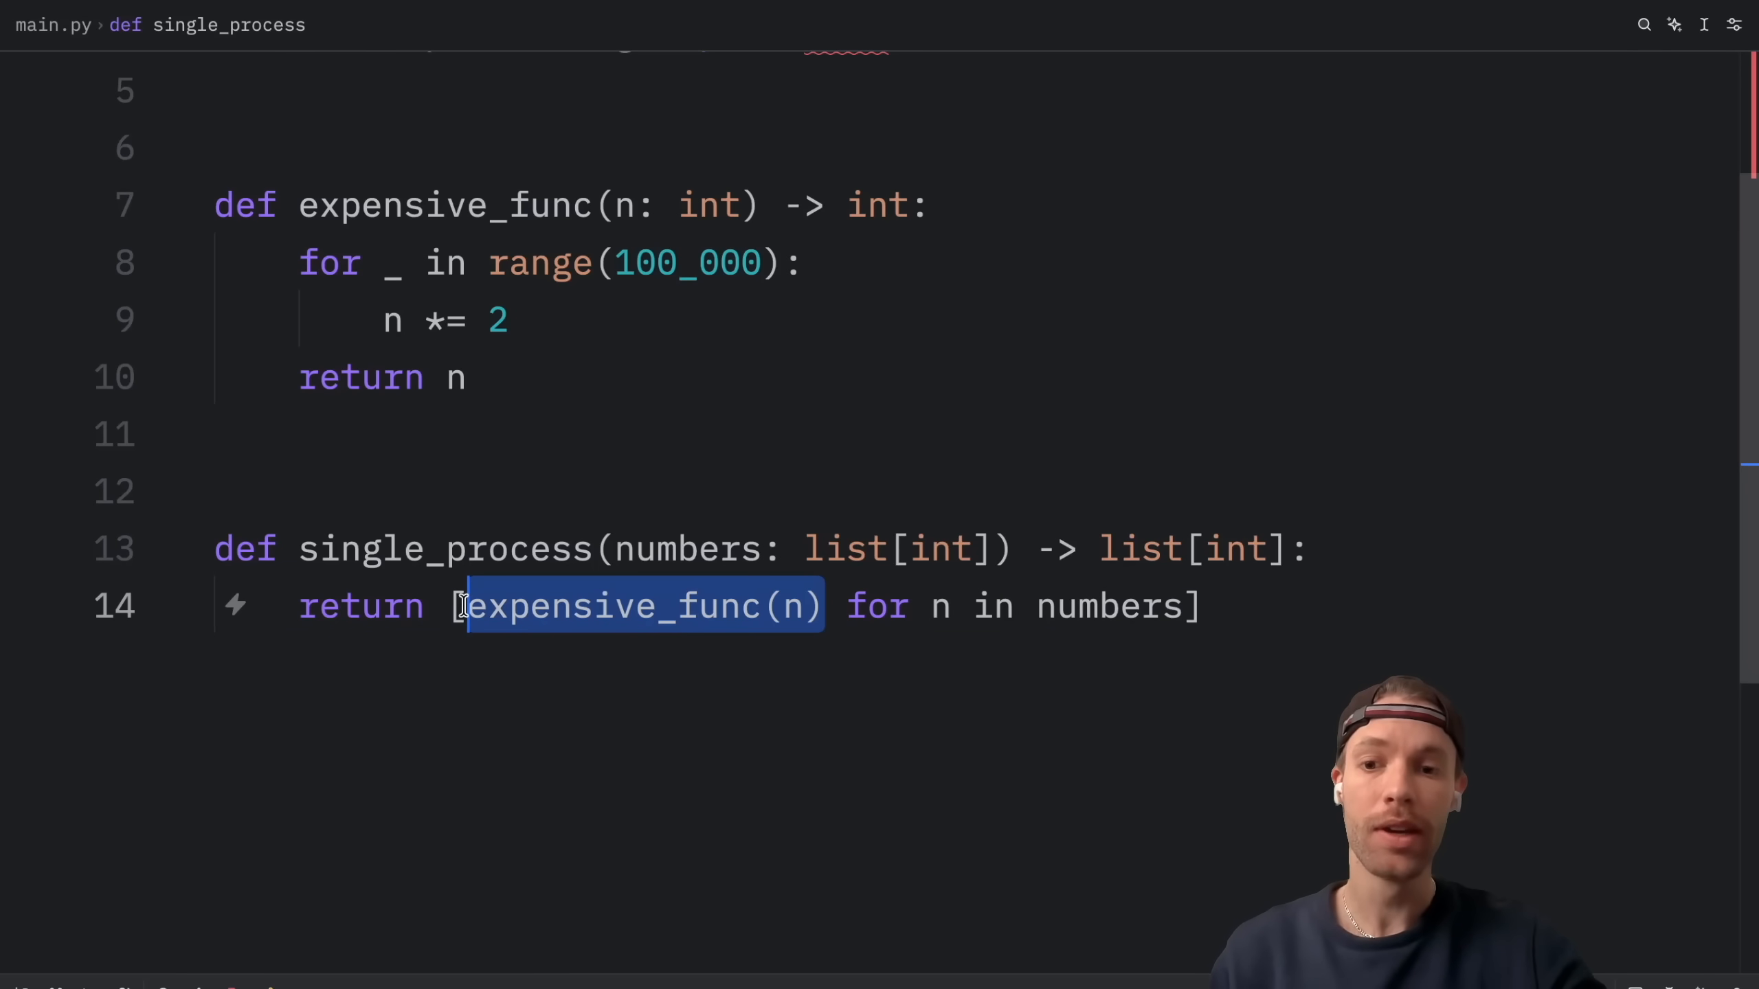
mouse_move(629, 755)
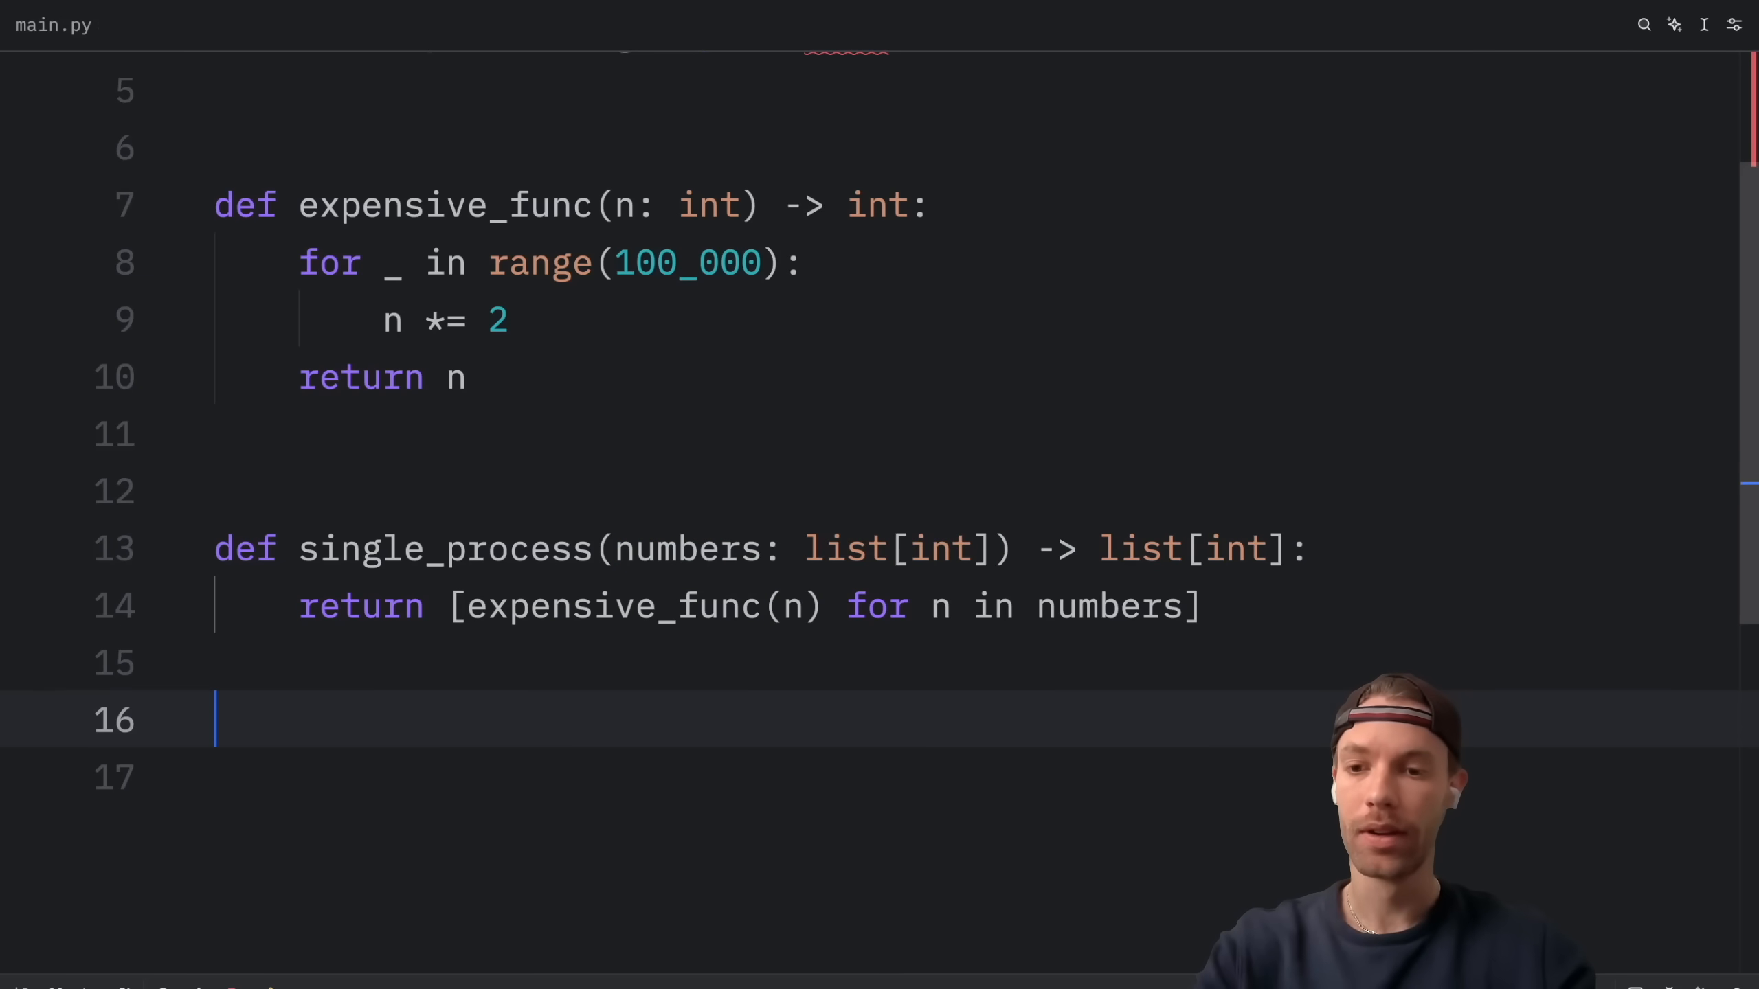
Define multi_process returning pool.map(expensive_func, numbers) inside a 'with Pool() as pool:' block
text(def multi_process(numbers: list[int]) -> list[int]:)
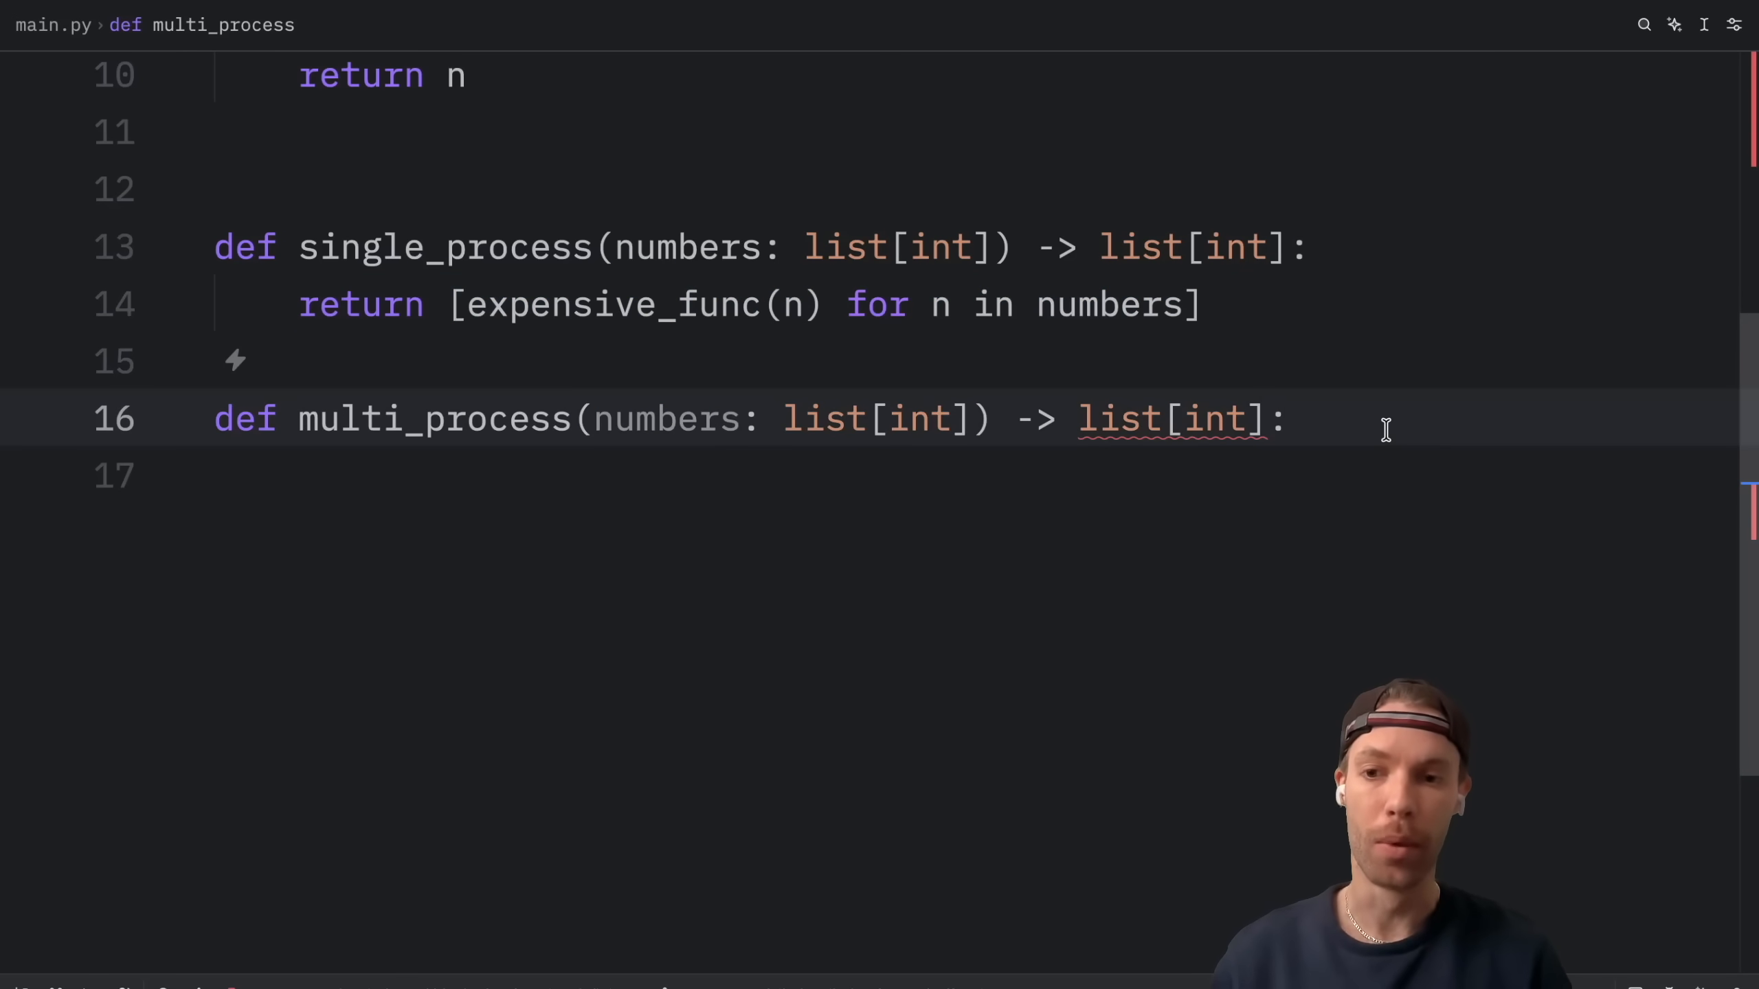
text(wit)
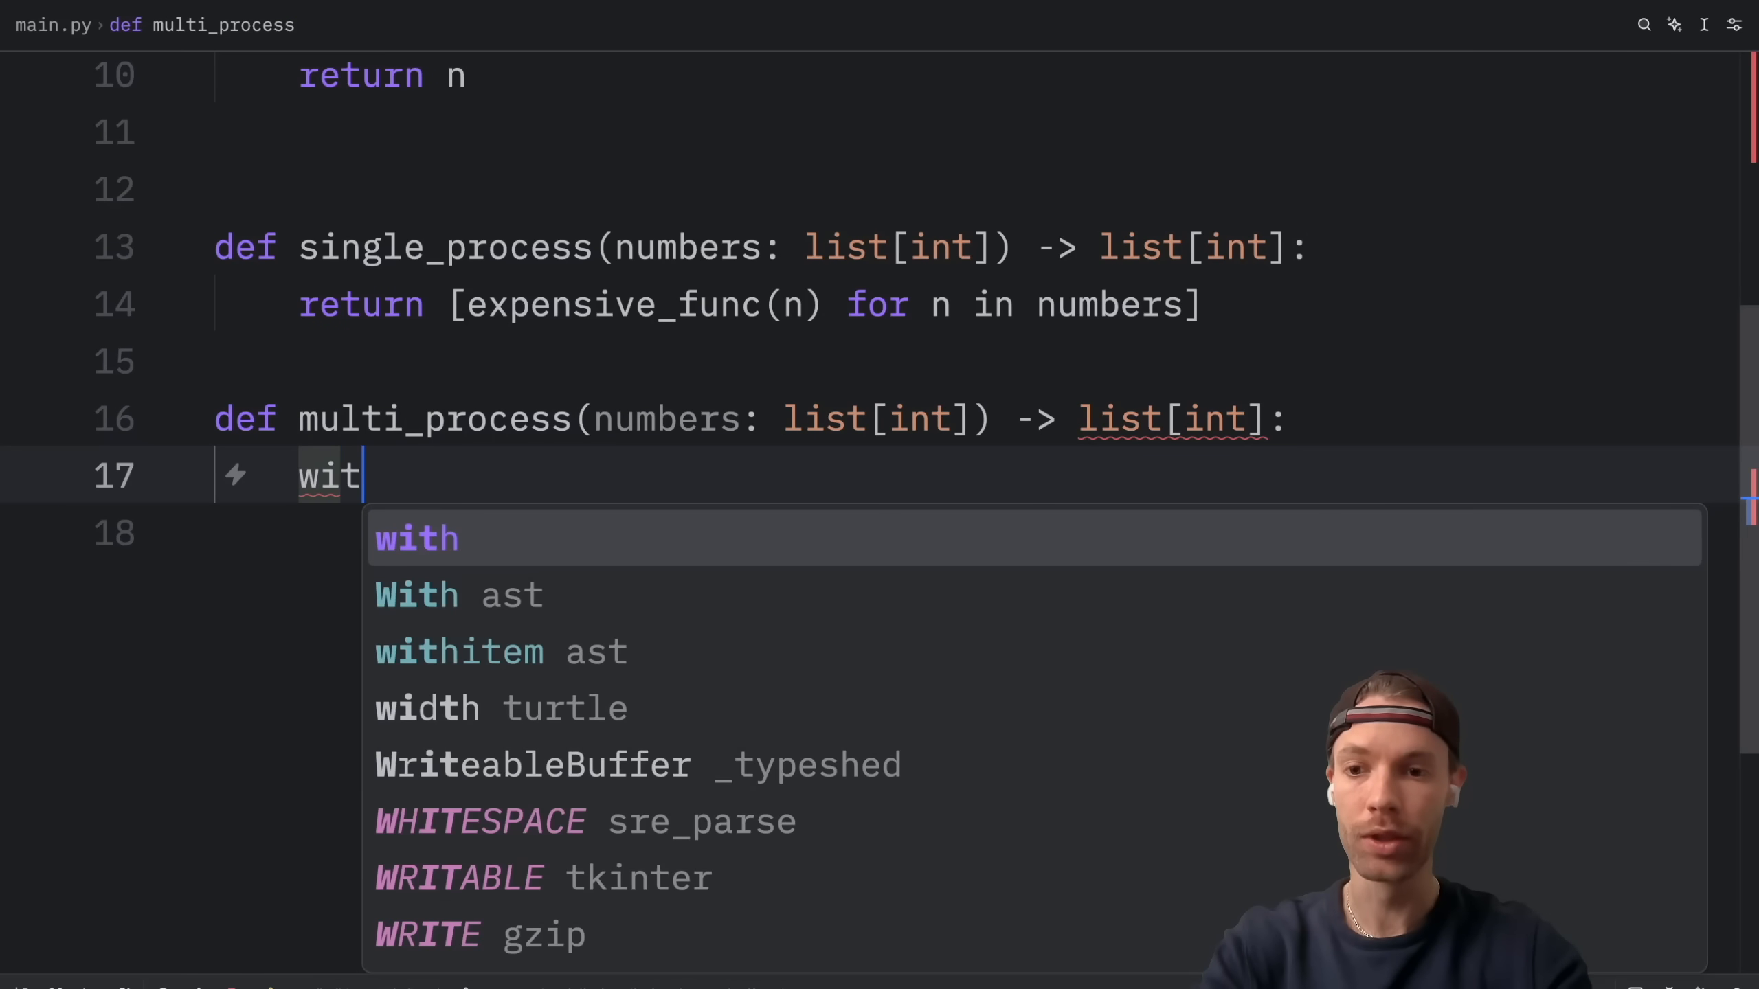
text(h Poo)
click(972, 533)
text(reut)
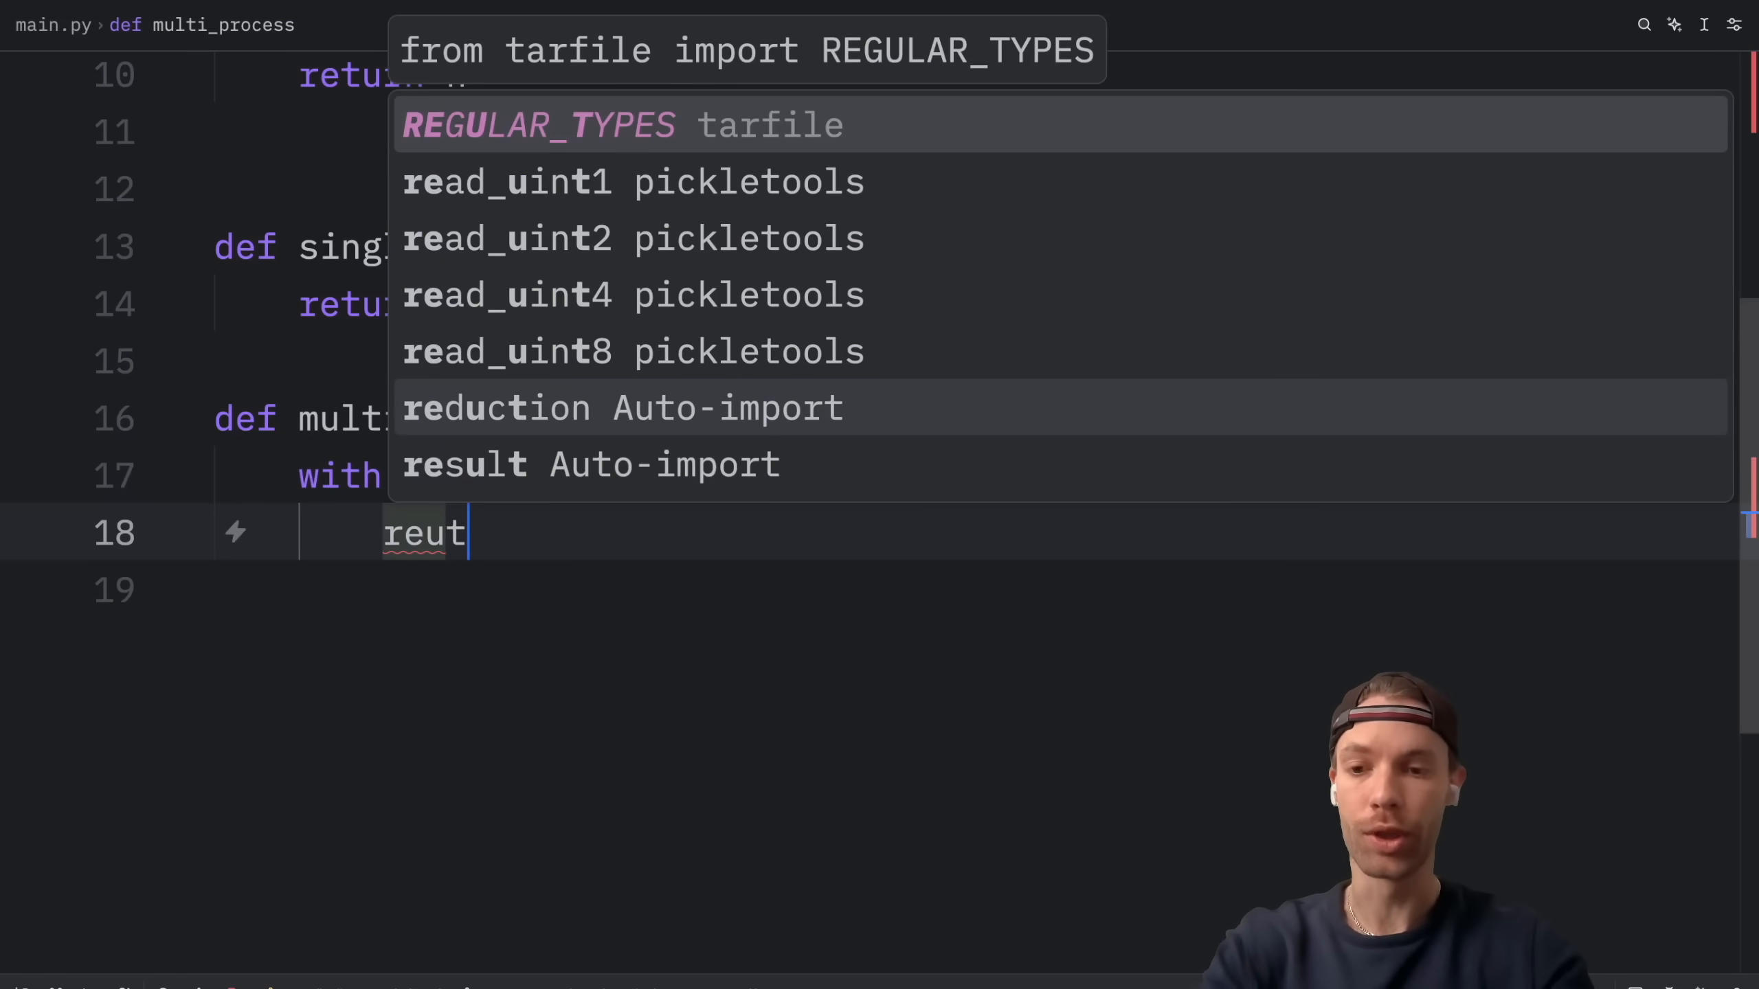
text(return pool.map(expensive_func,)
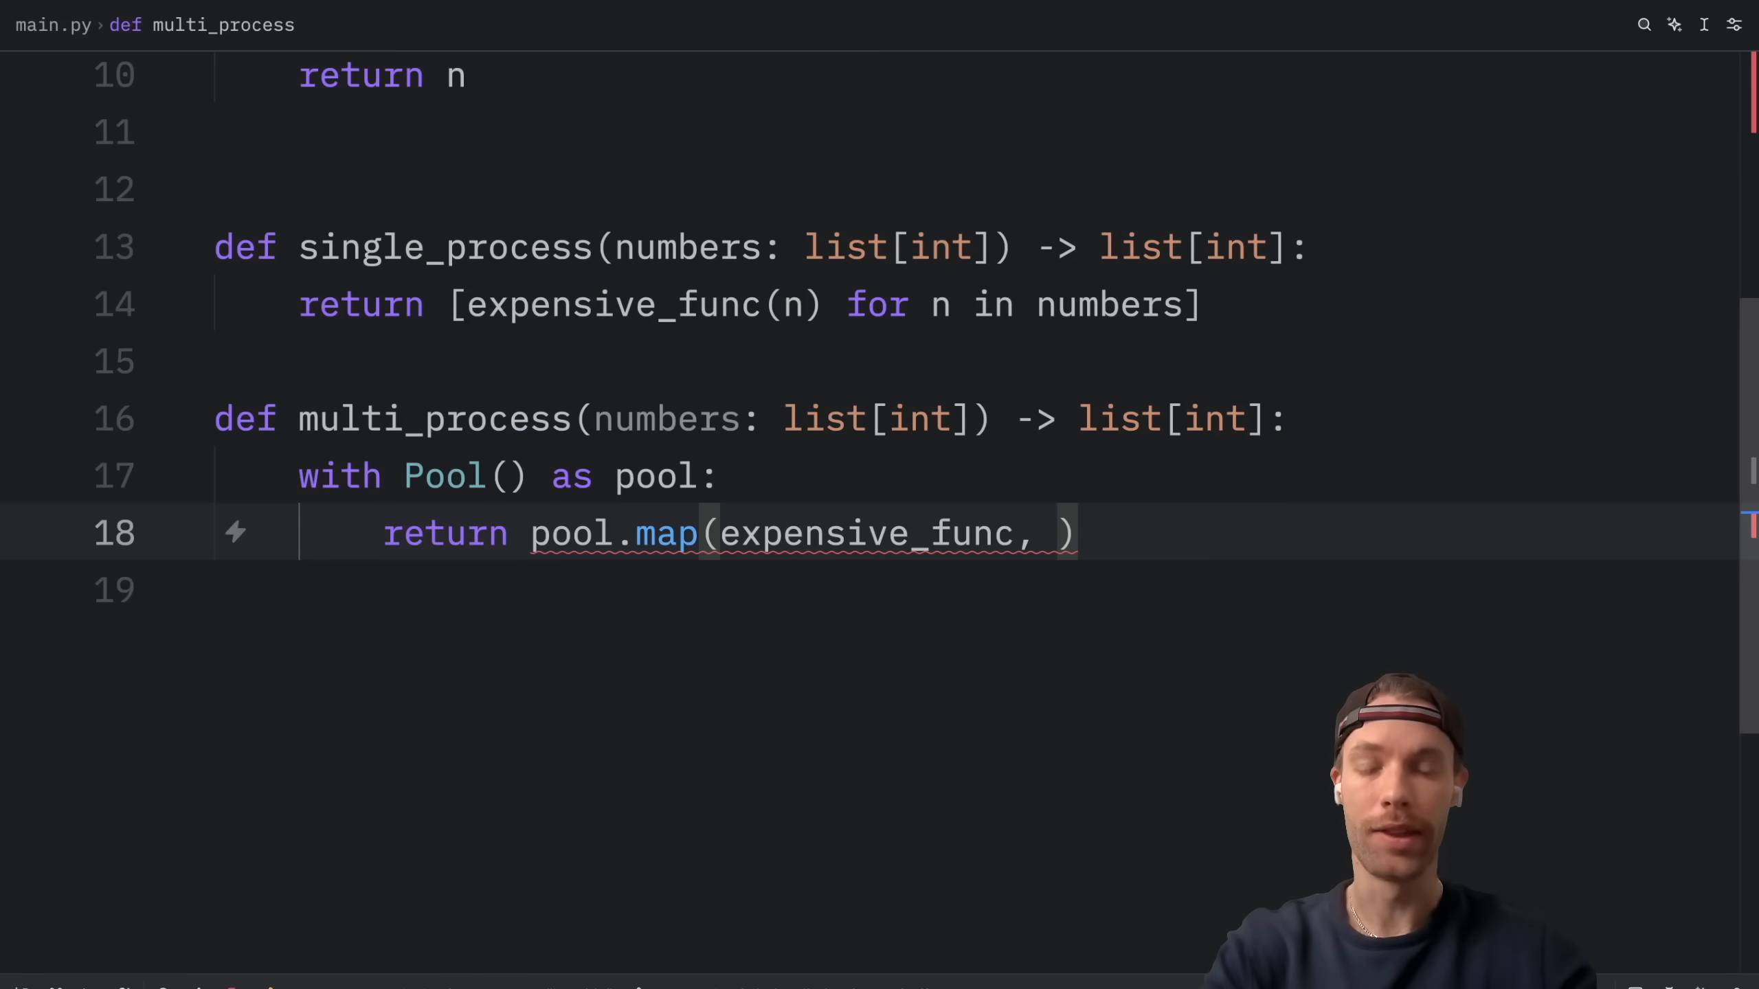
text(numbers)
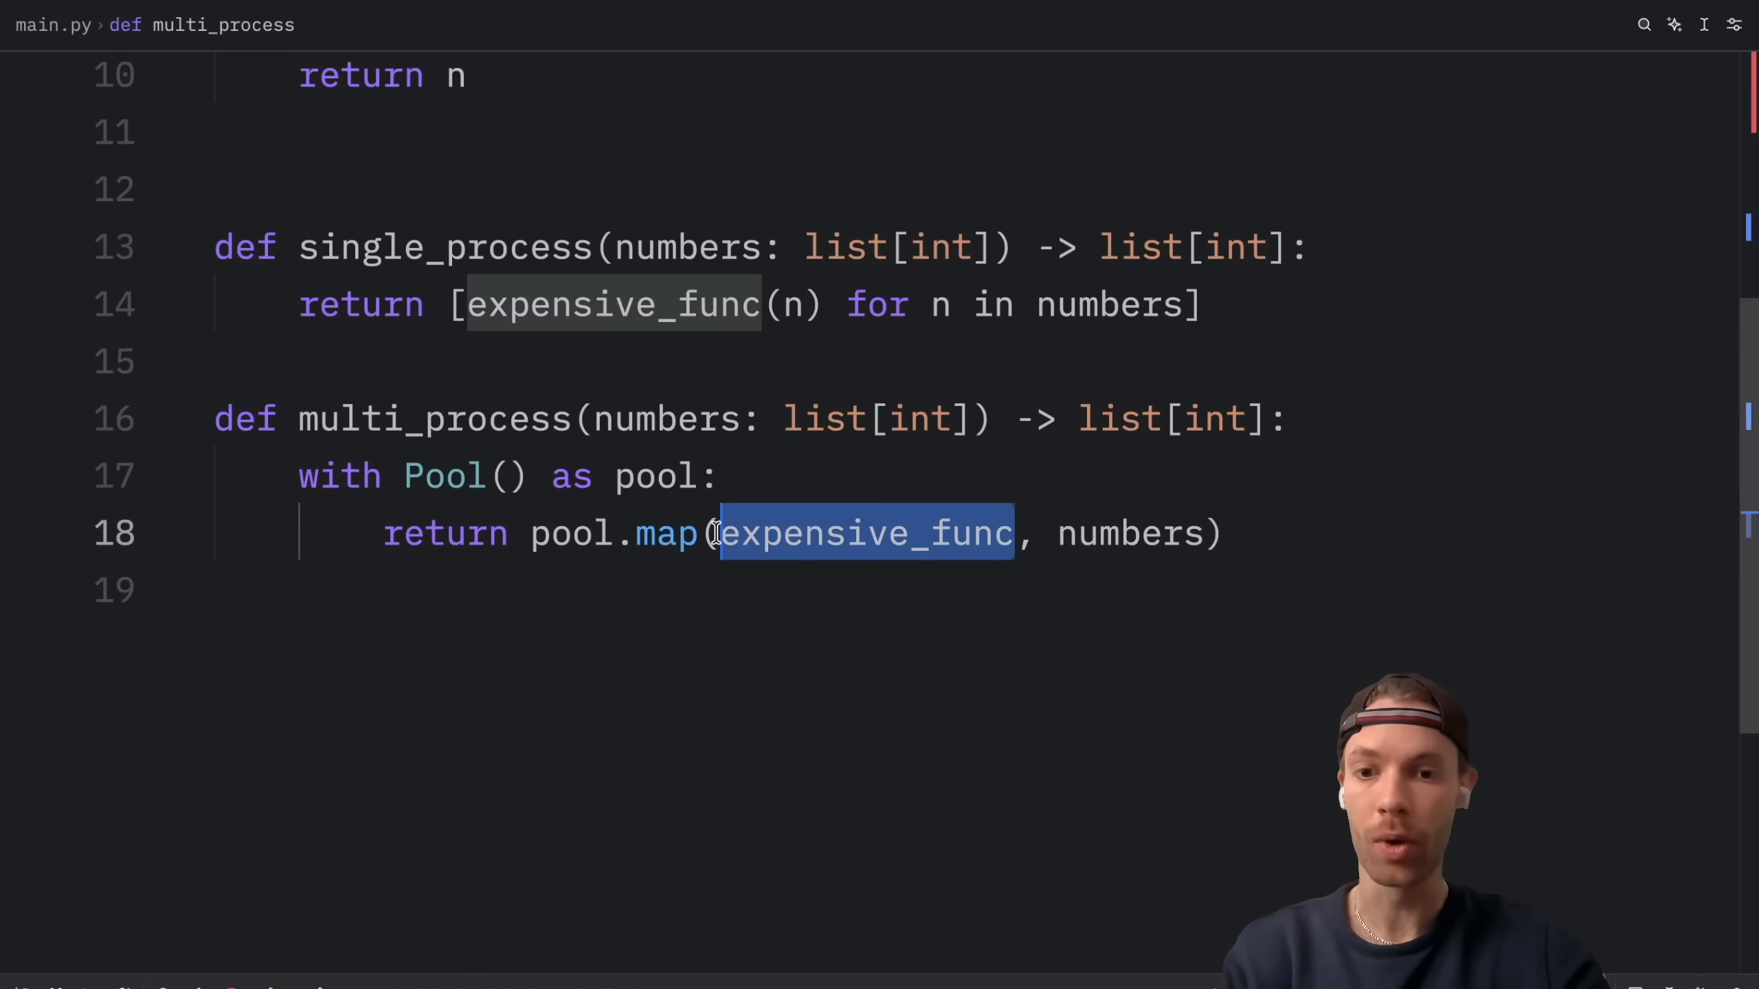
mouse_move(1132, 533)
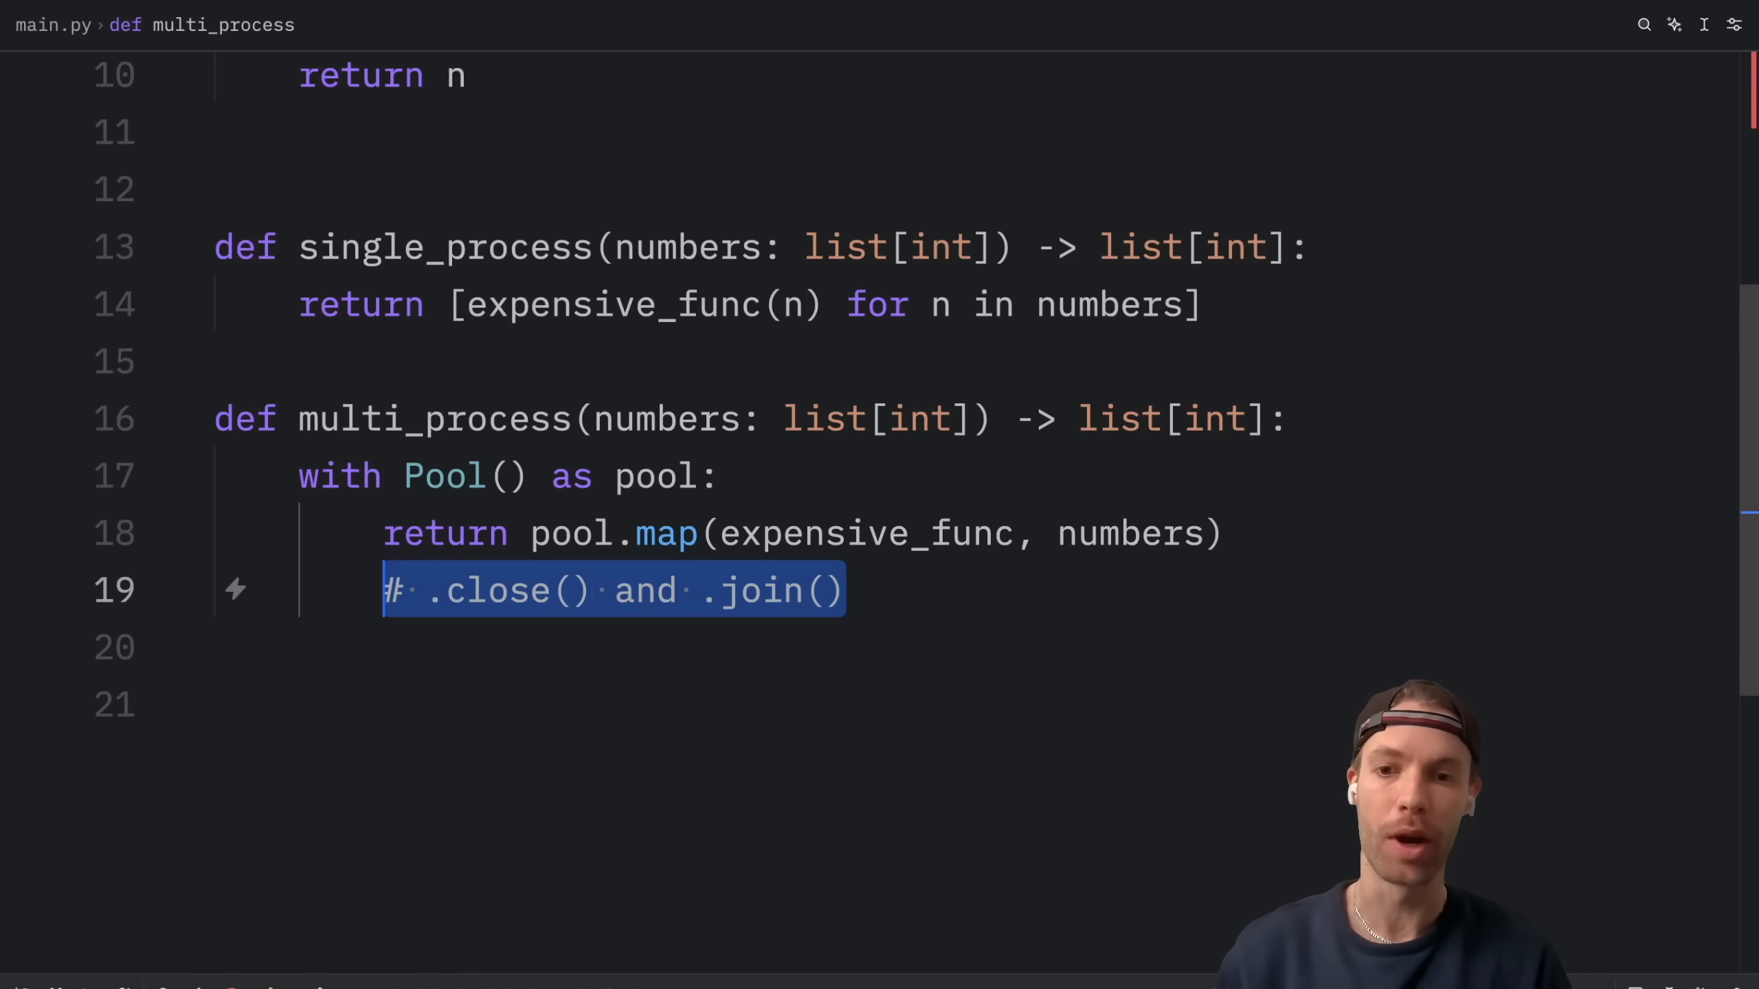
key(Delete)
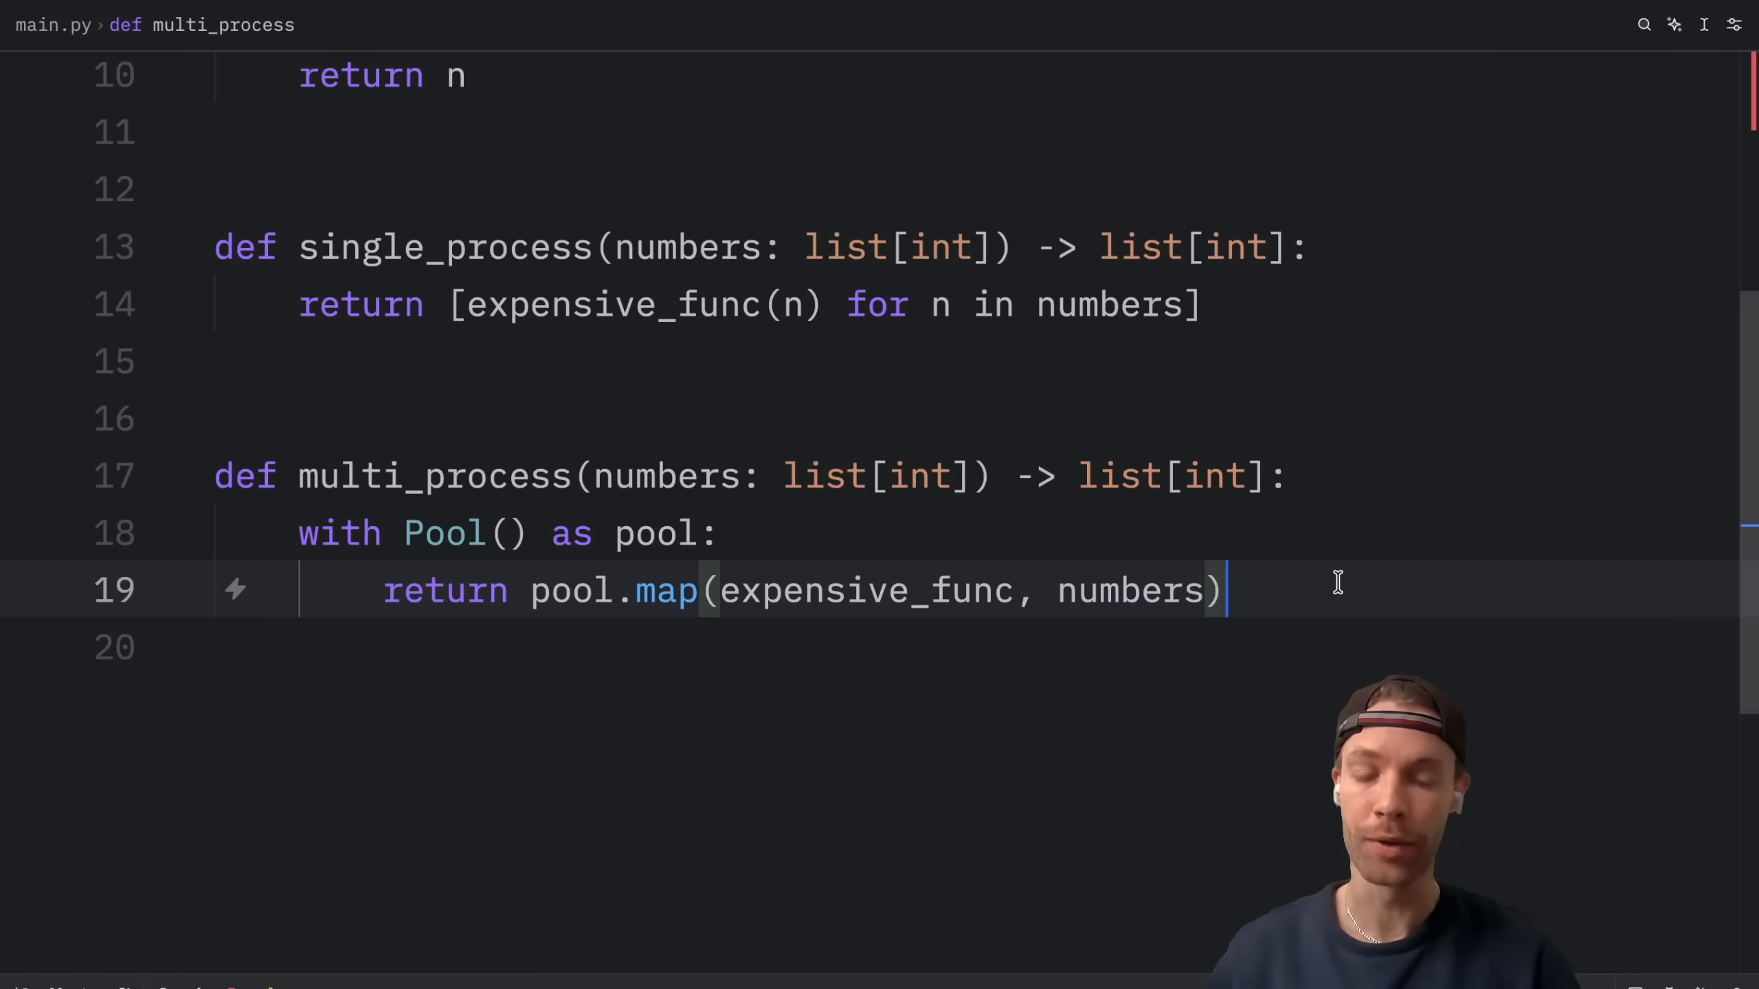
Write get_time with perf_counter and the name/duration print, then start the ifmain template
scroll(down, 3)
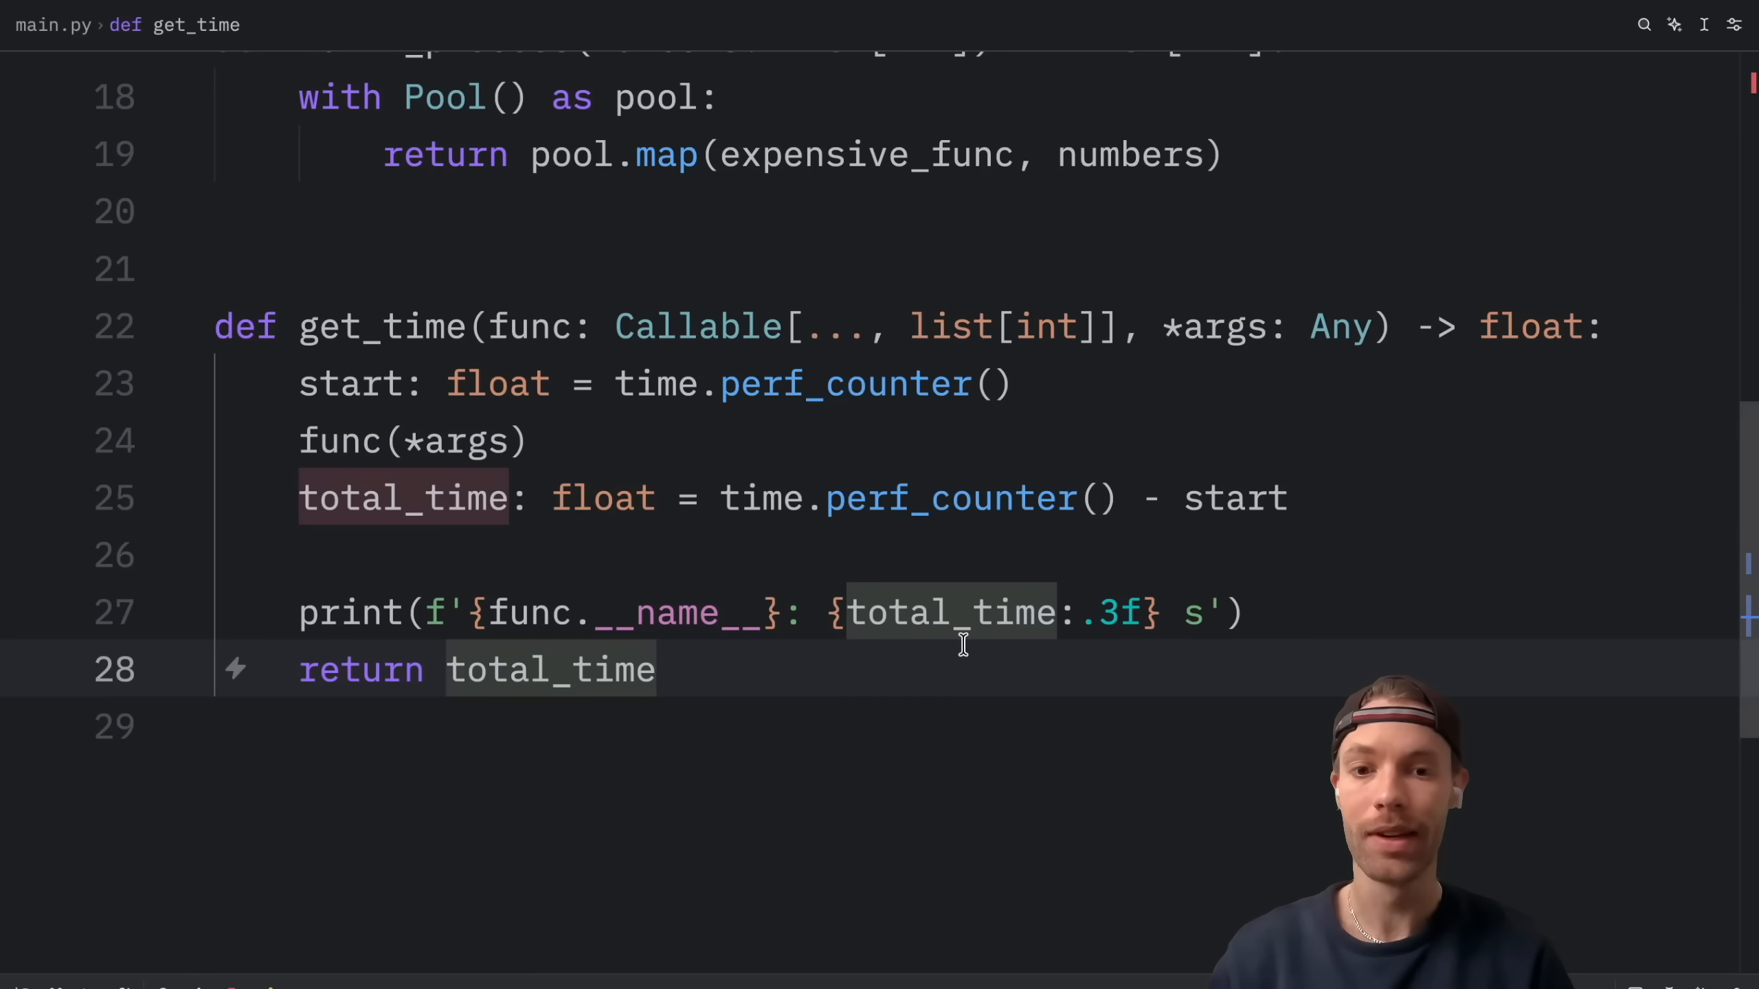
mouse_move(472, 698)
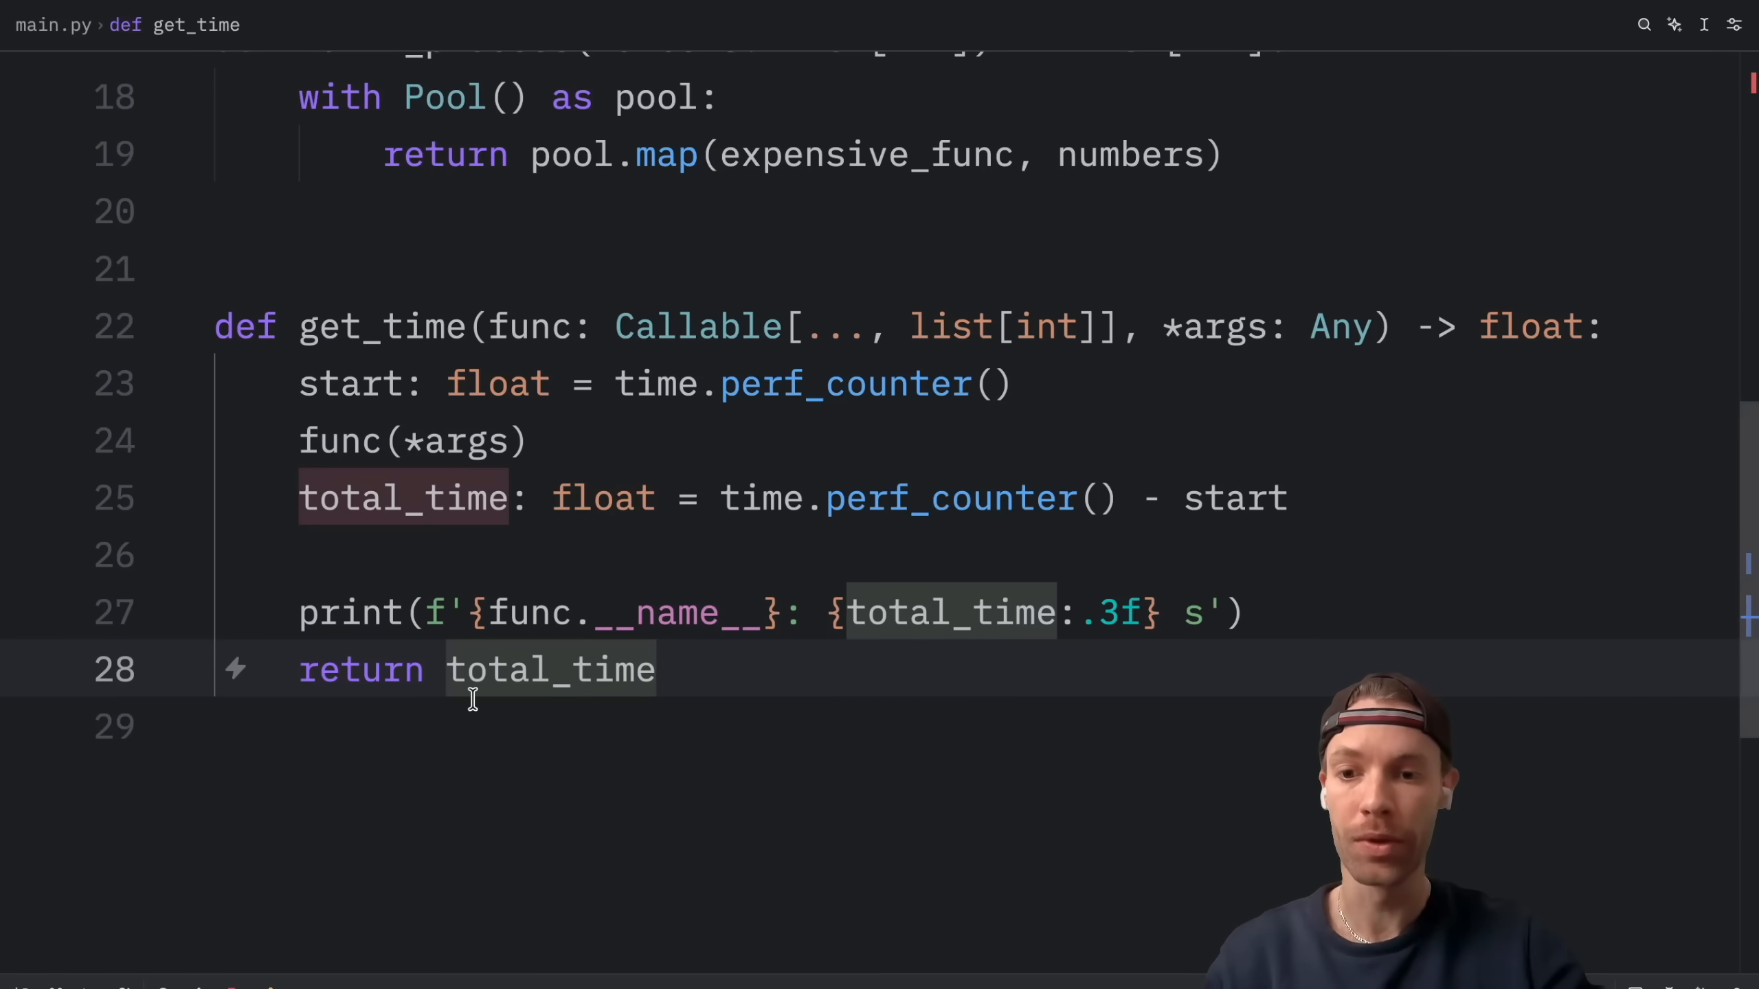
text(ifmain)
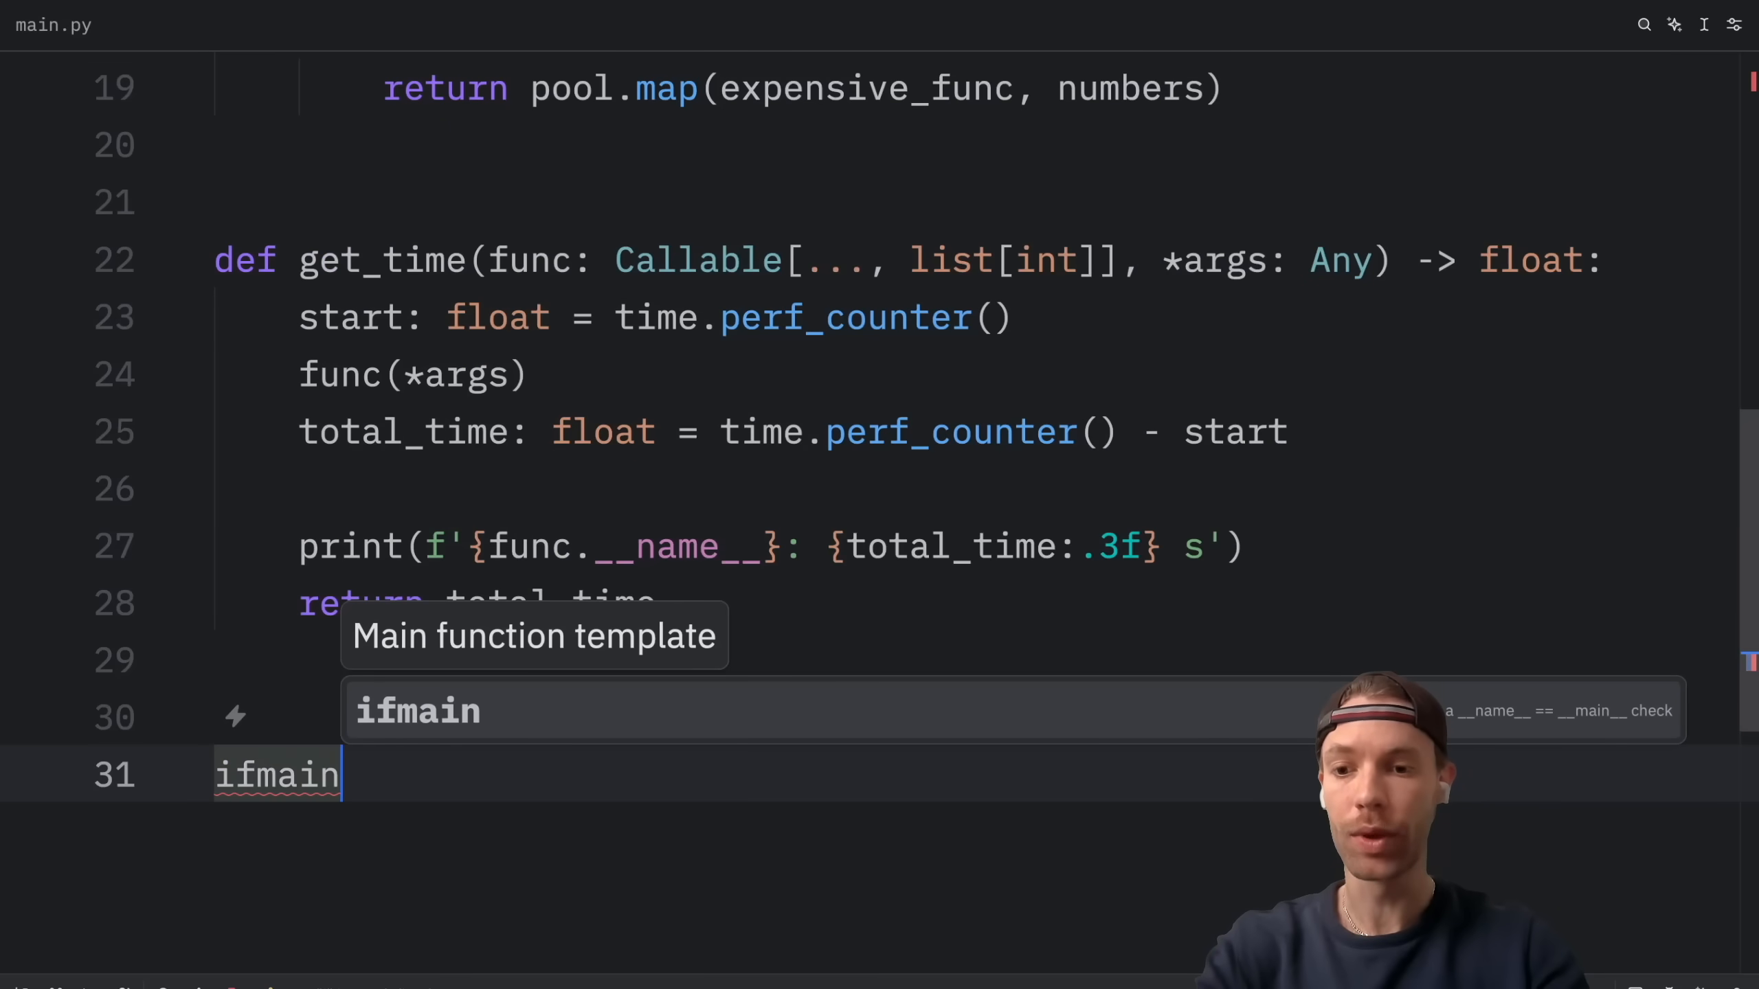
Expand the __main__ block, build numbers as list(range(1, 21)) and assert single_process equals multi_process
key(Tab)
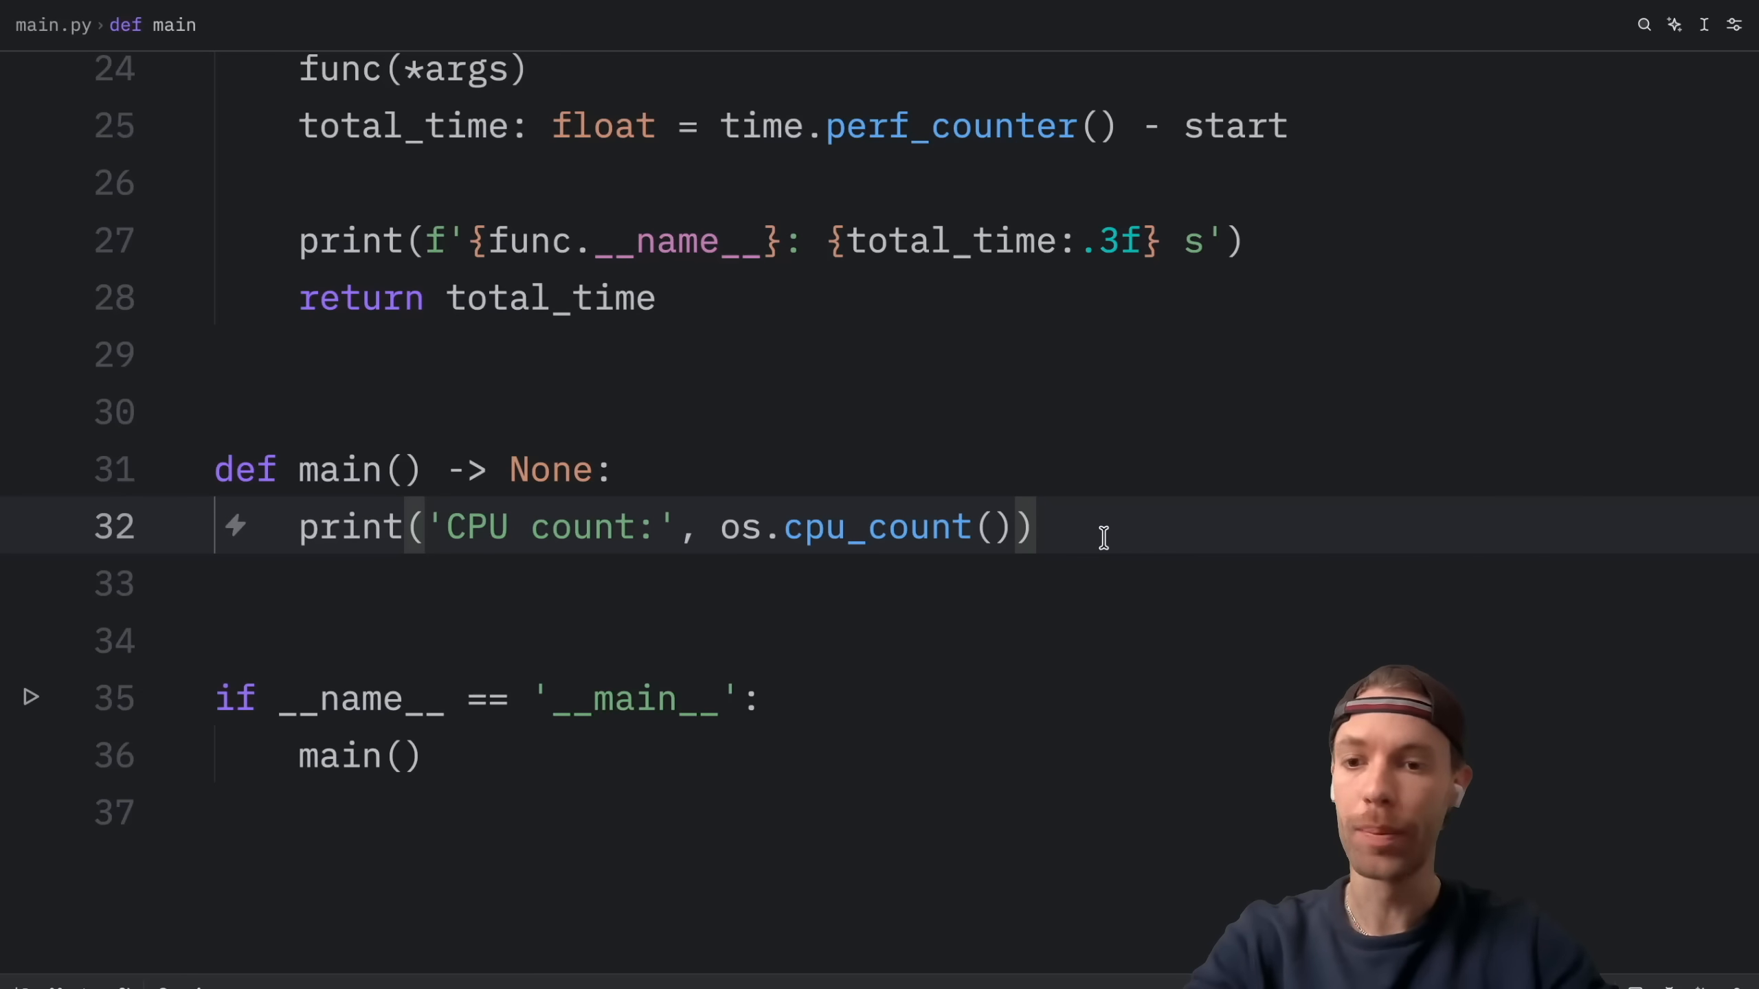
text(numbers: list[int] = list(range(1, 21)))
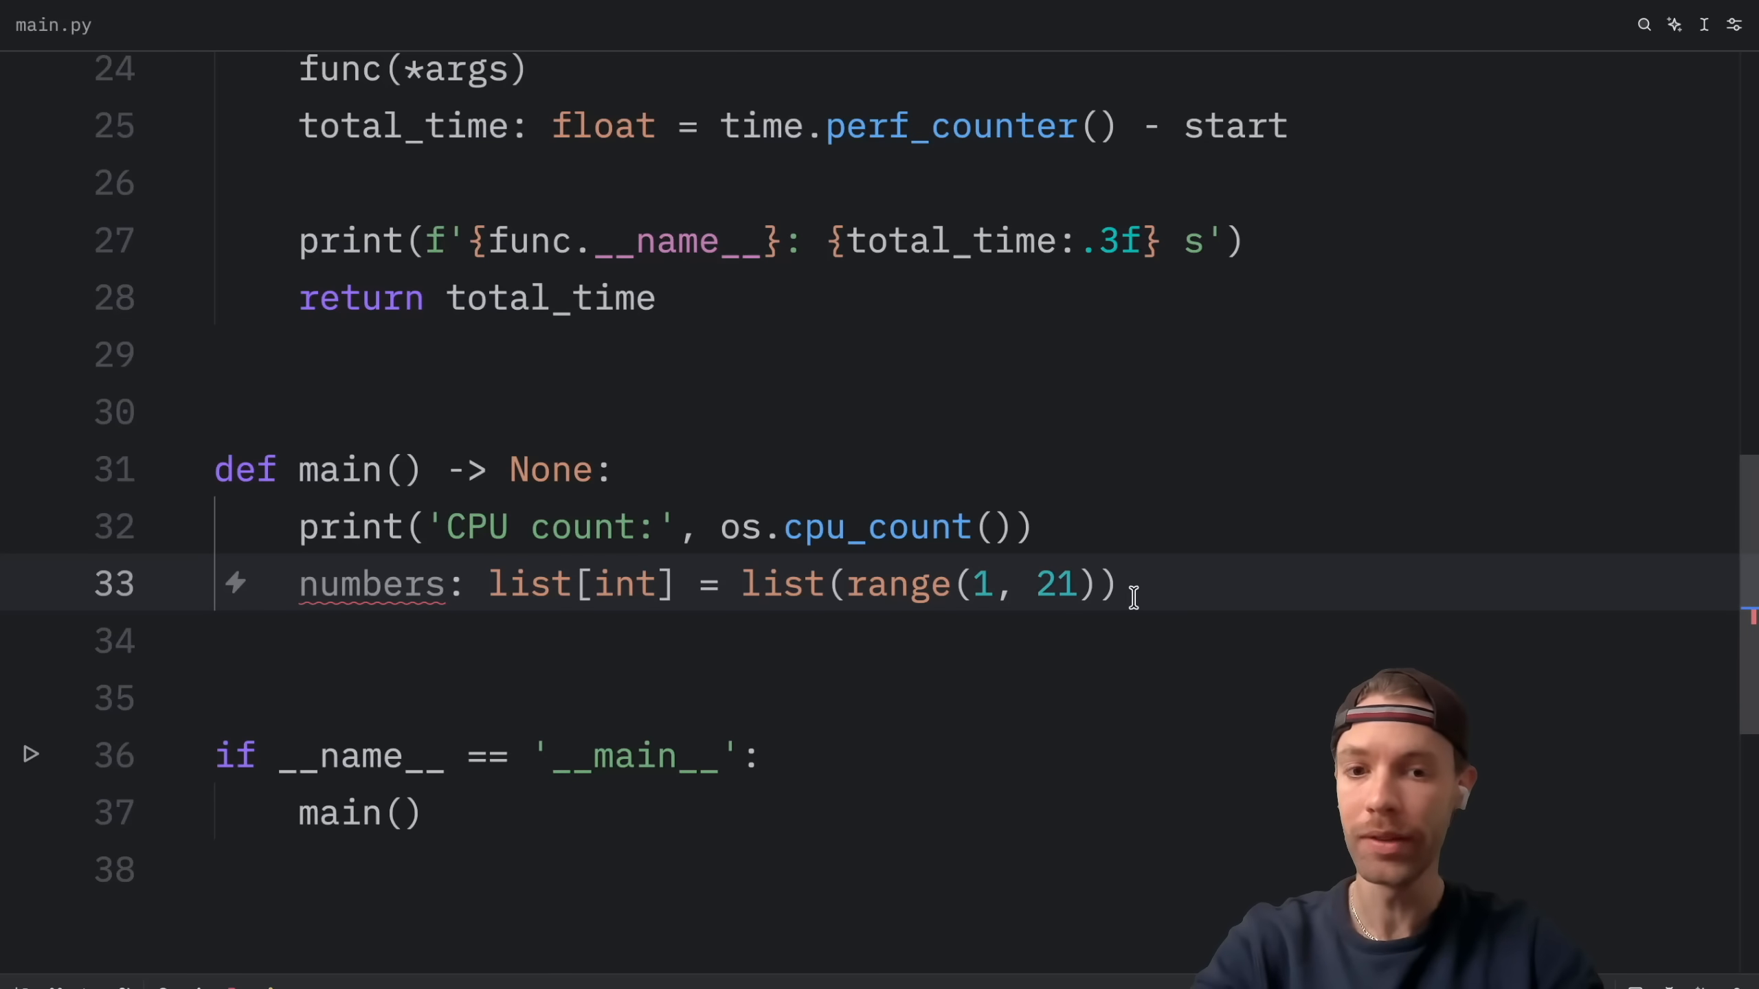
text(assert single_process(numbers) == multi_process(numbers))
text(# --- Single-process benchmark ---)
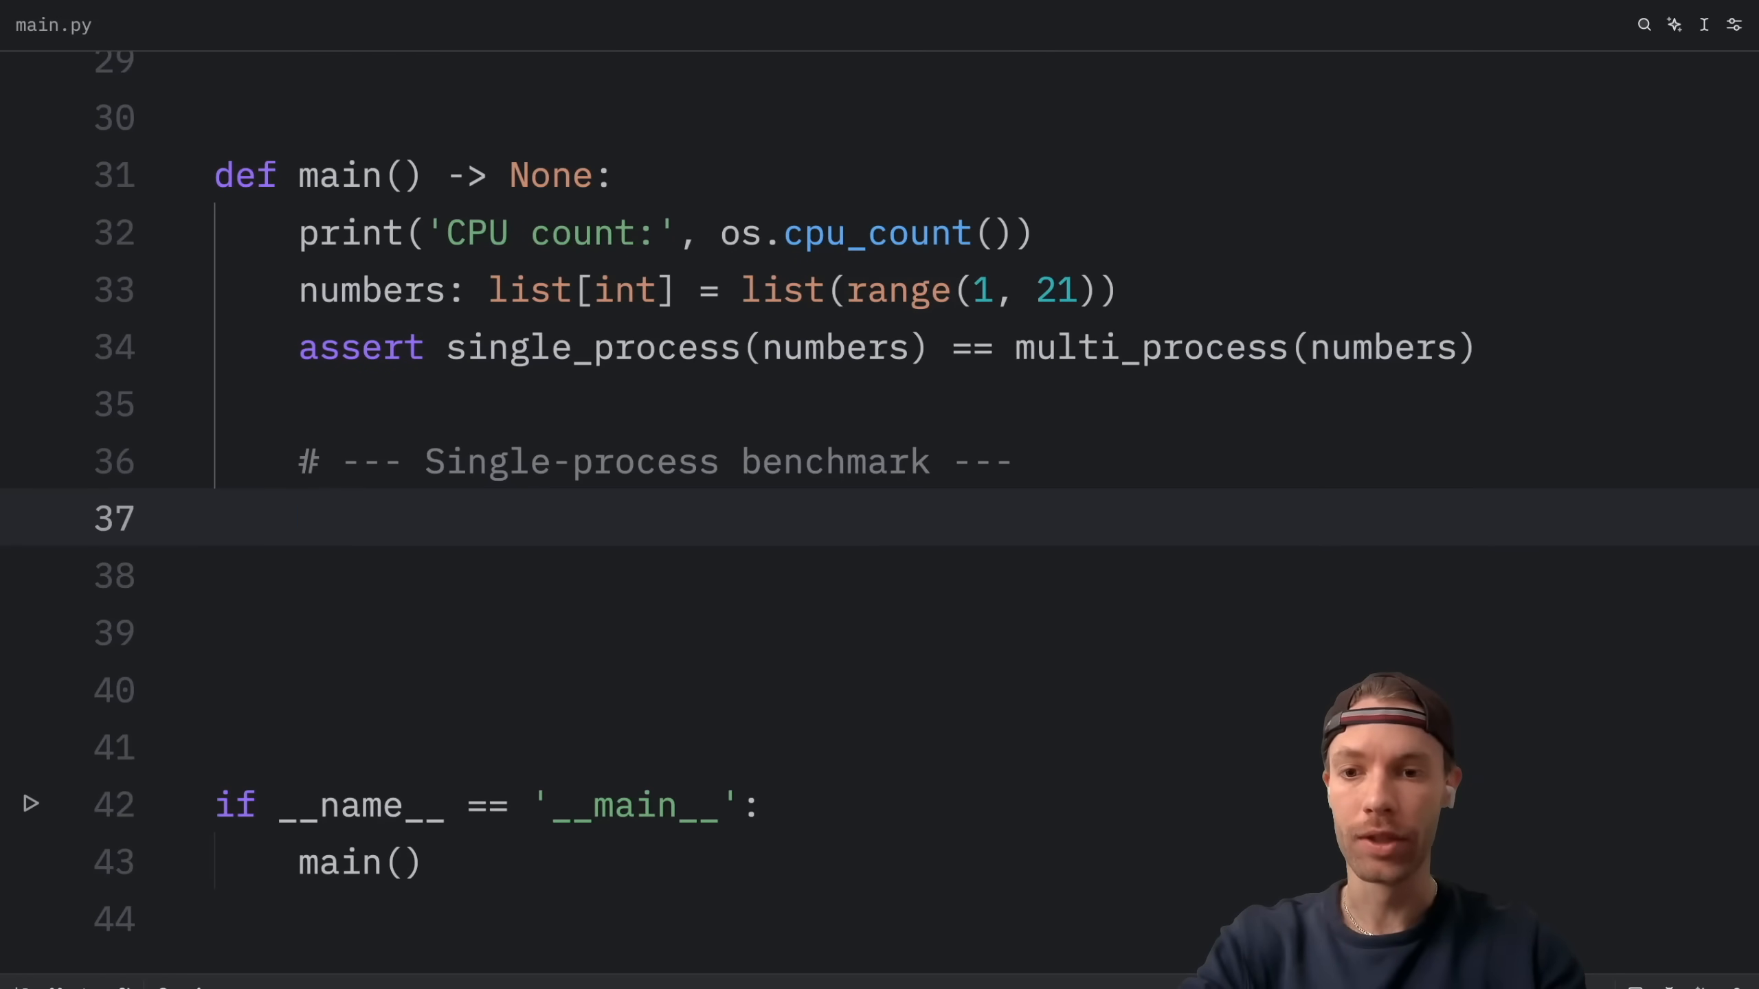
Time both functions into single_time and multi_time via get_time and print f'Speedup: {single_time / multi_time:.2f}x'
text(single_time: float = get_time(single_process, numbers))
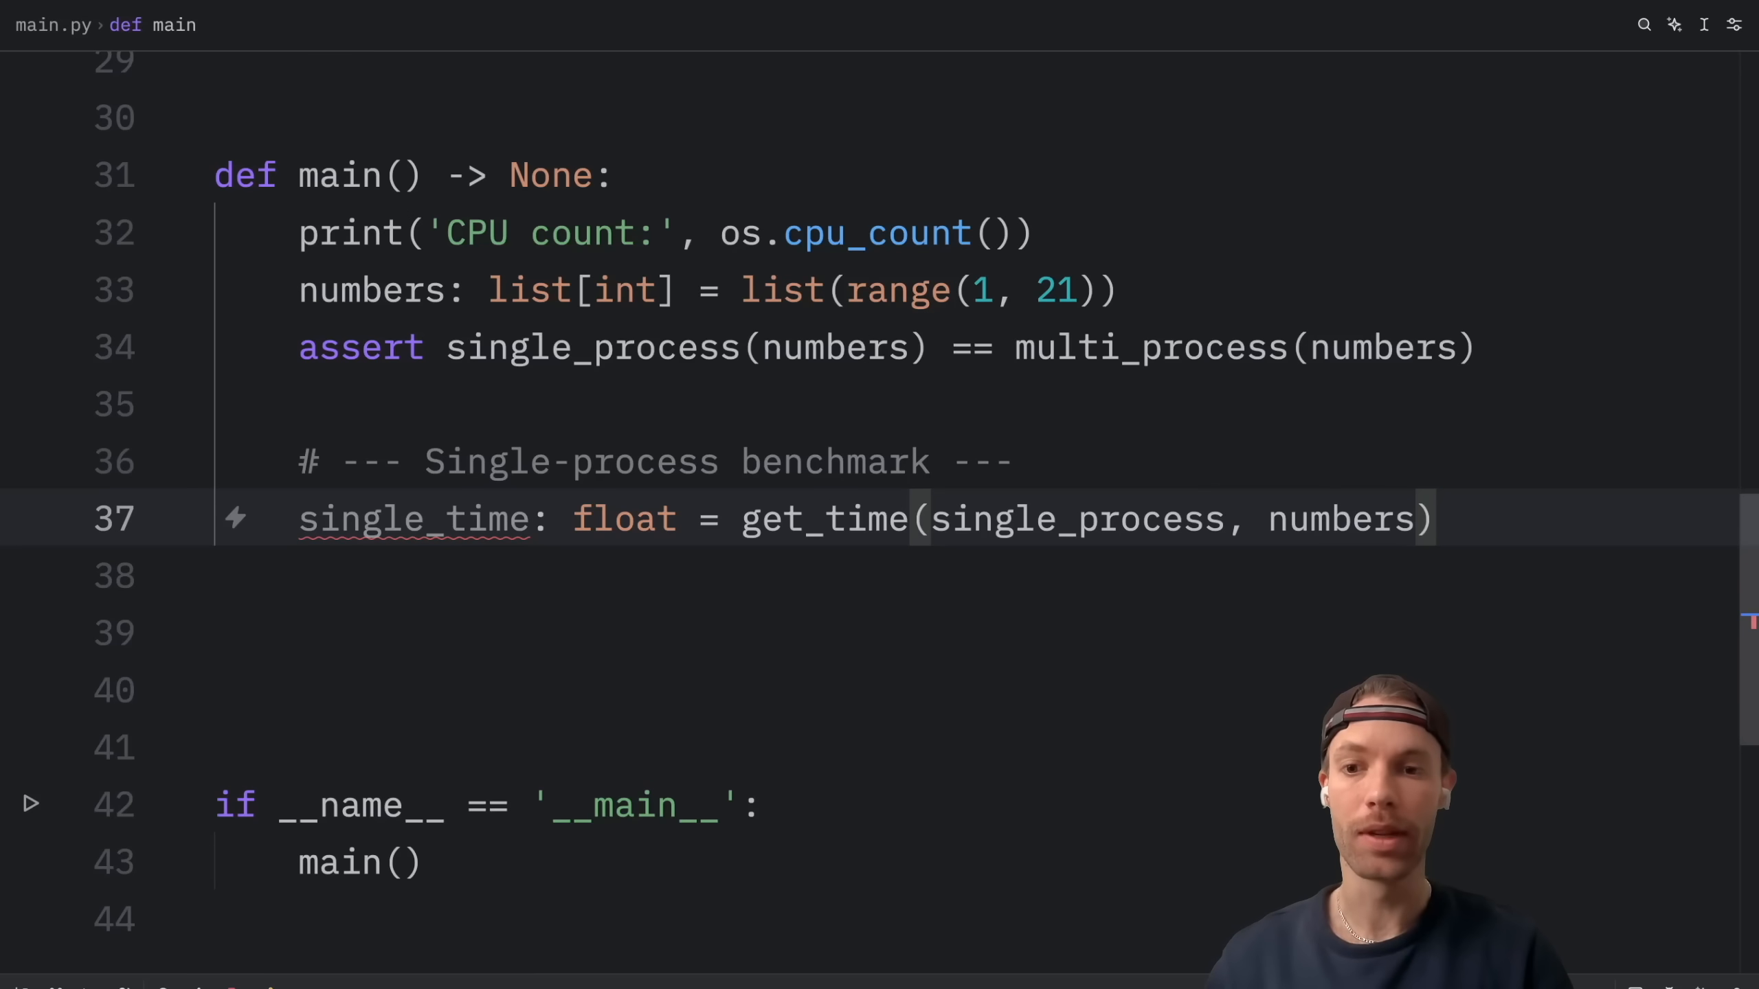
drag(742, 518, 1433, 518)
text(# --- Multi-process benchmark ---)
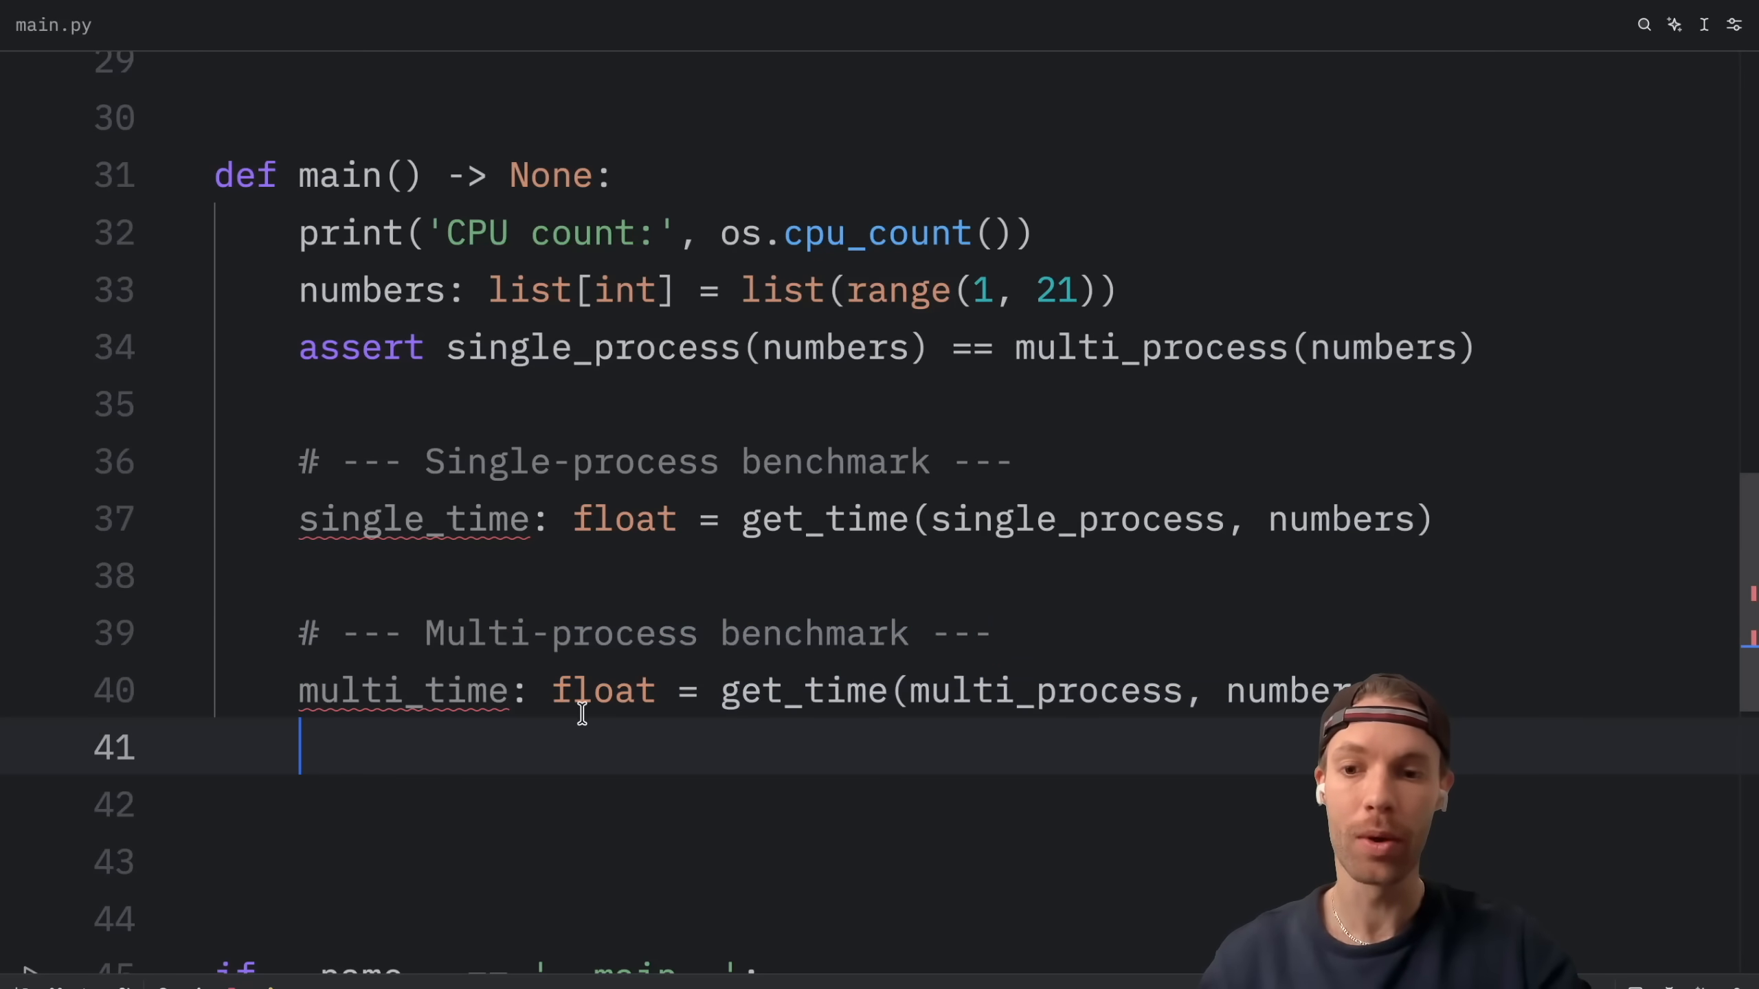
key(enter)
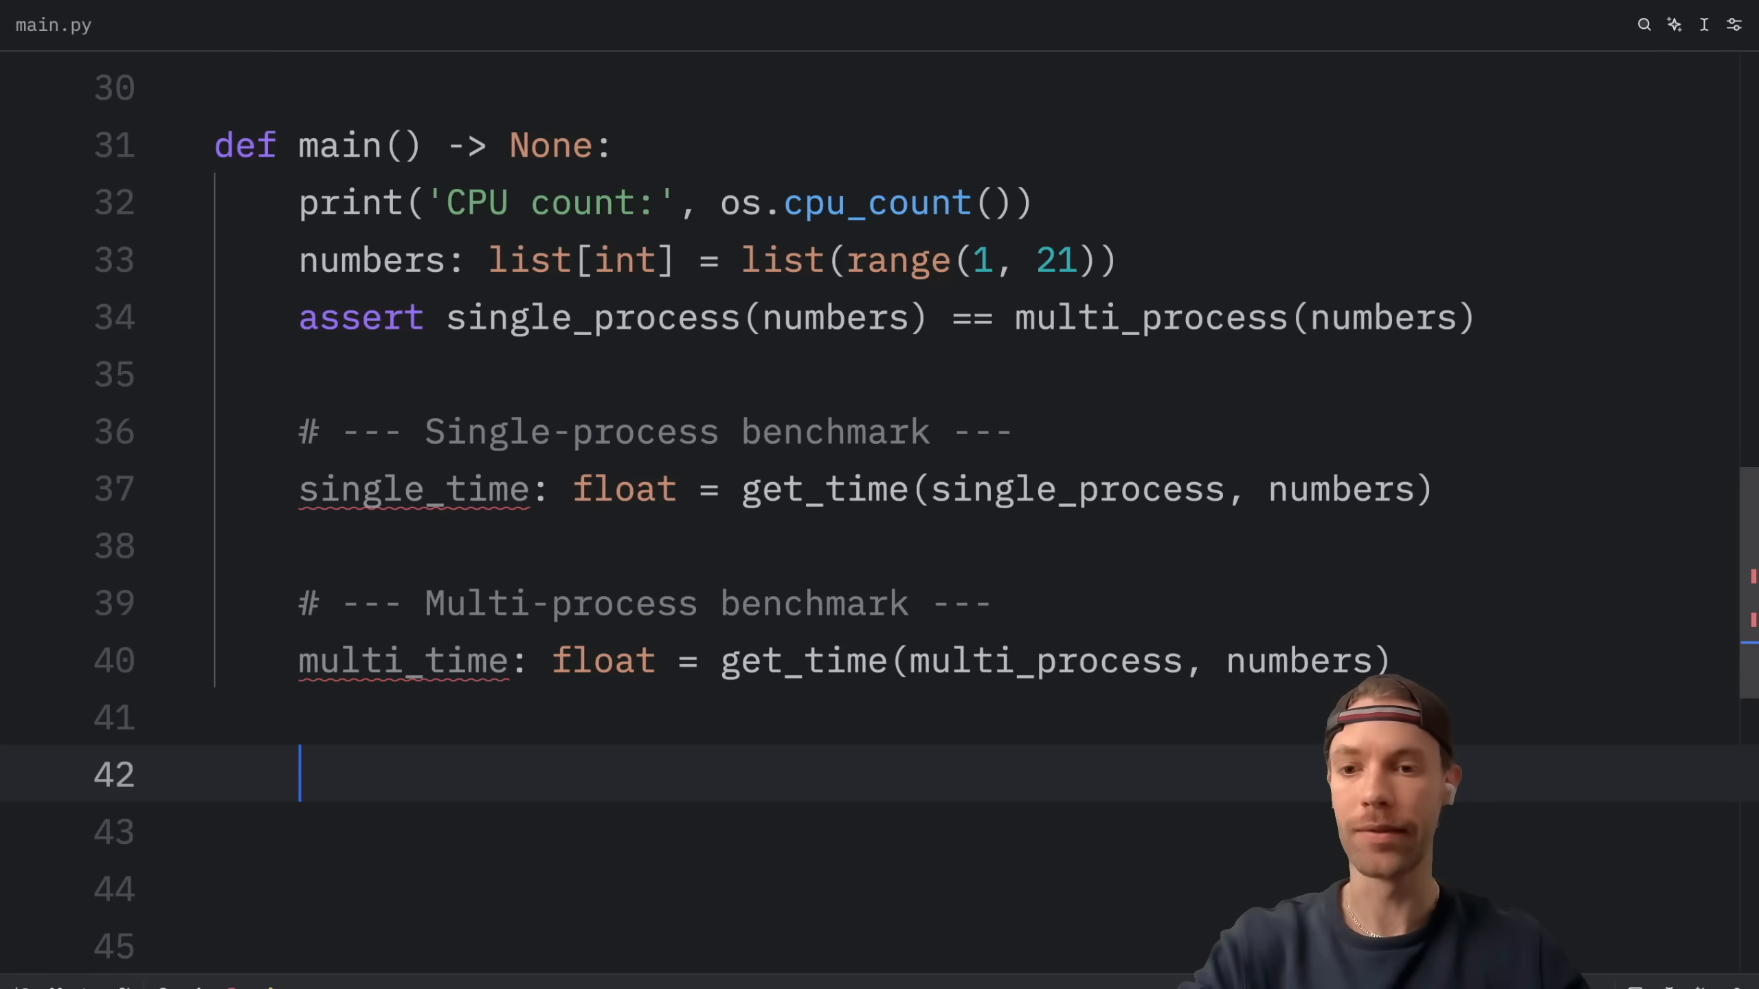
text(print(f'Speedup: {single_time / multi_time:.2f}x')
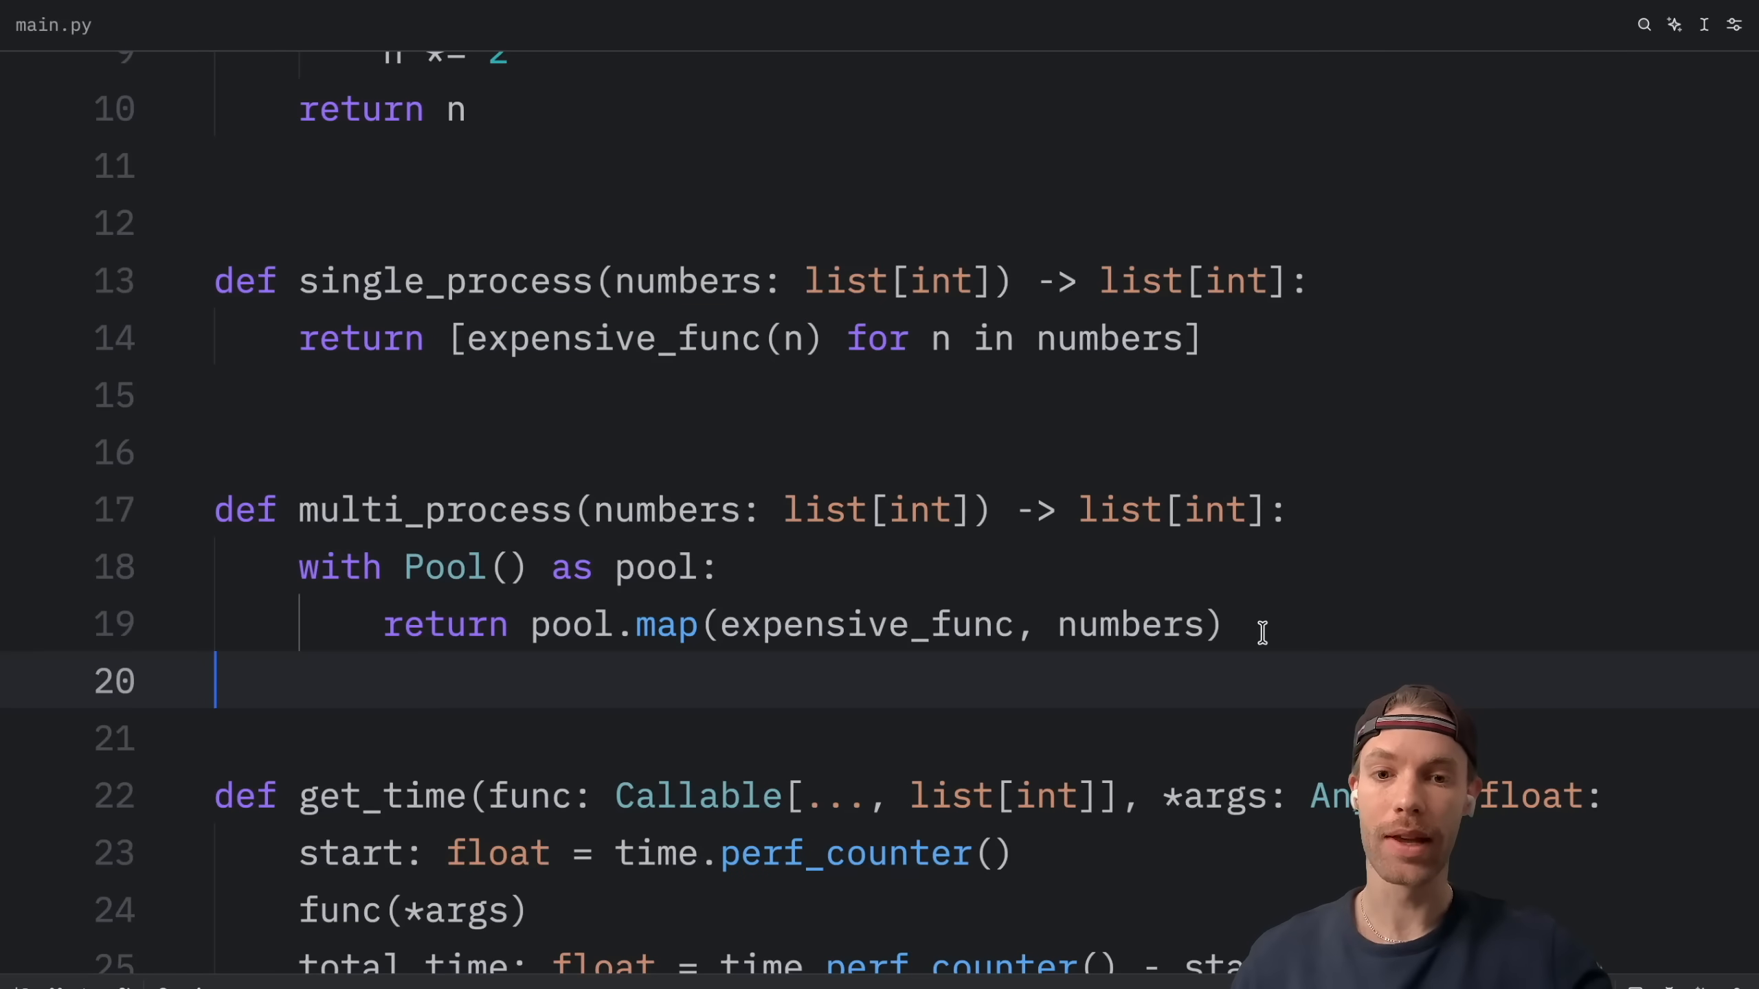
drag(217, 509, 1223, 625)
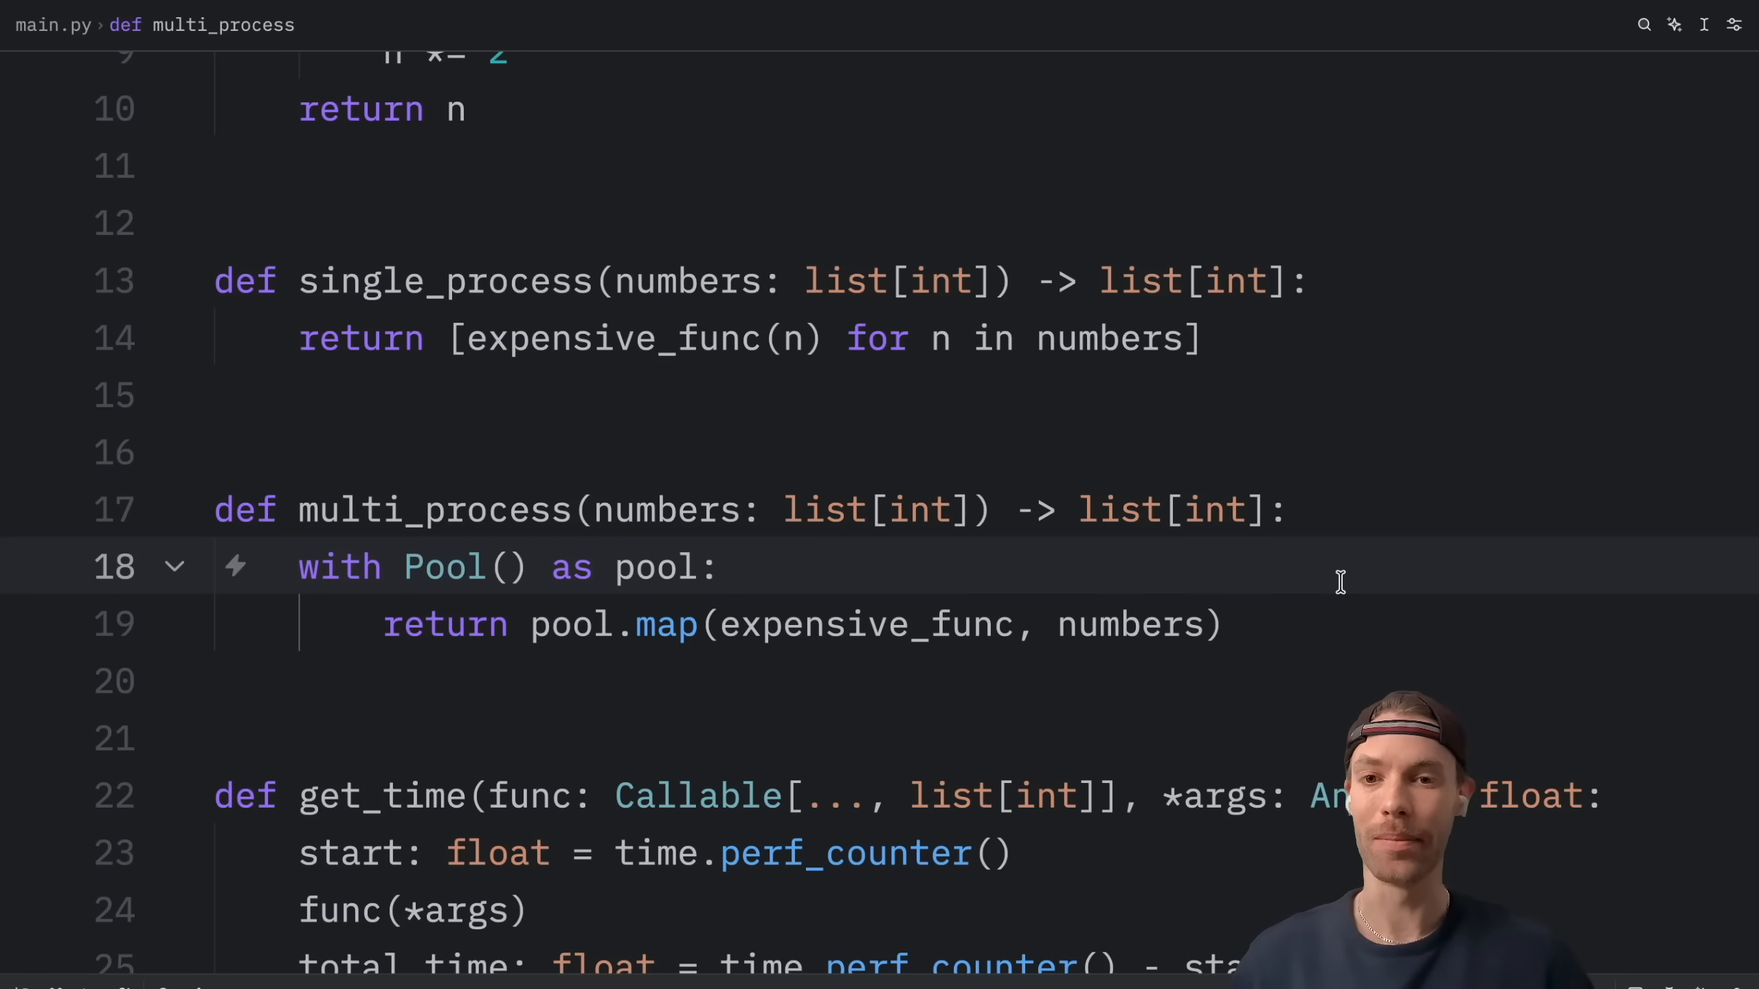
scroll(down, 3)
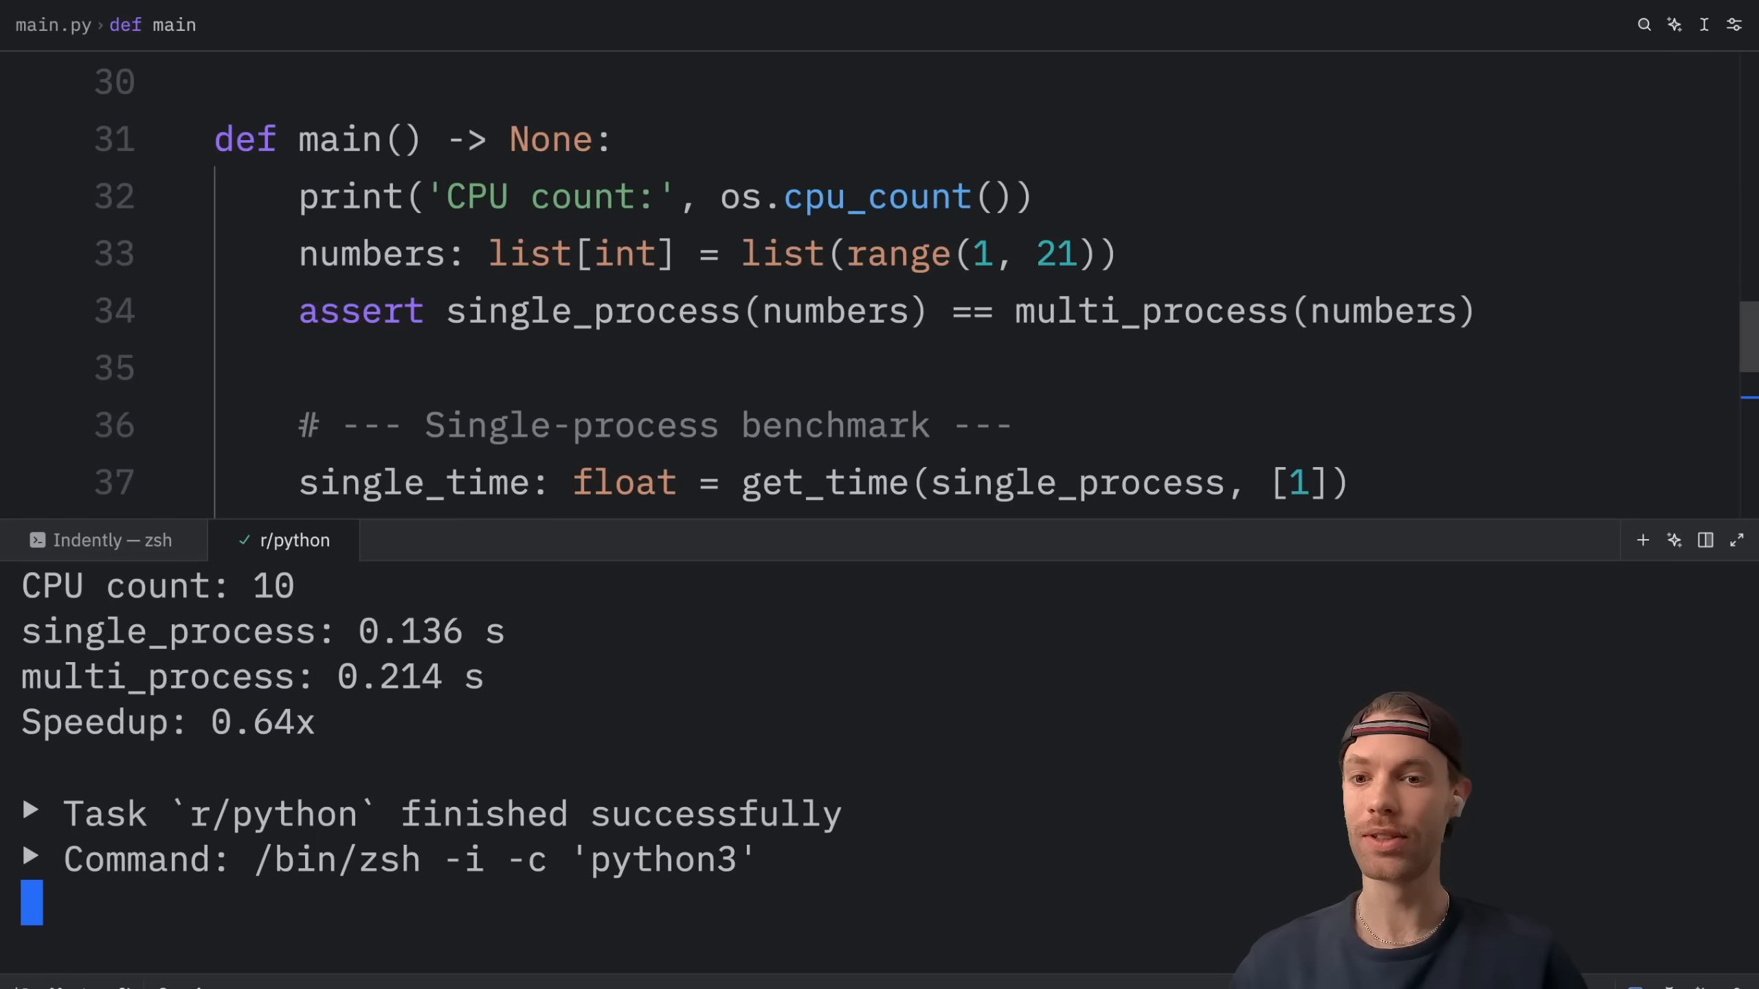
mouse_move(1108, 639)
text(numbers)
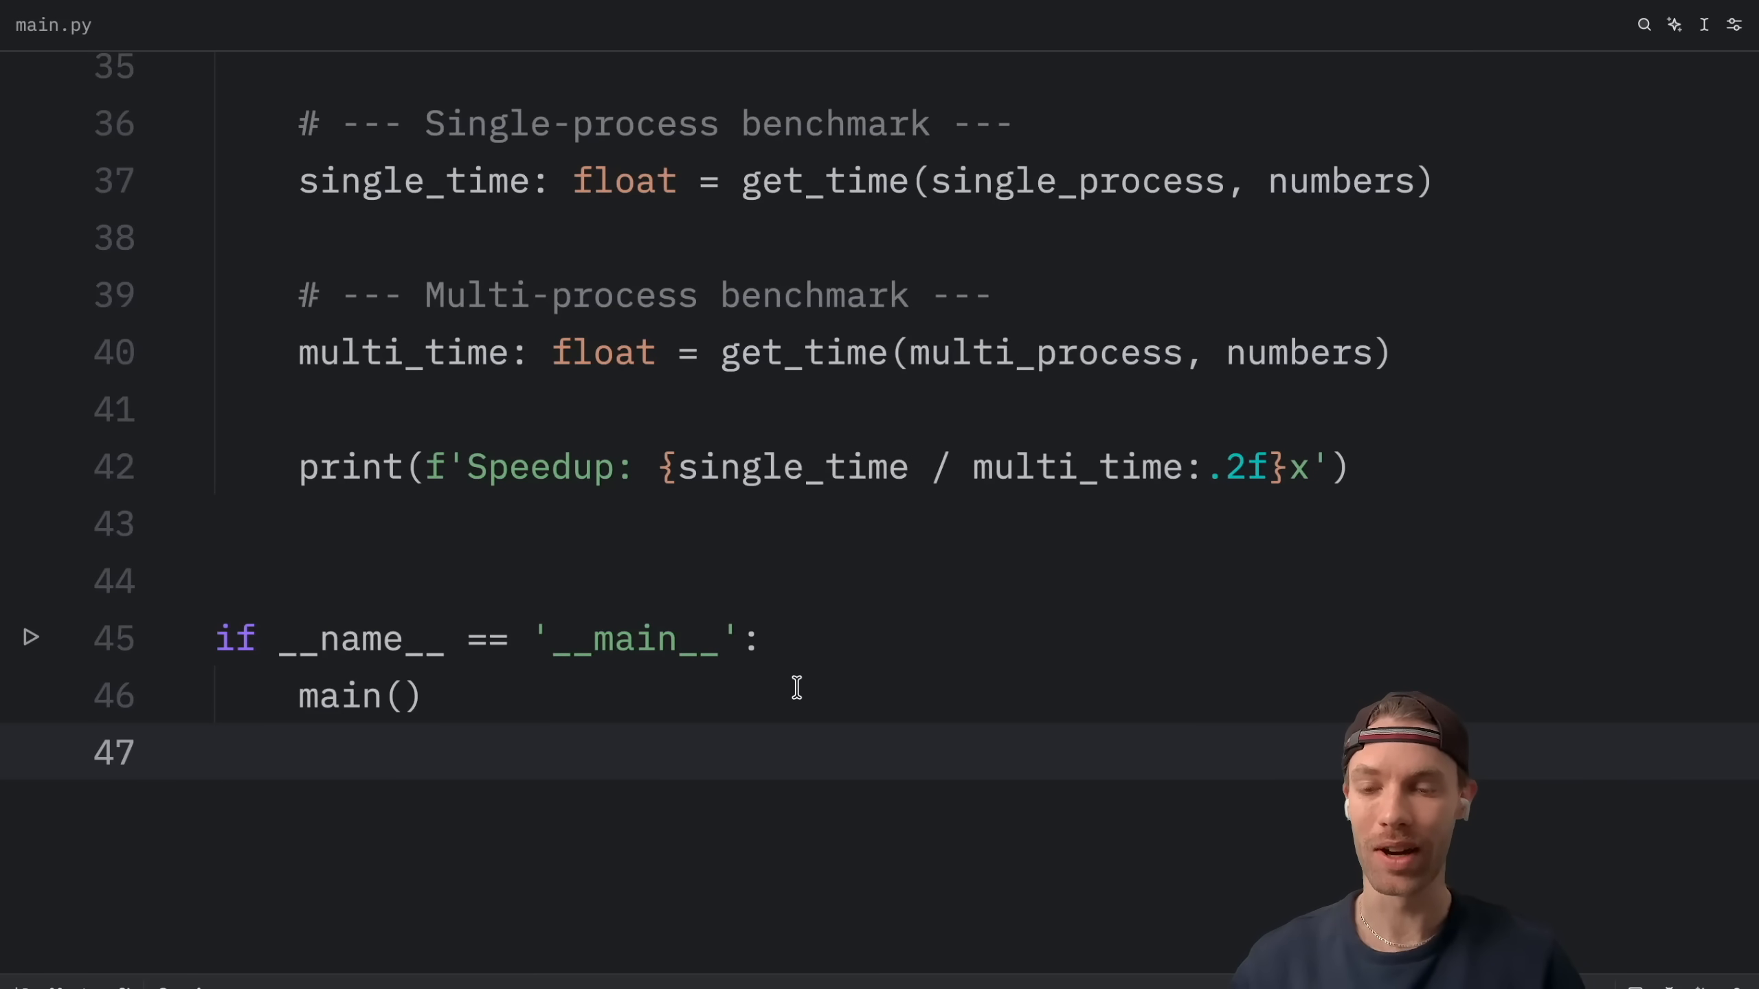
Add a module-level print('Hello, Bob!') below the imports via autocompletion from print('h')
scroll(down, 3)
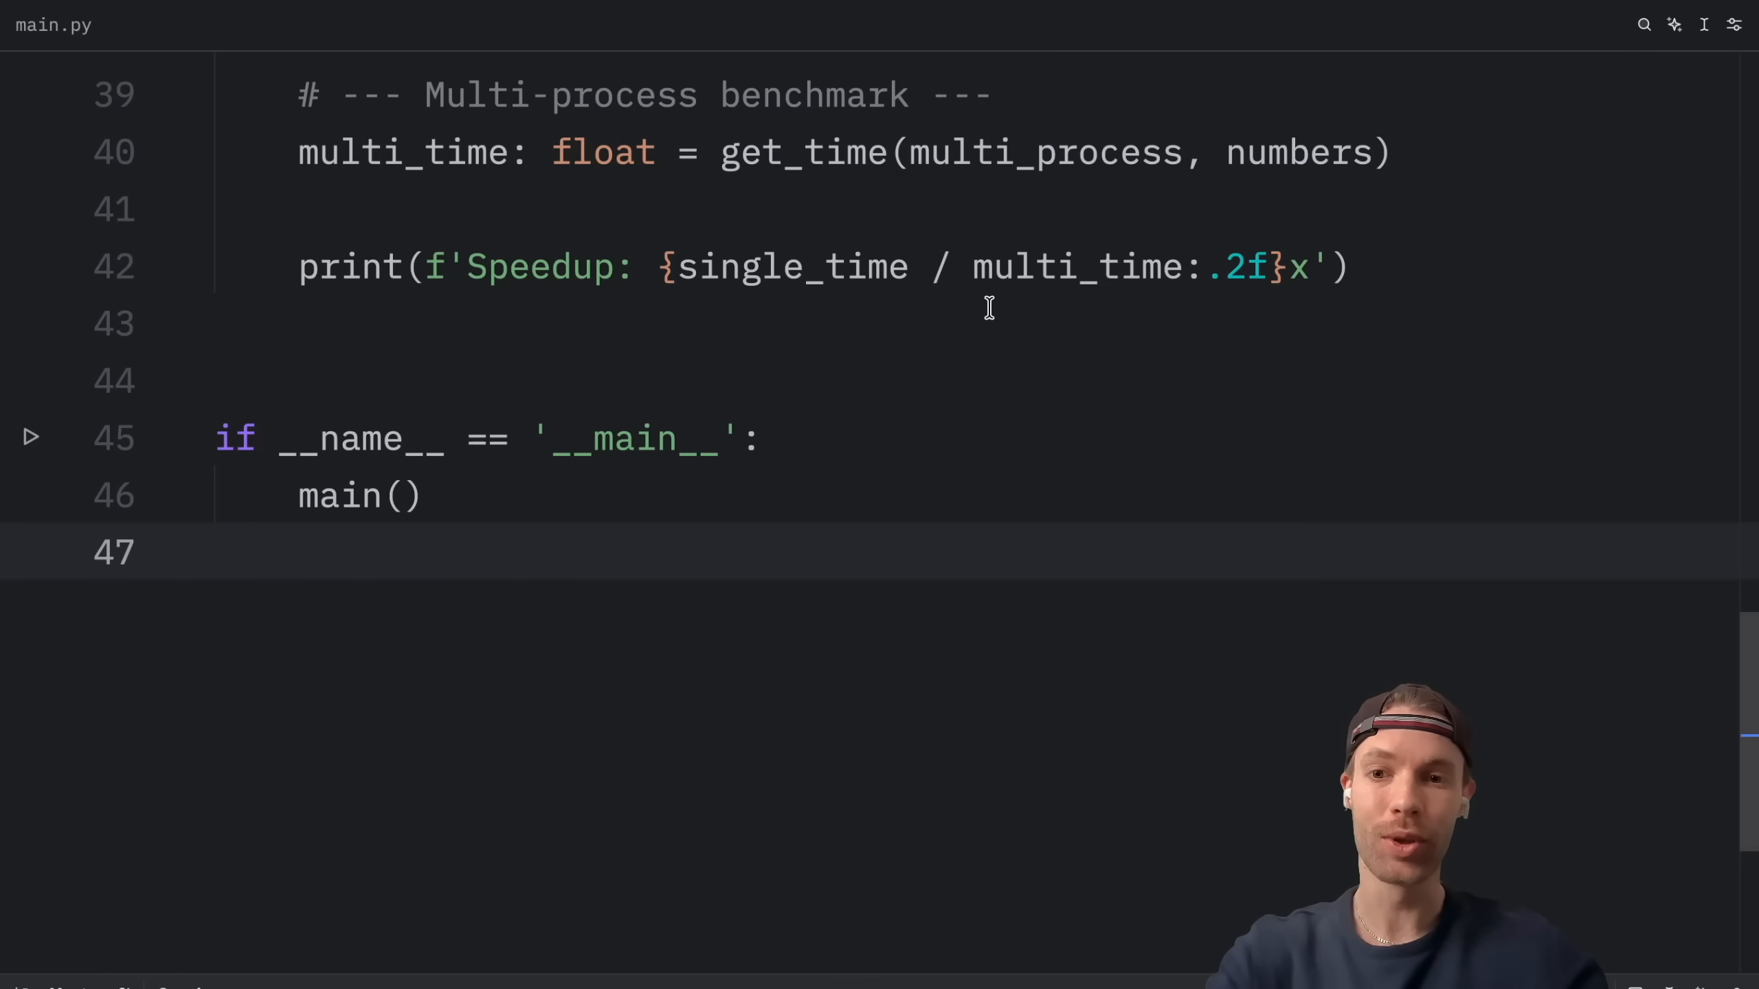
scroll(up, 3)
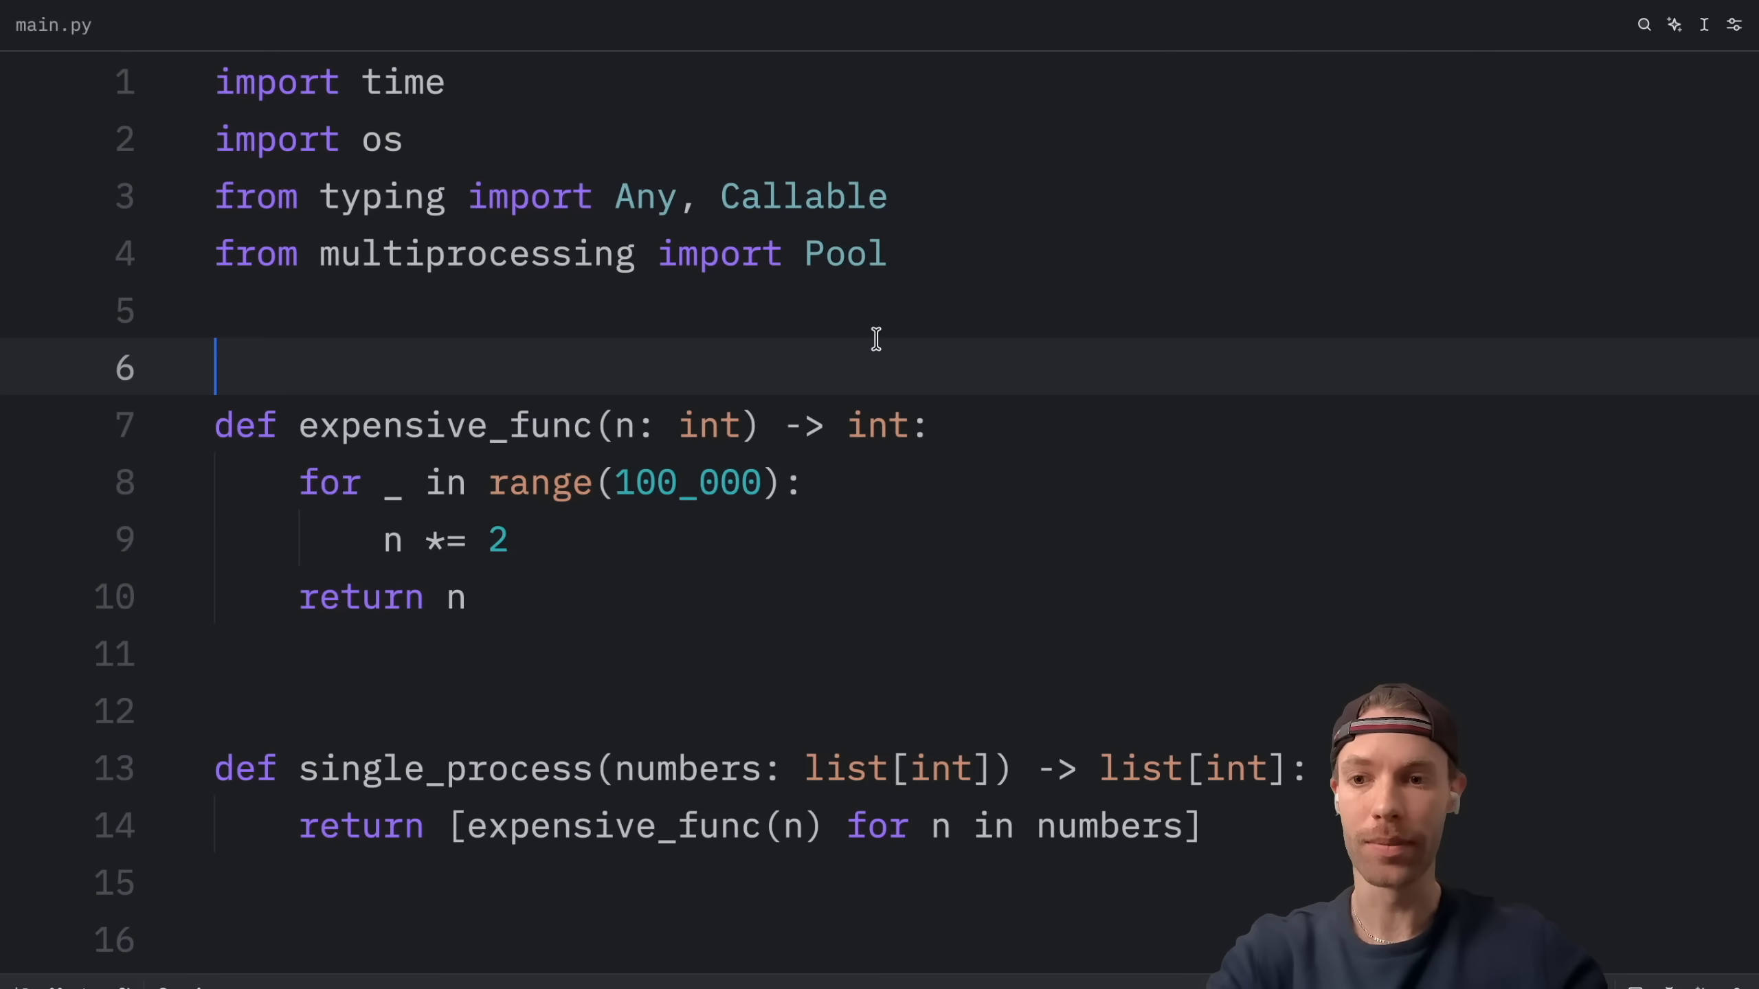
text(print('h'))
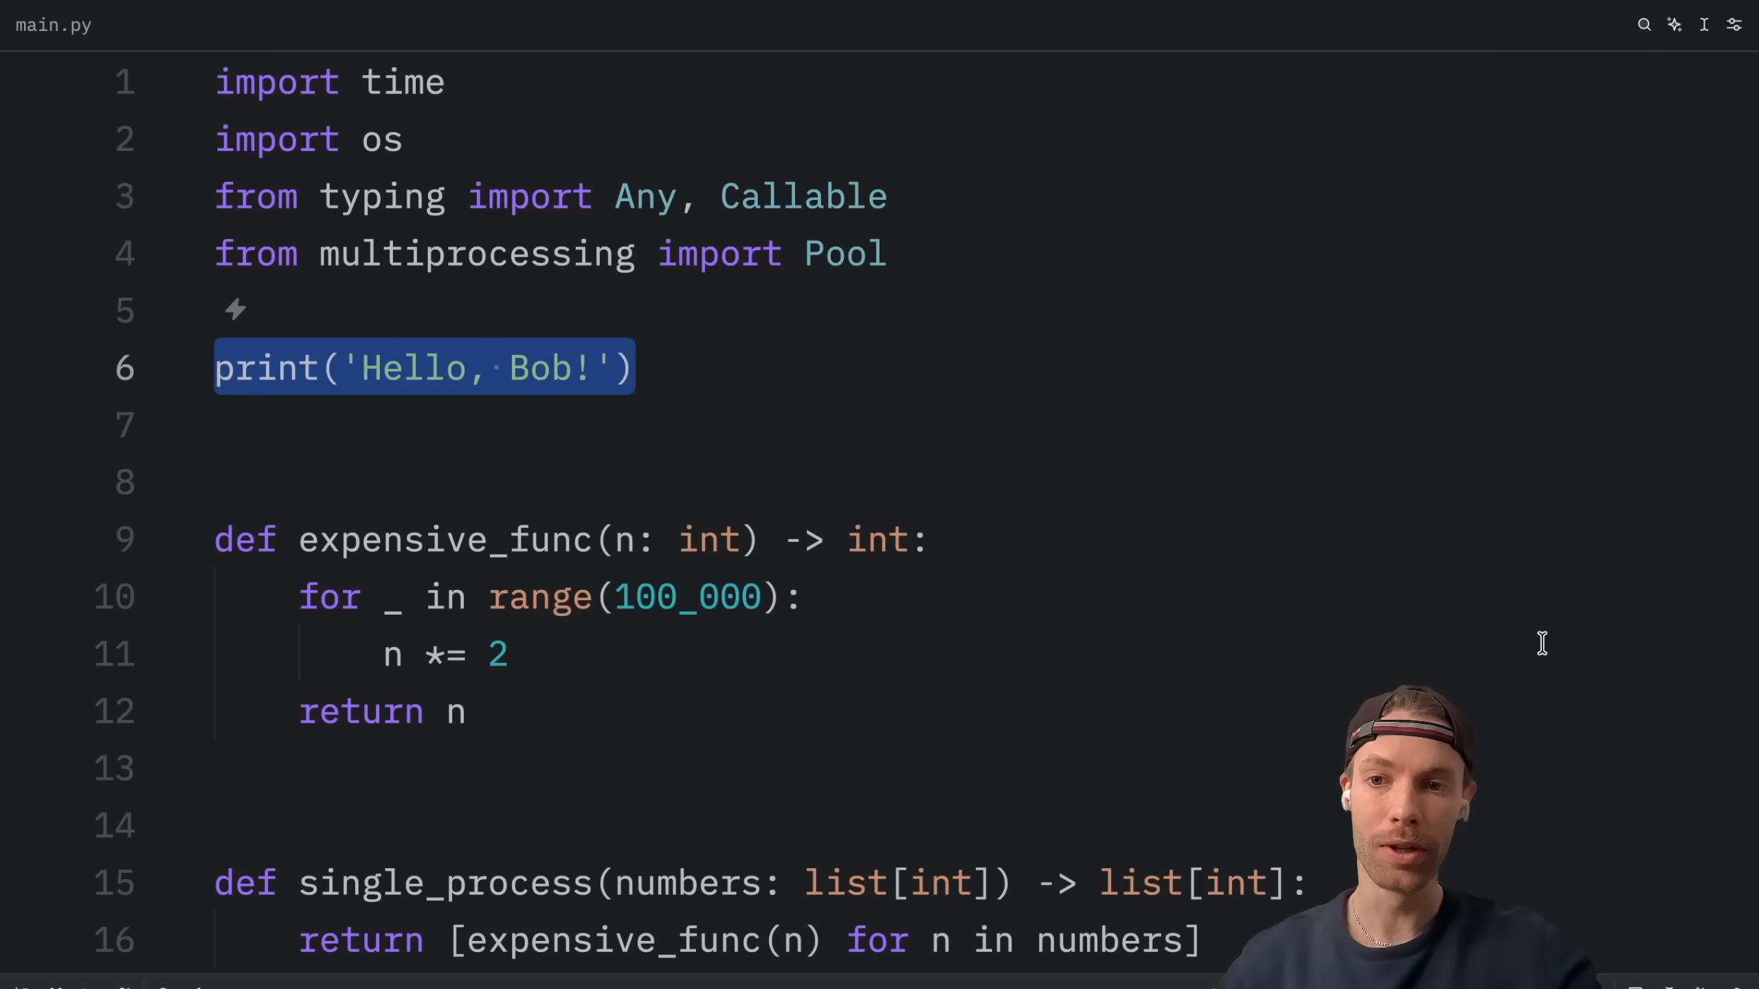
scroll(down, 3)
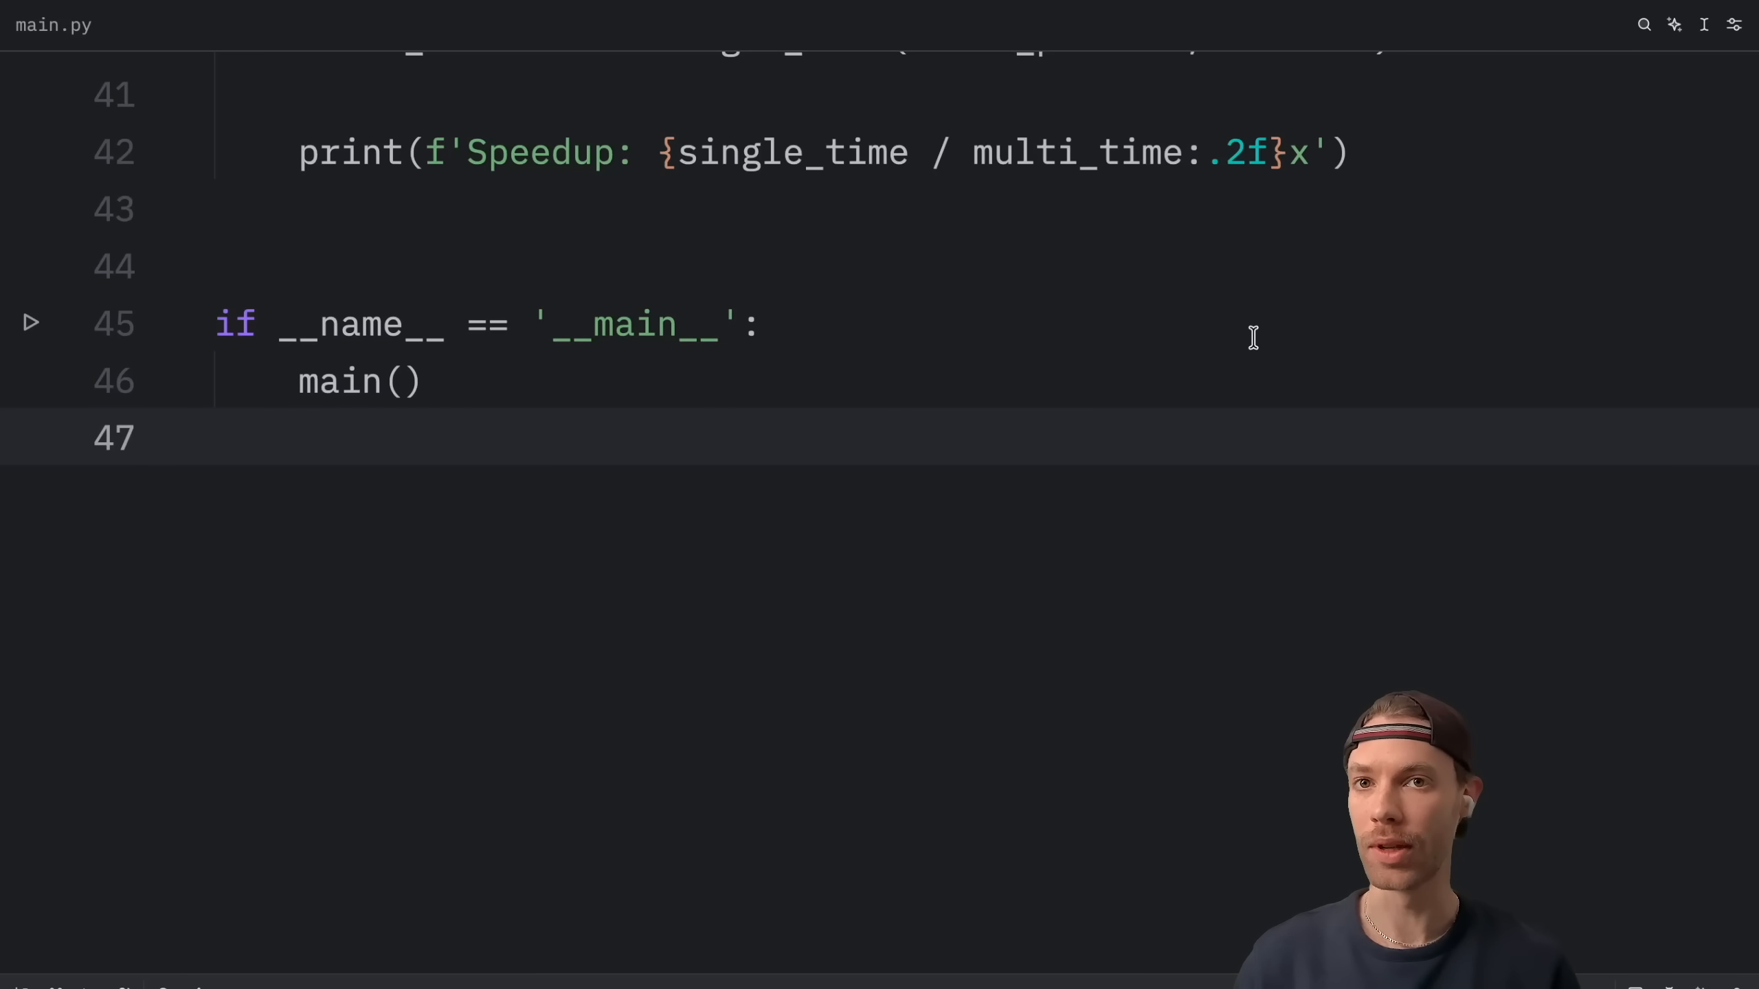
click(219, 438)
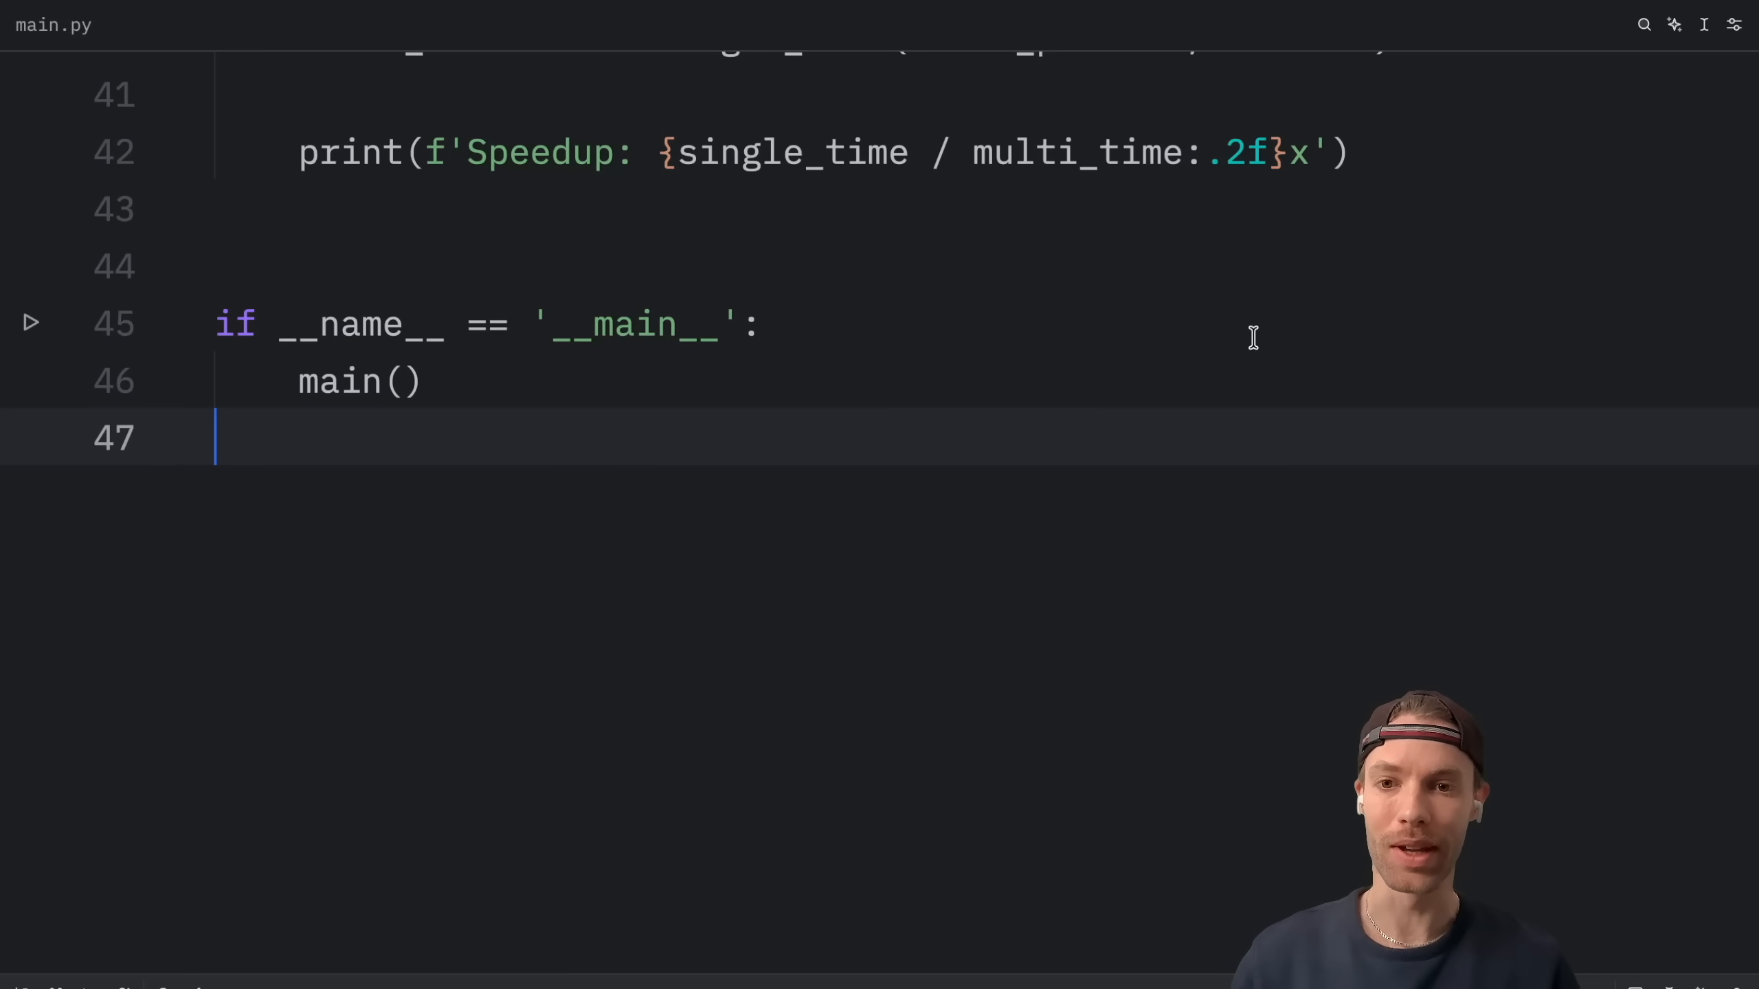
mouse_move(1309, 681)
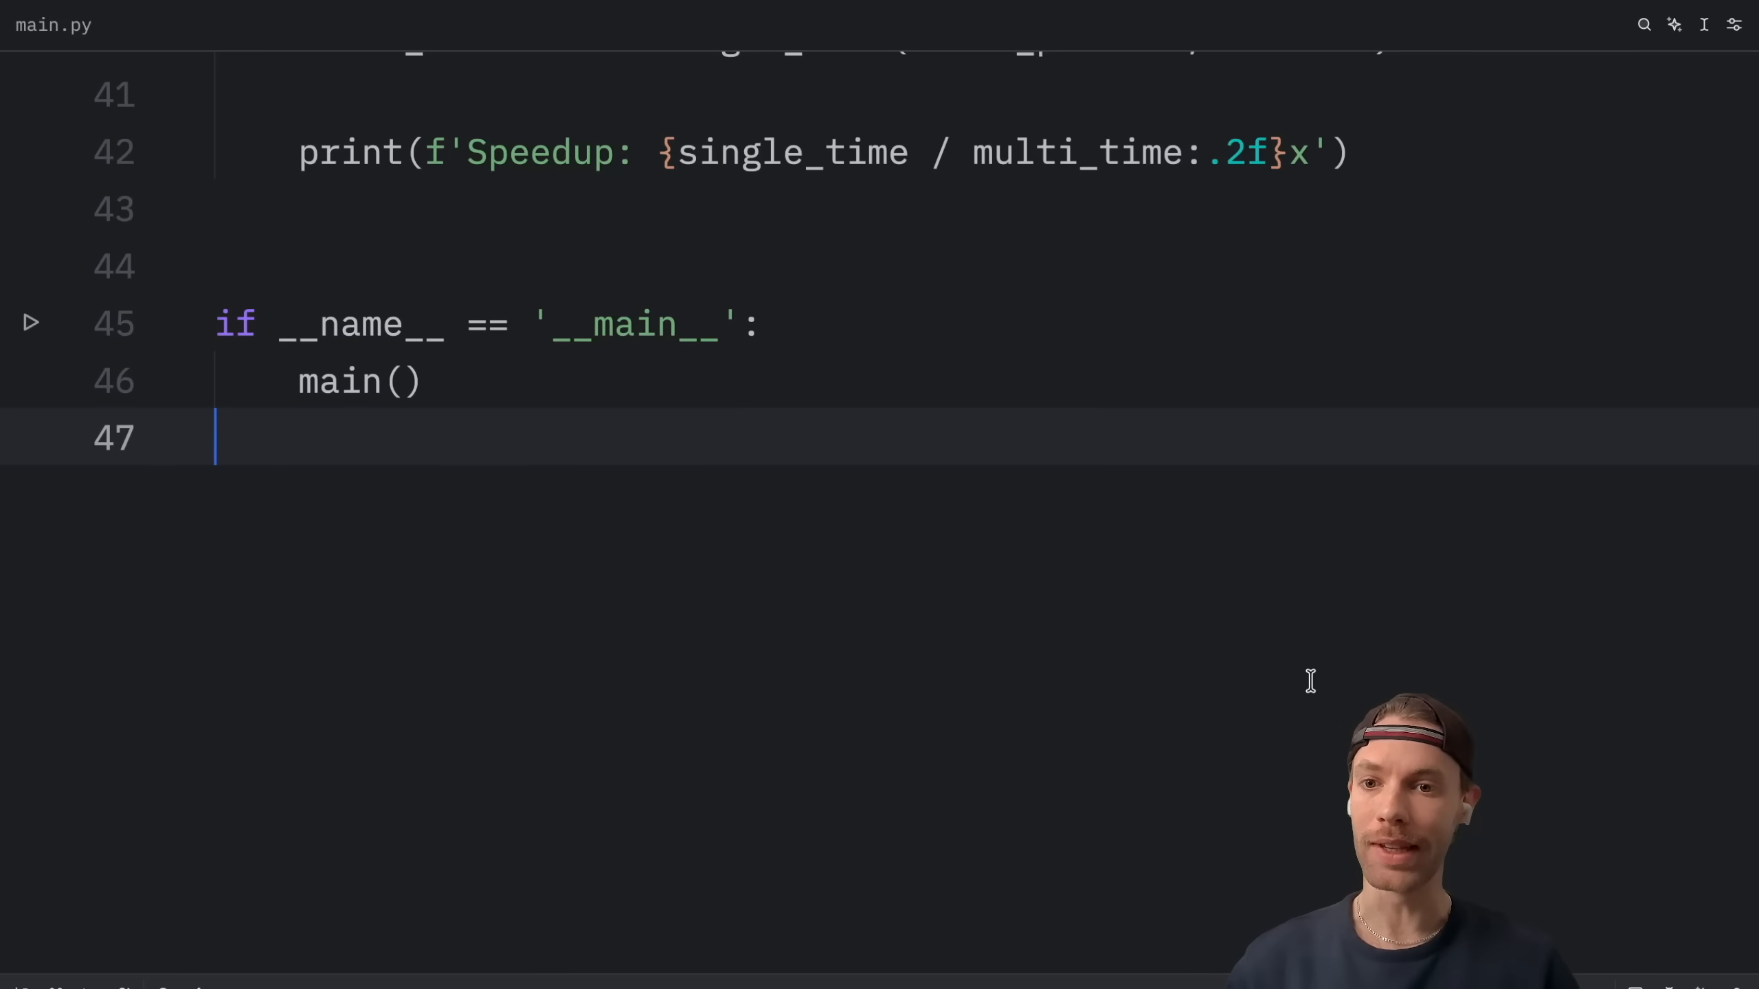